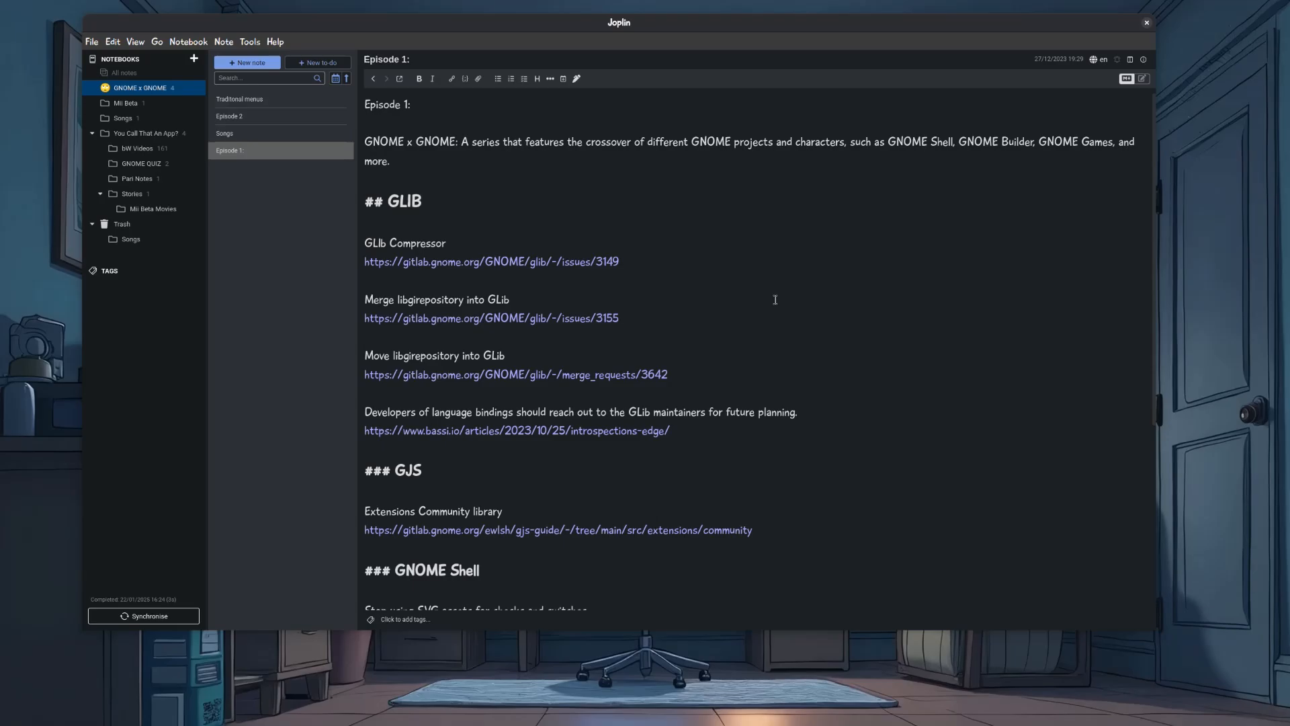
Step: Finish reading the Episode 1 note in Joplin and bring up a new terminal window
left_click(422, 202)
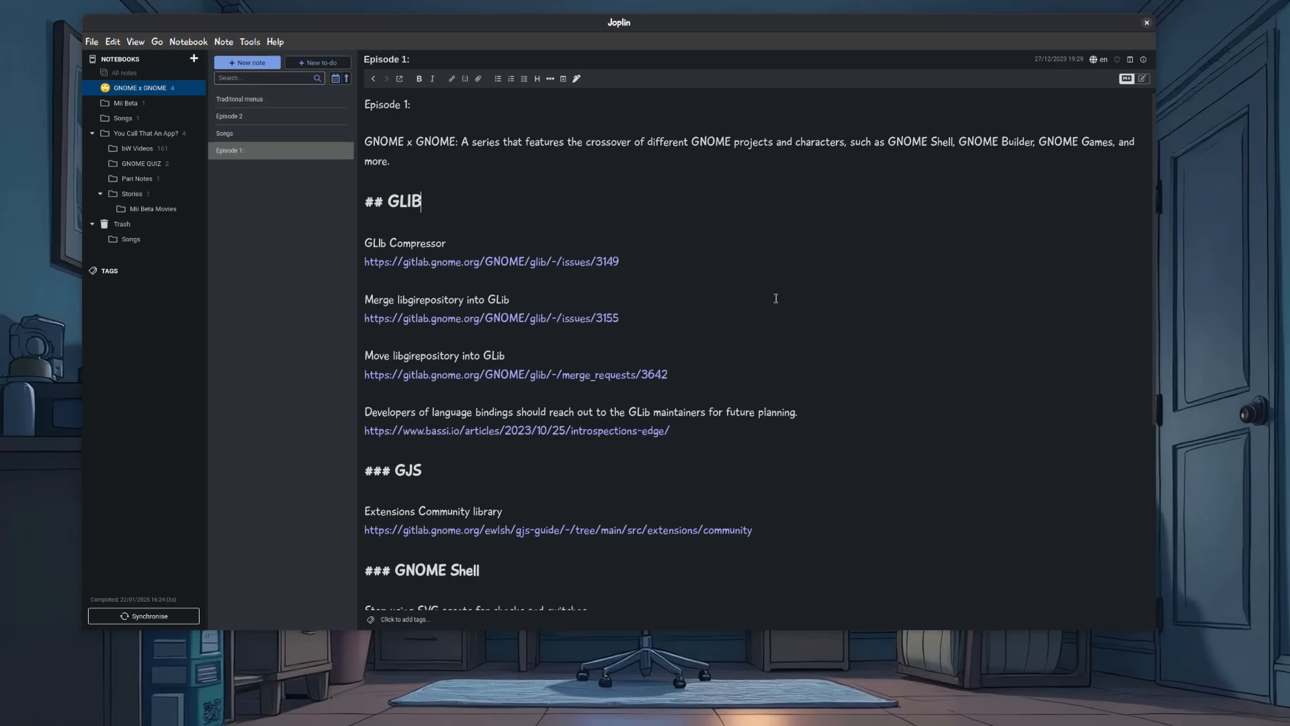
mouse_move(740, 185)
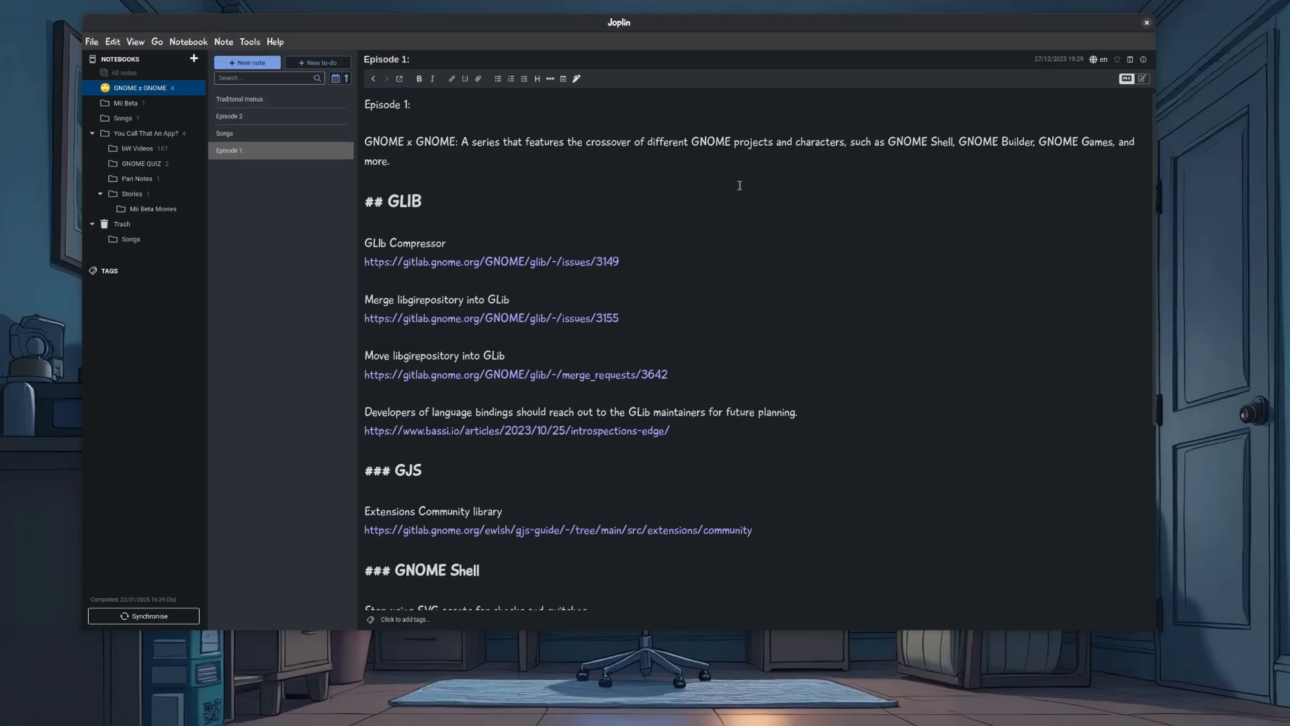
mouse_move(682, 242)
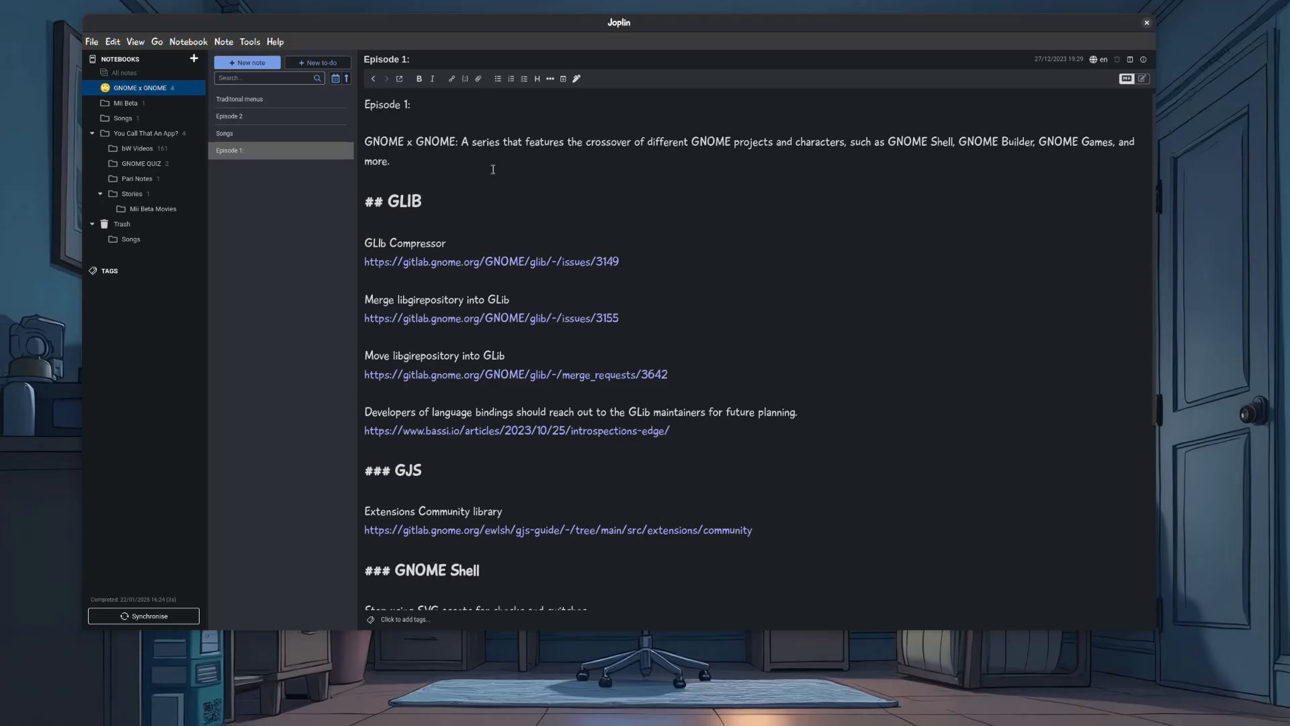
left_click(421, 201)
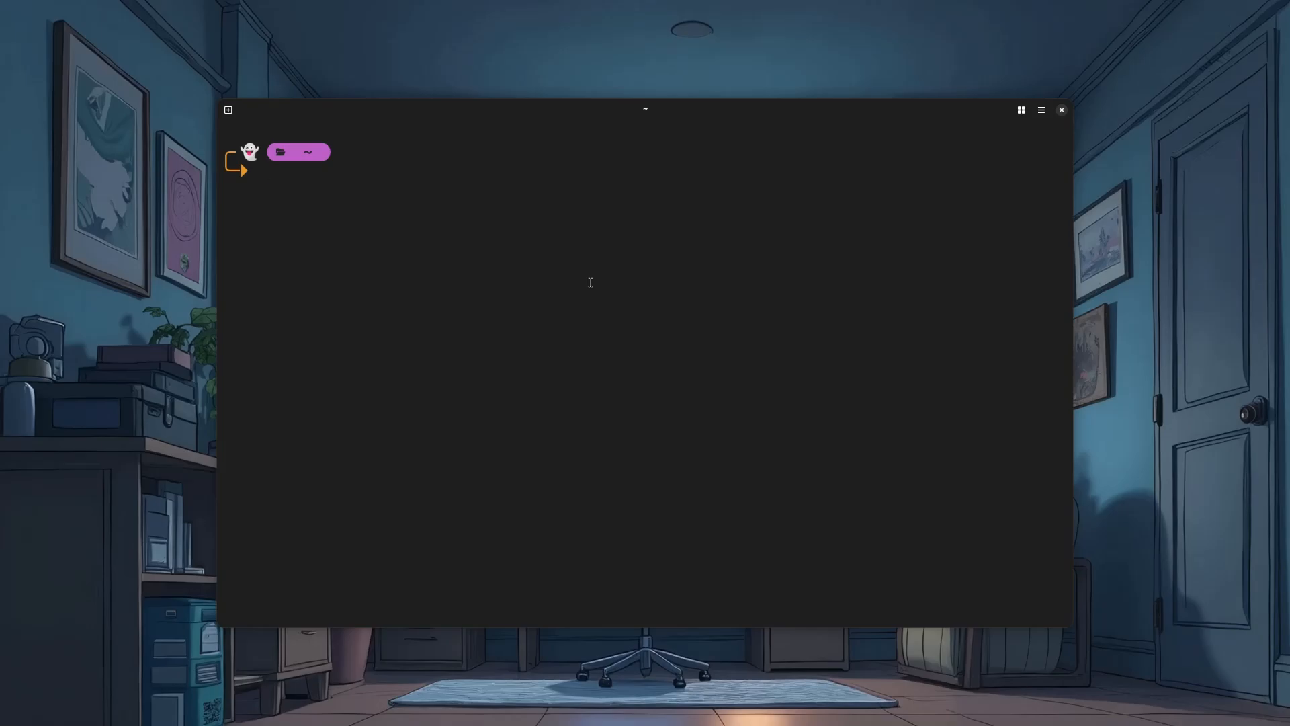
type("zsh")
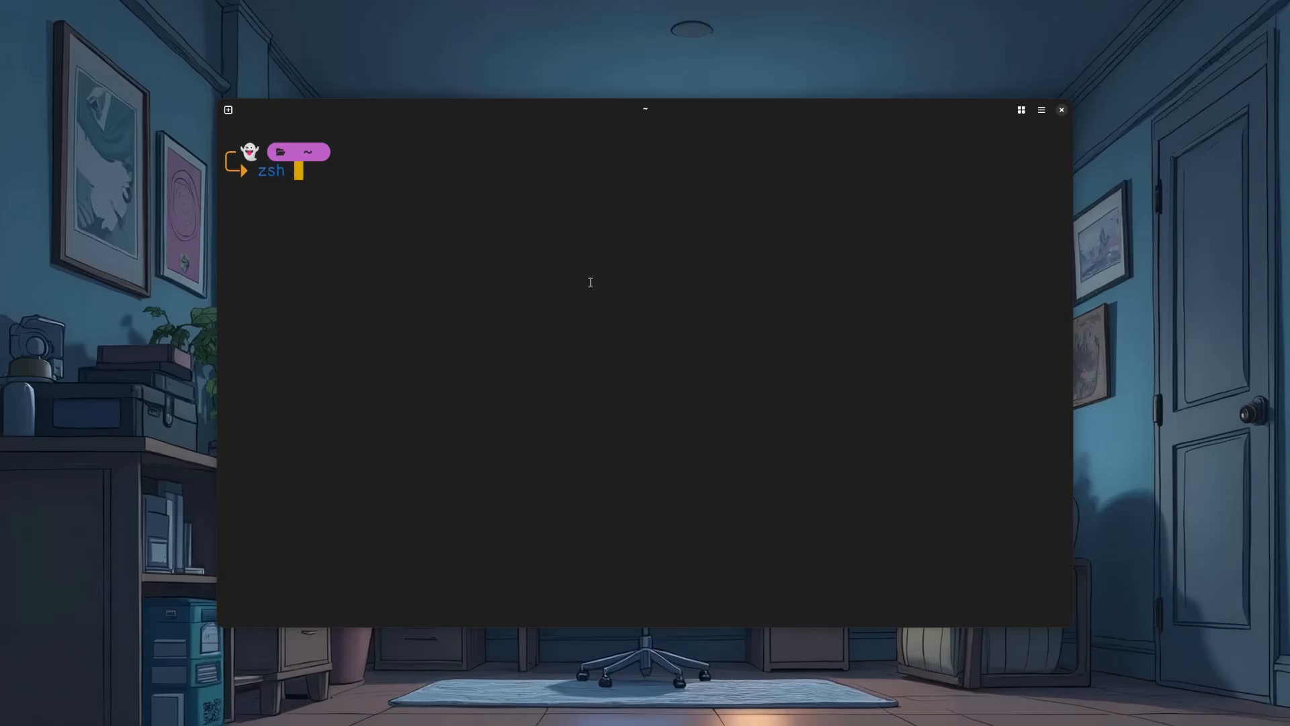
key("Return")
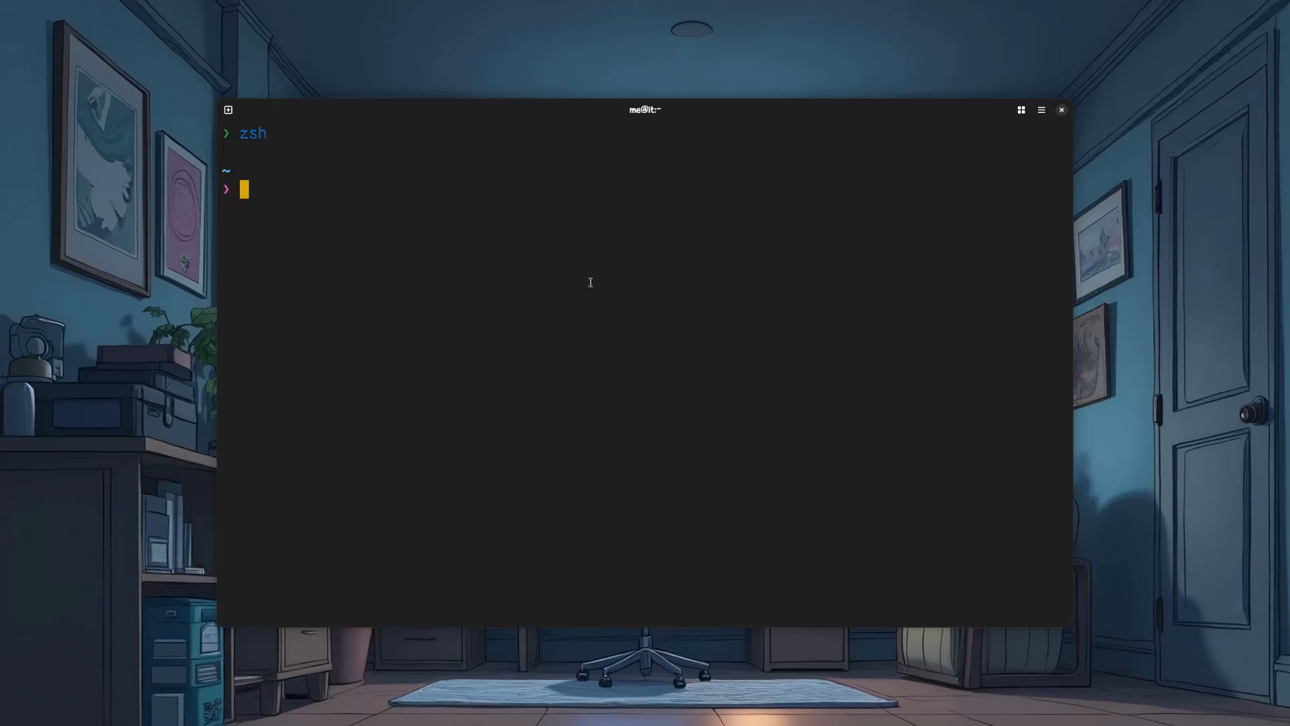
type("ssh-keygen")
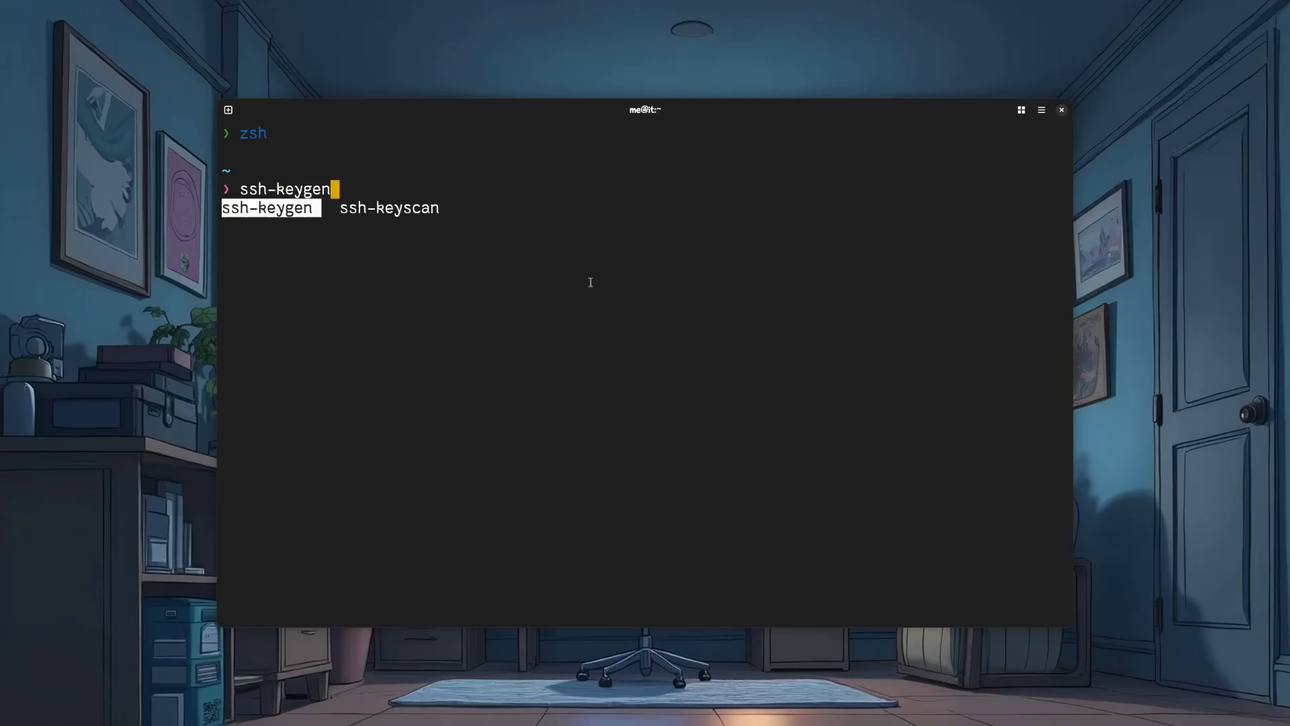
type("-t ed25519")
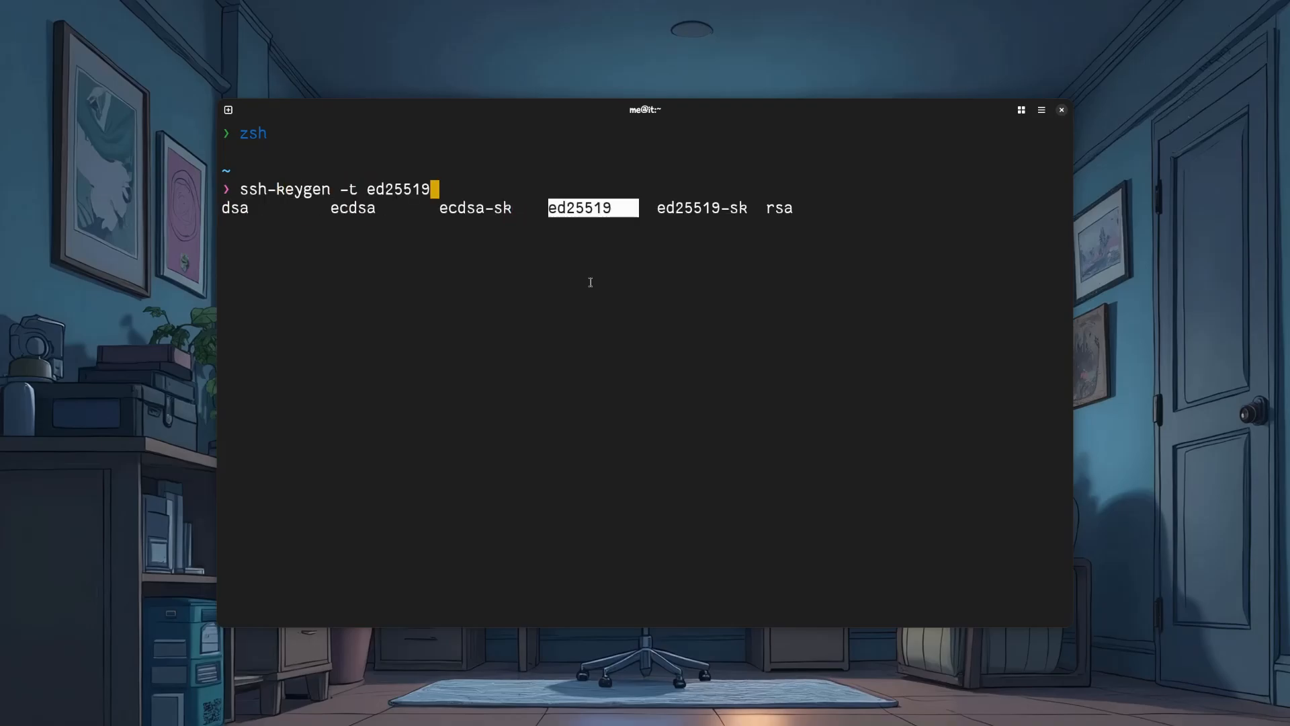
type("-C")
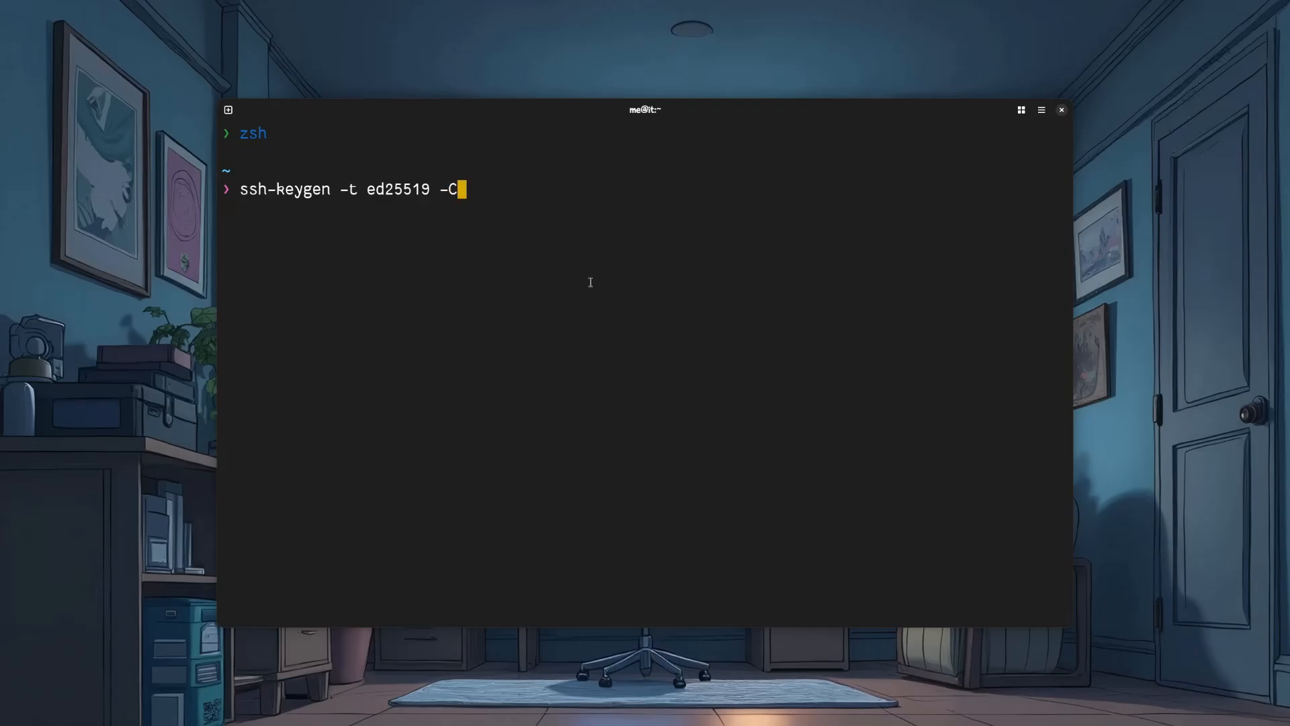
type("\"")
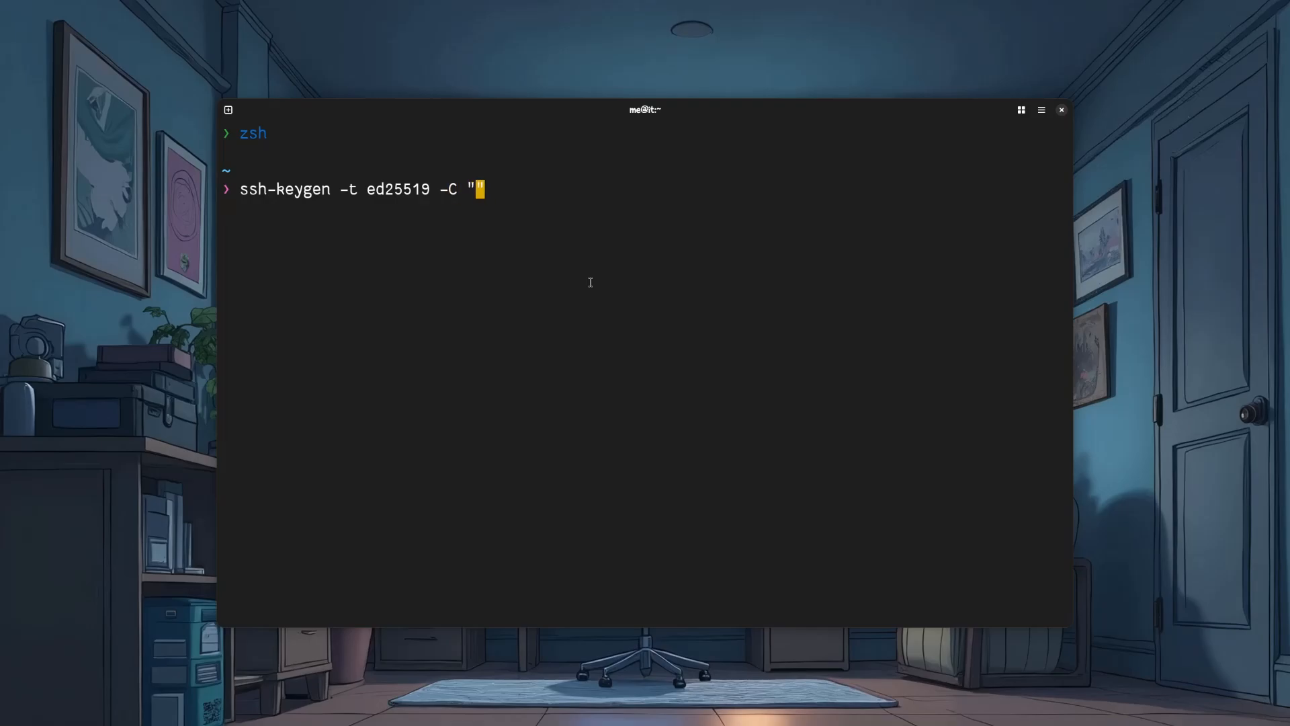
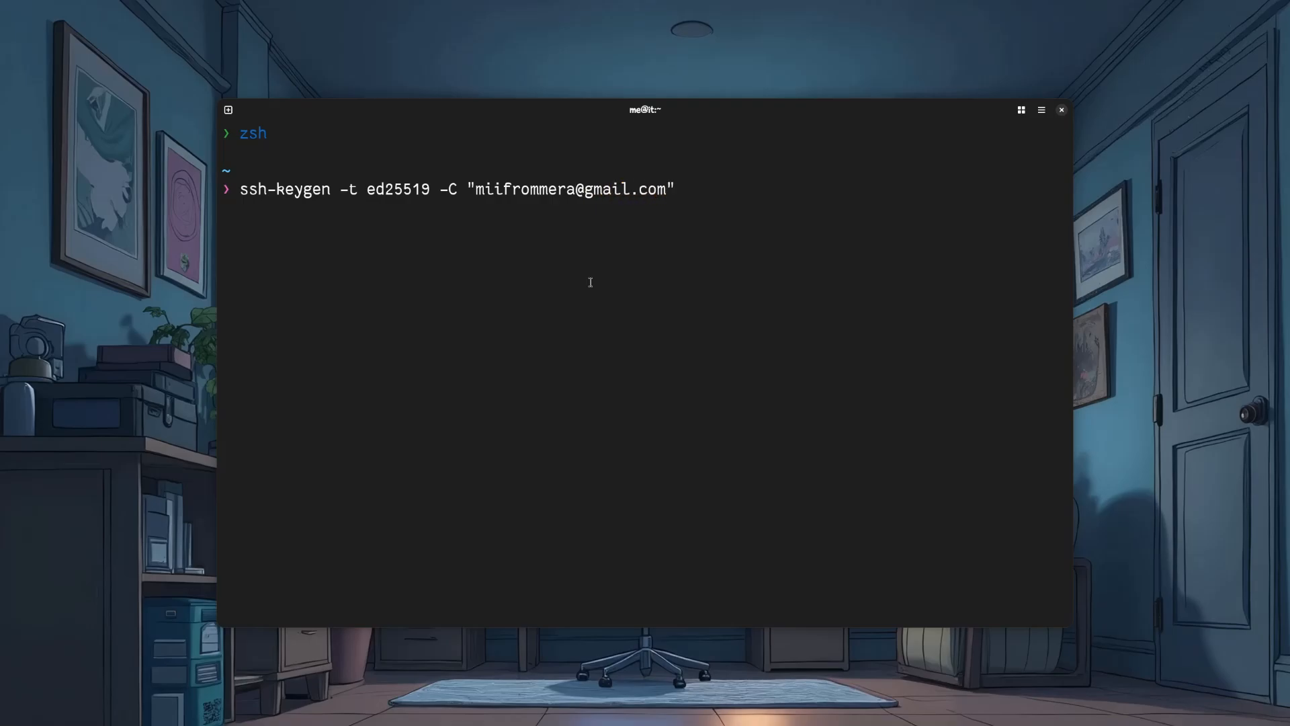
key("Return")
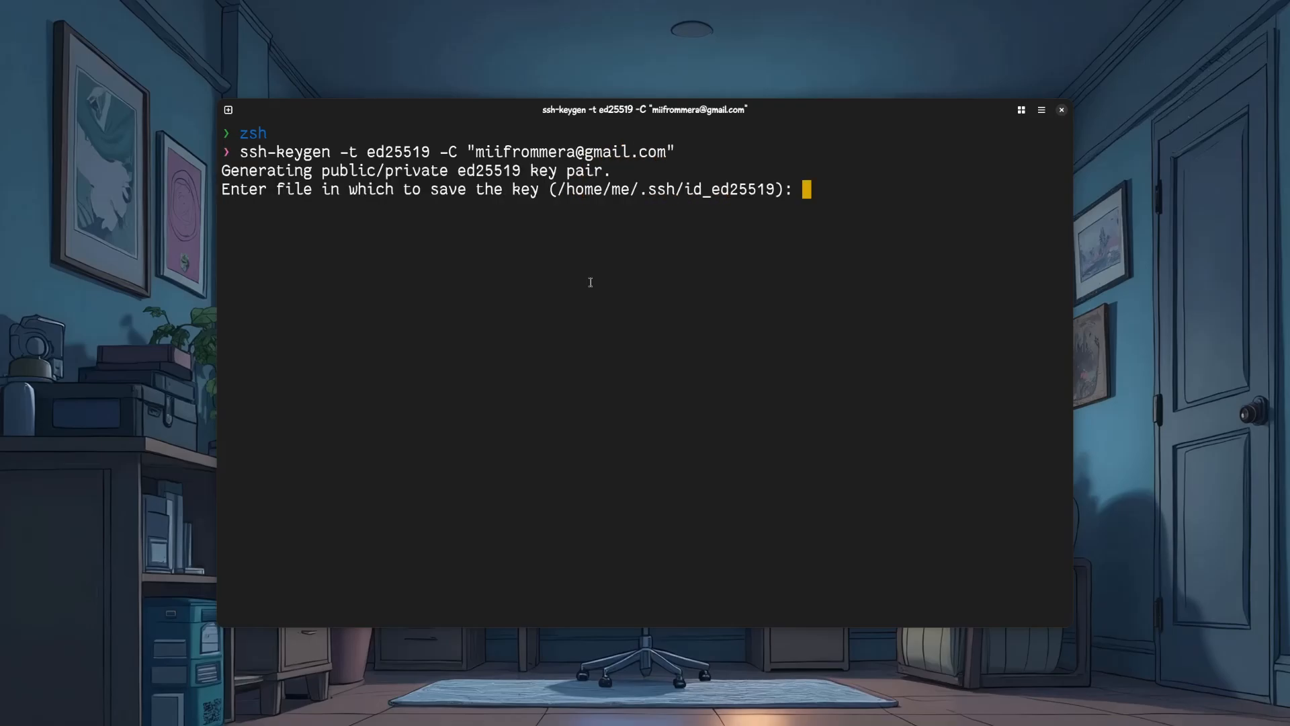
Step: Save the key pair as zedKey with an empty passphrase
type("zedKey")
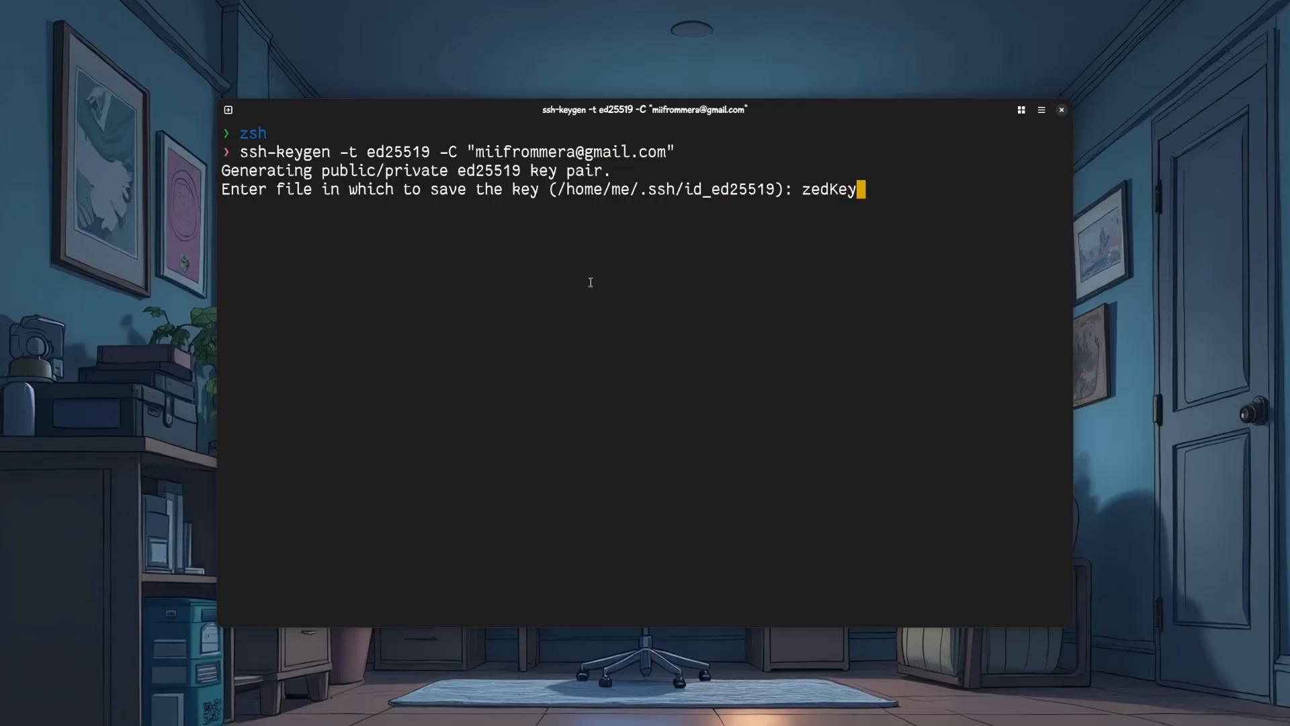
key("Return")
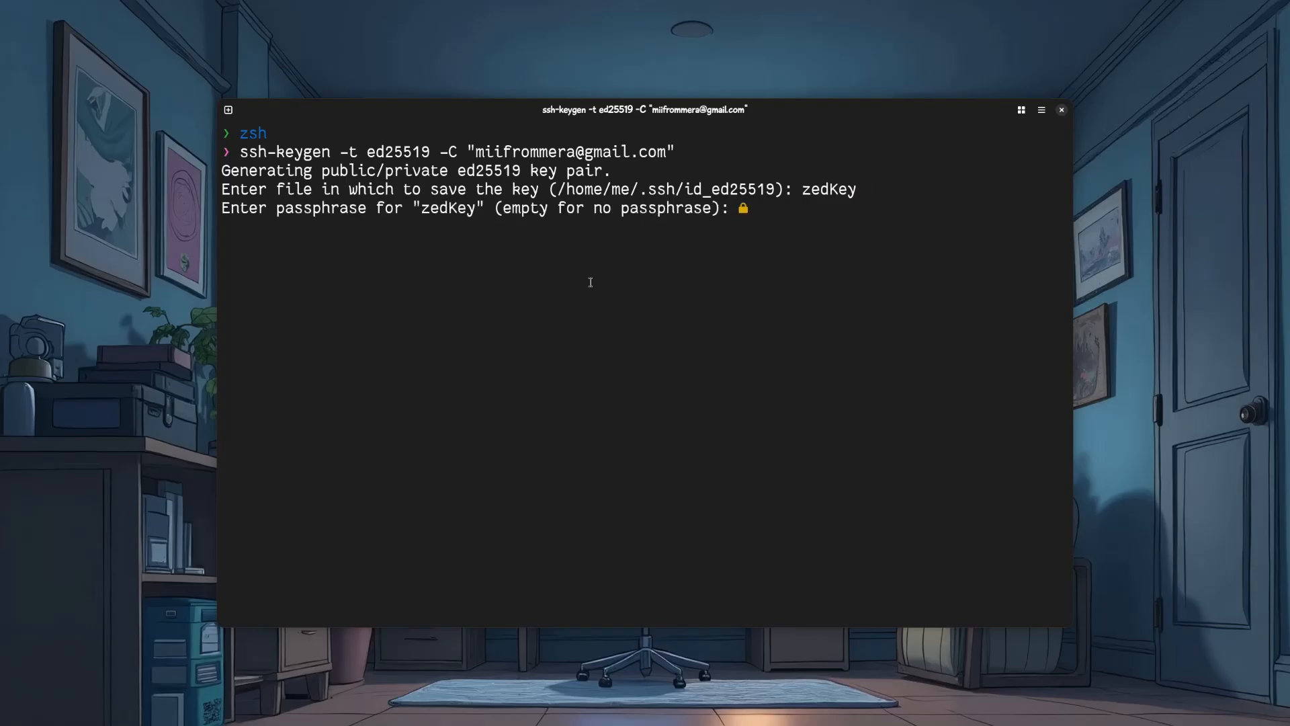
key("Return")
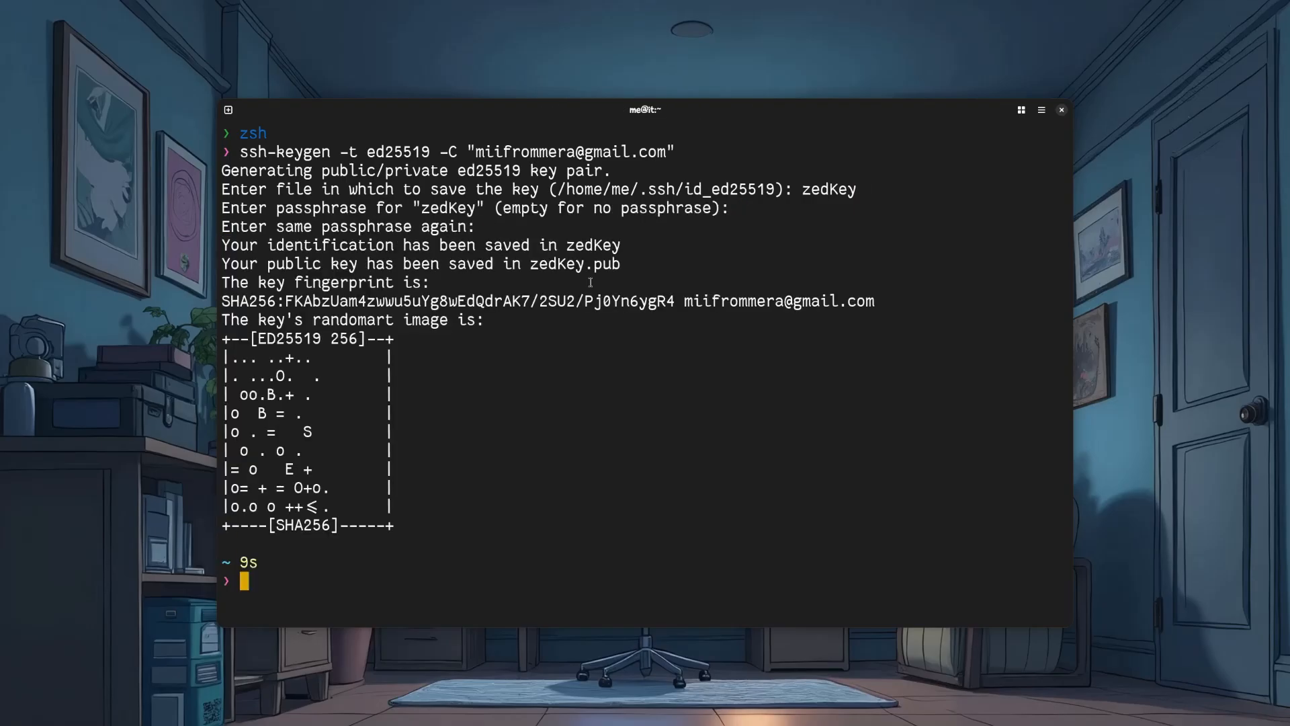
Step: Move the zedKey and zedKey.pub files into the ~/.ssh folder
type("mv")
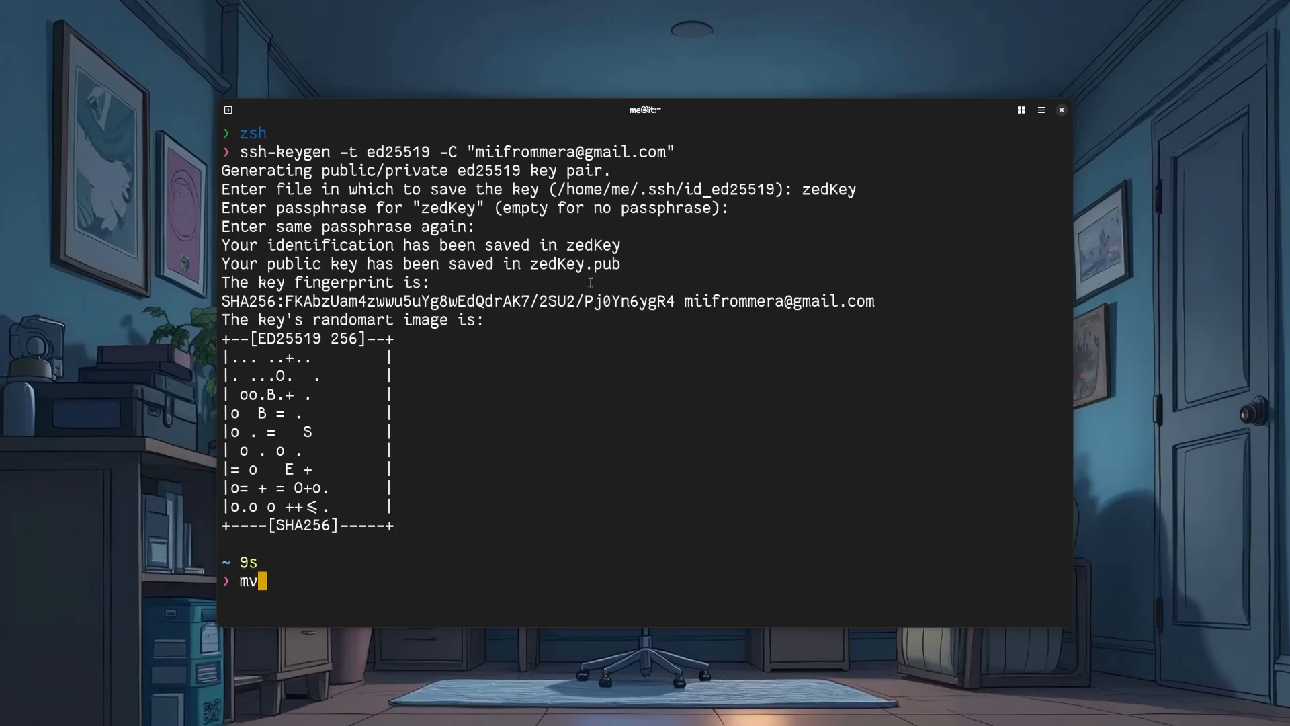
type("zedKey z")
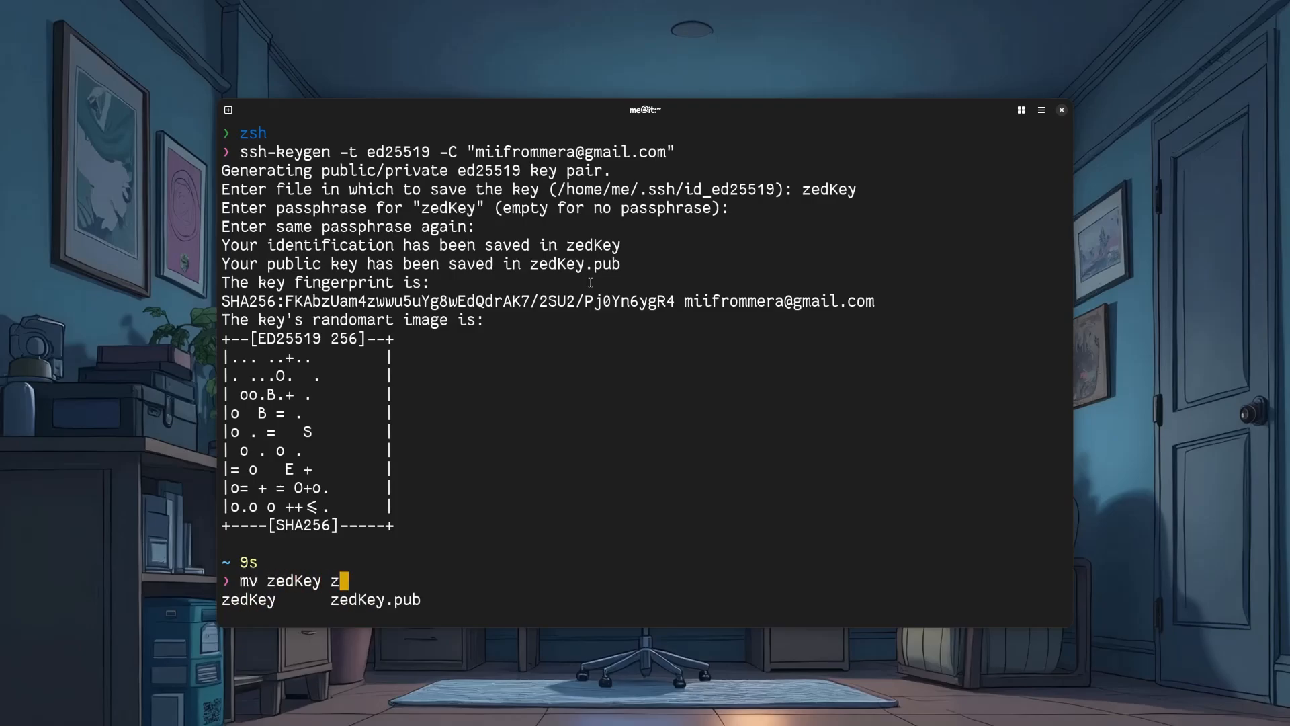
type("edKeyP")
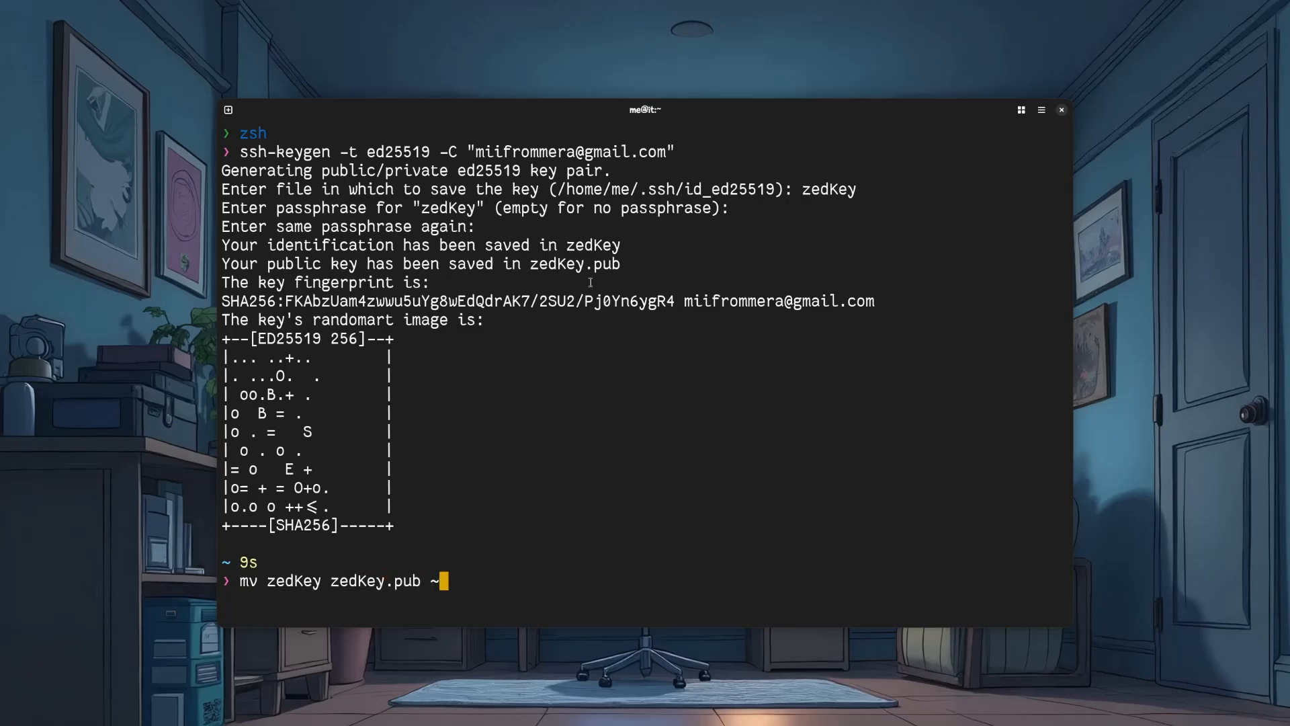
type("/.ssh/")
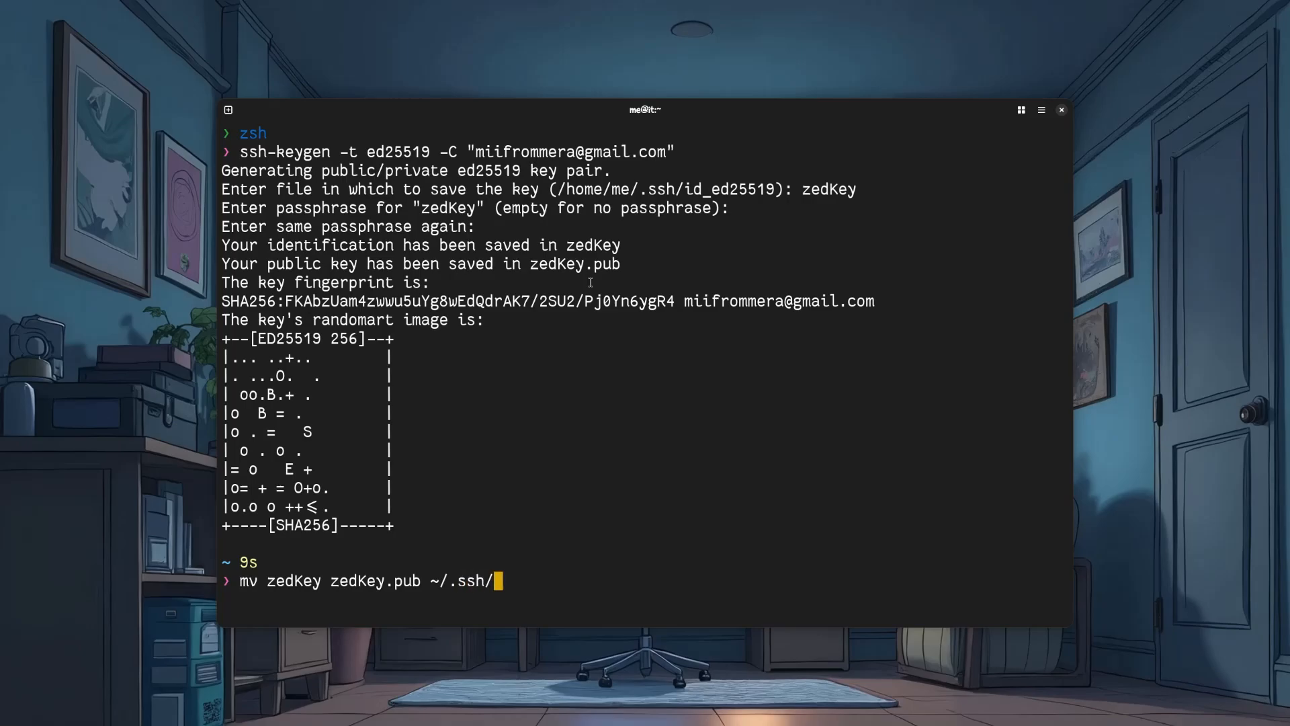
key("Return")
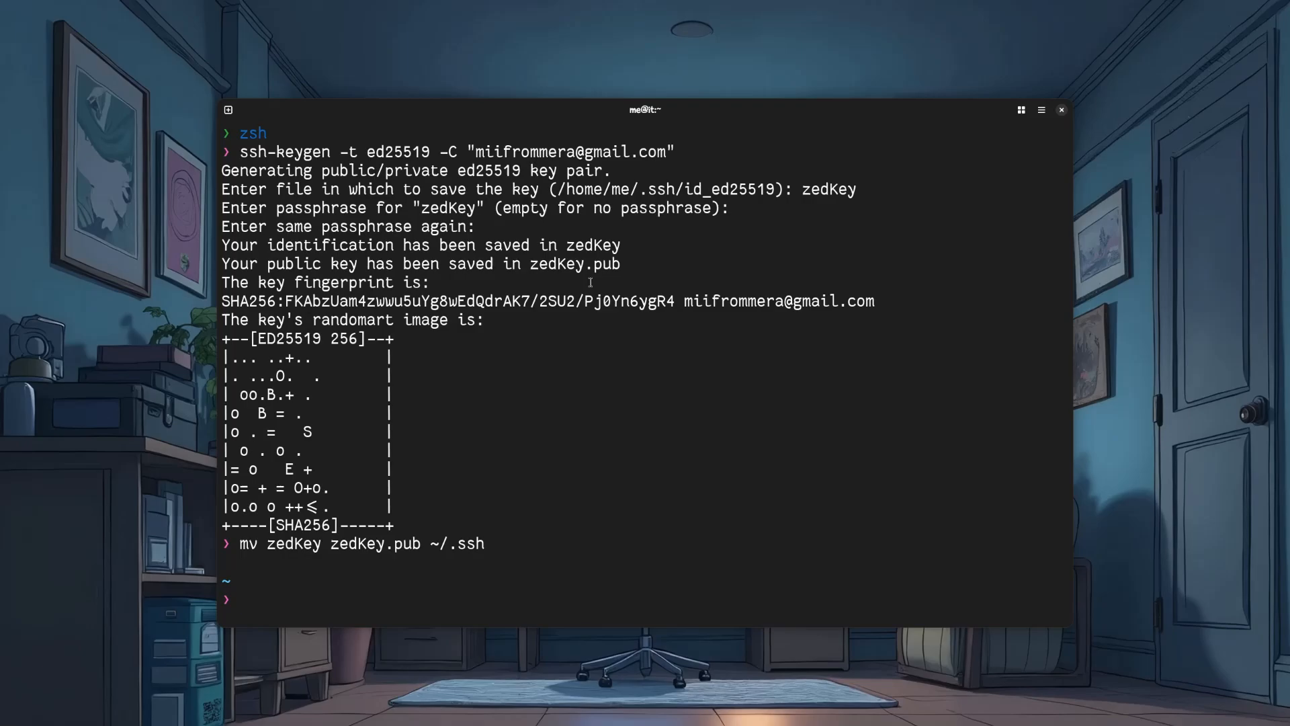
Step: Start the SSH agent in this shell with eval "$(ssh-agent -s)"
type("eval")
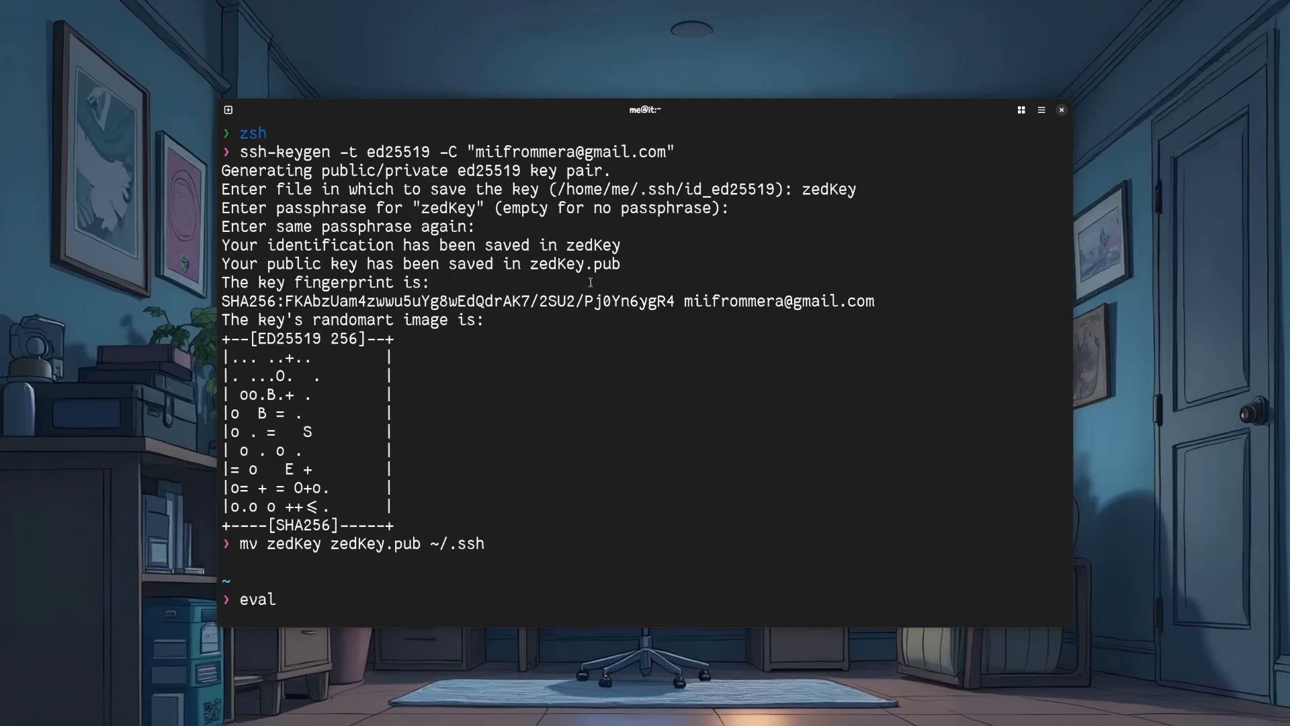
type("\"$(ssh-agent -s)\"")
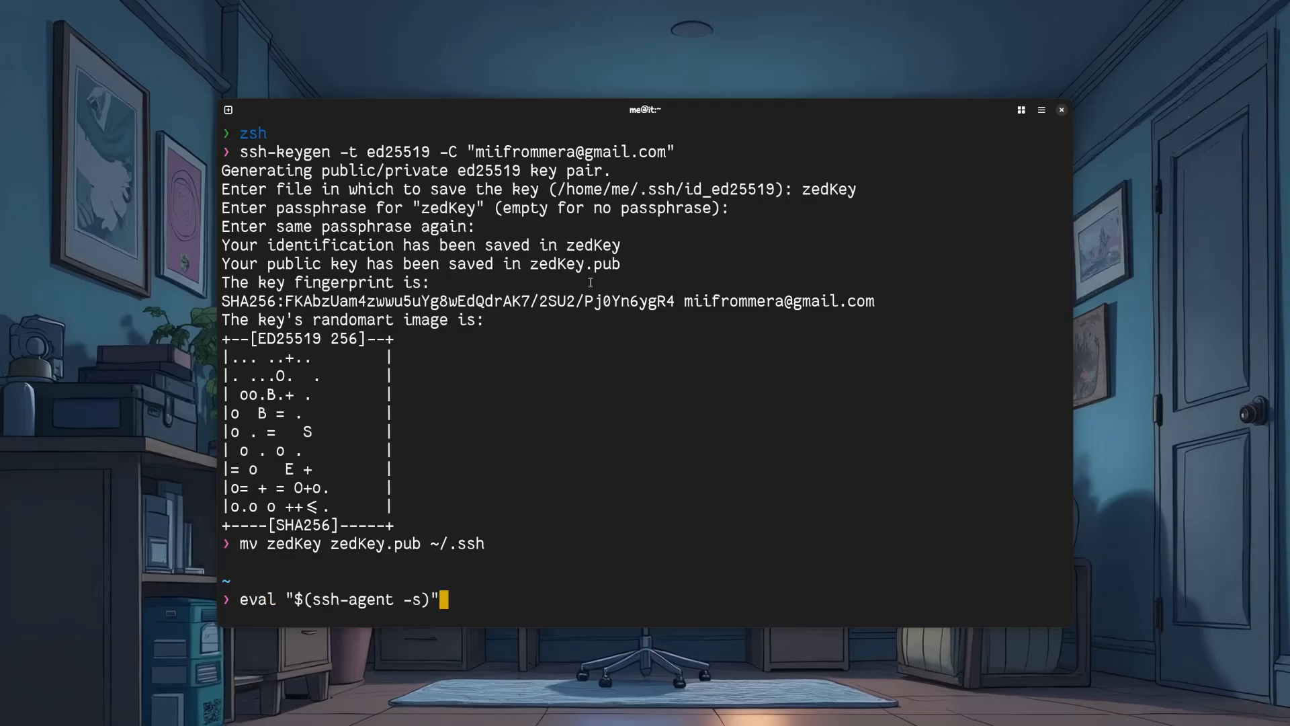
key("Return")
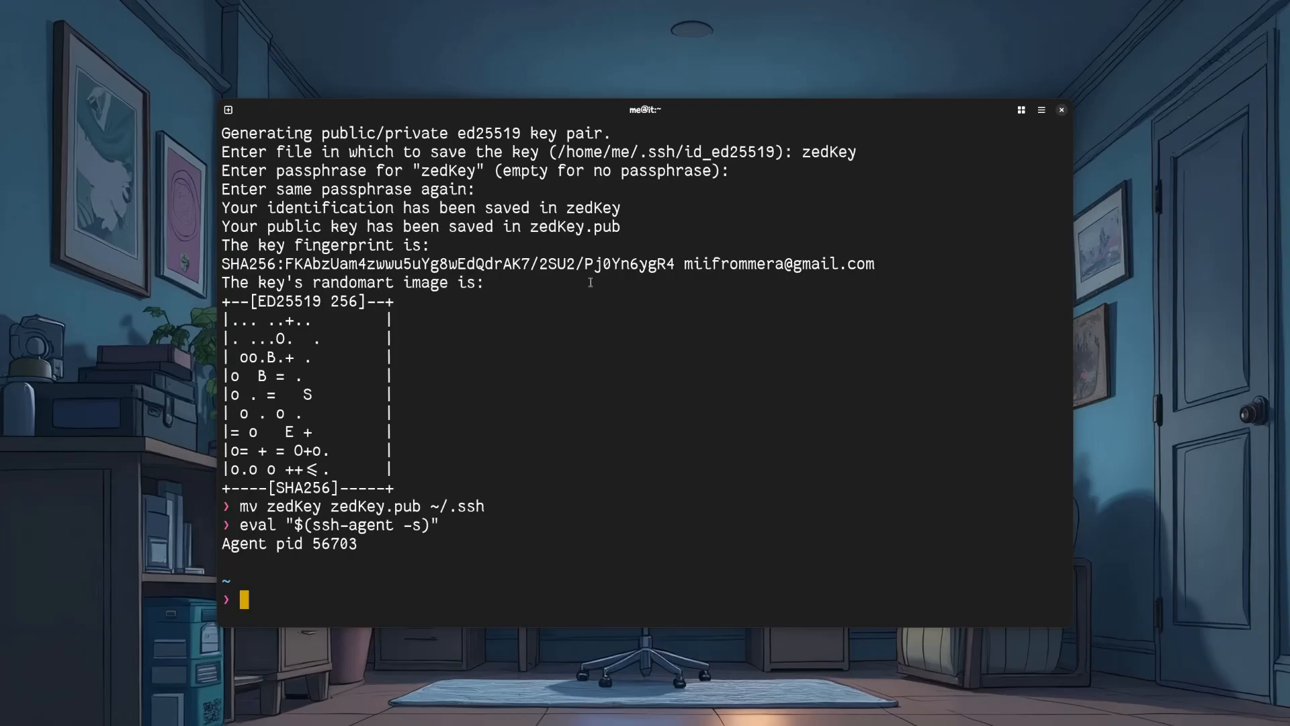
Step: Add ~/.ssh/zedKey to the agent and submit its passphrase
type("ssh-add")
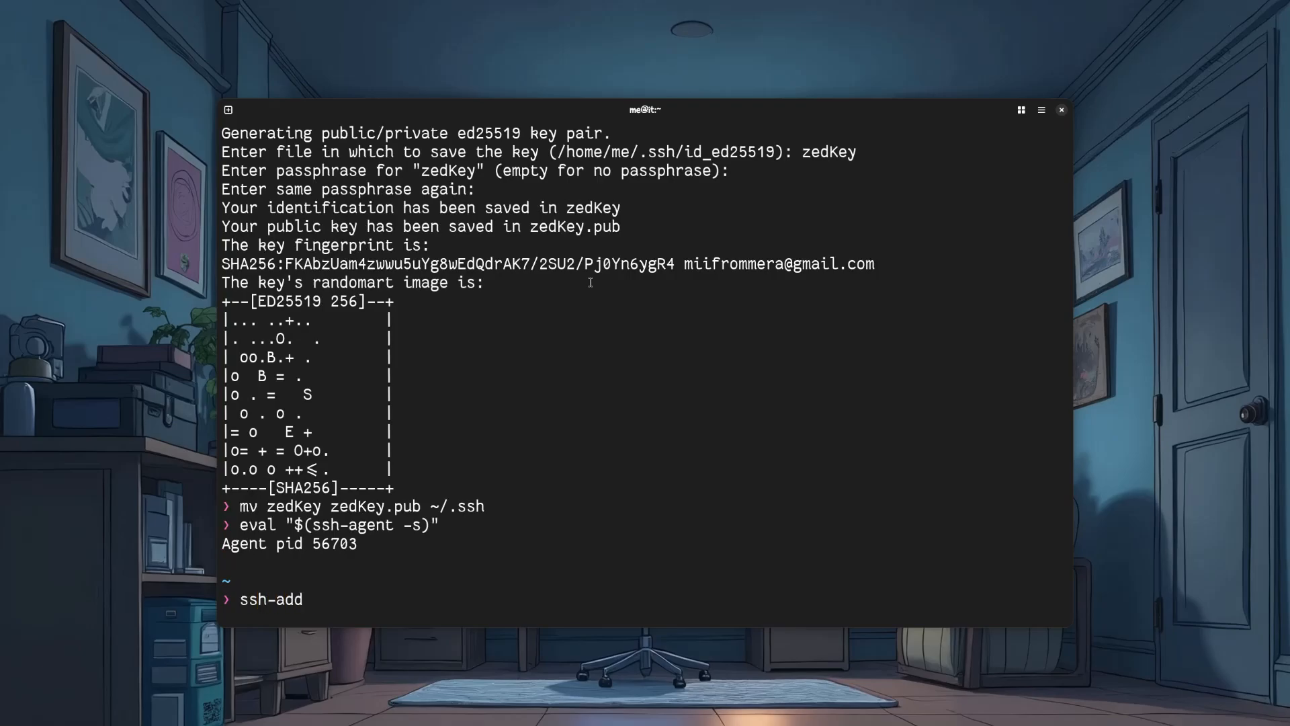
type("~/")
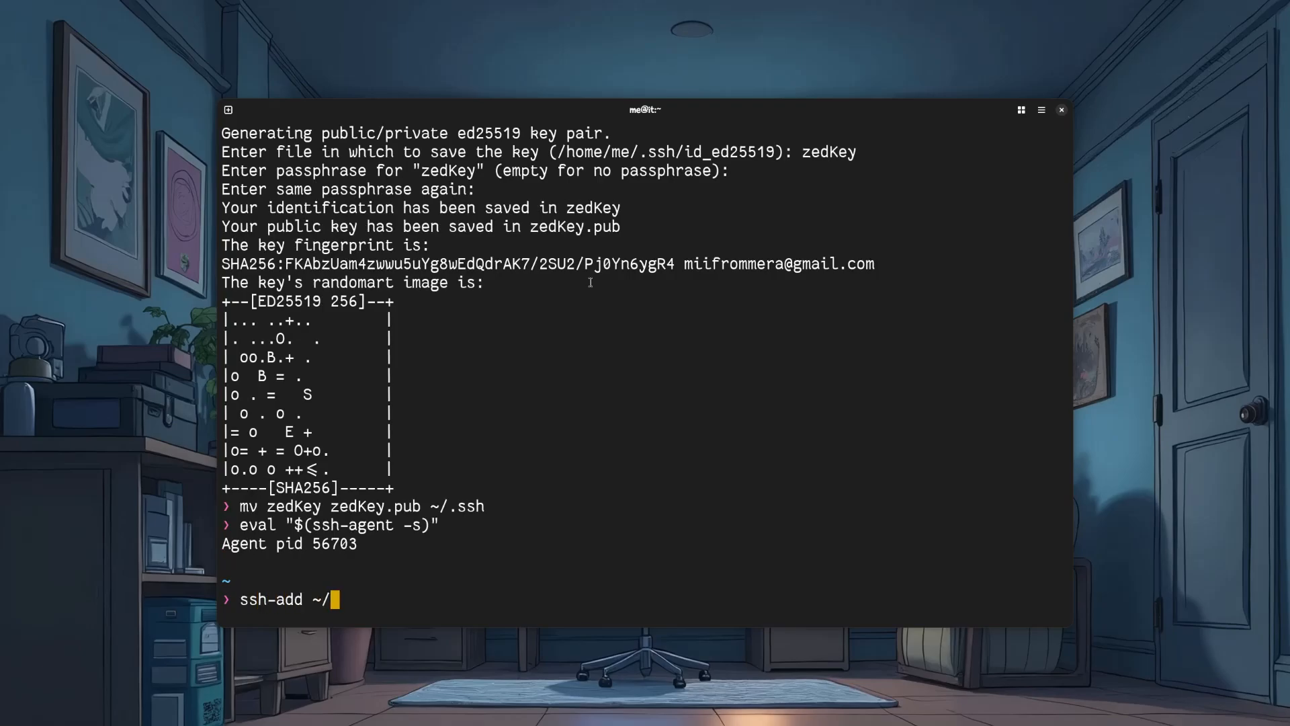
type("ssh/")
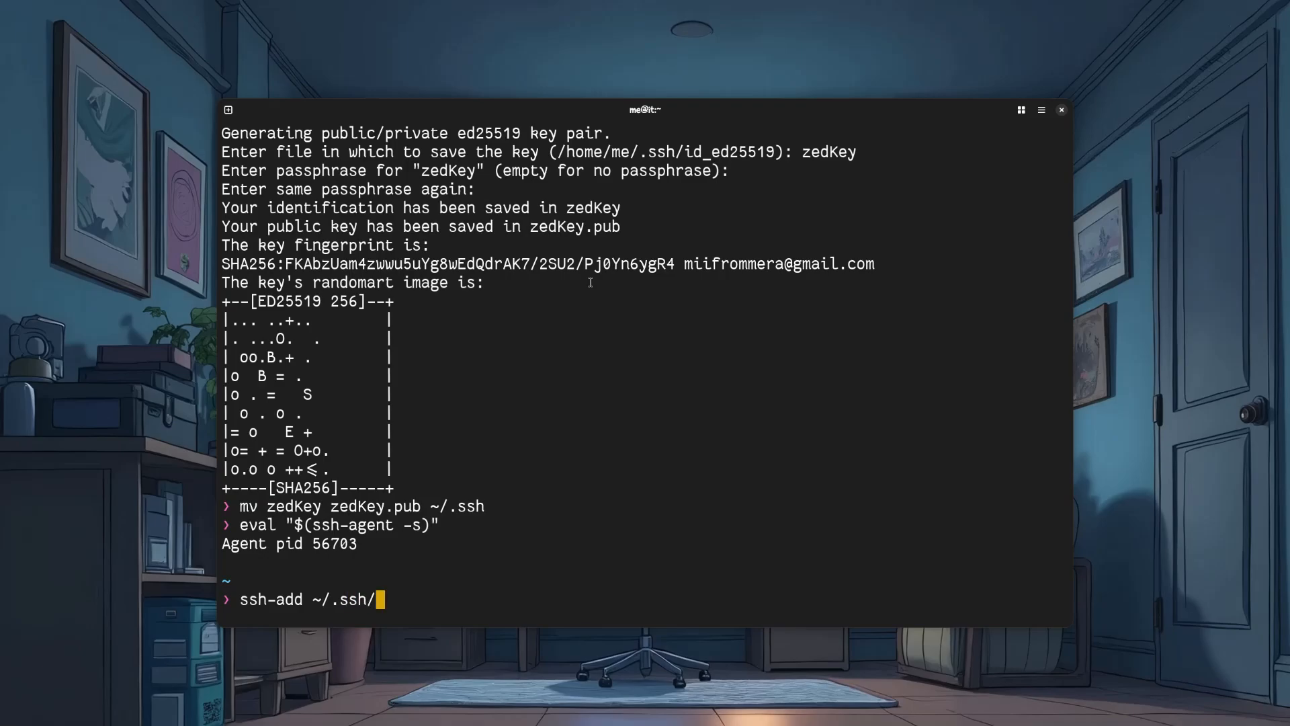
type("zedKey")
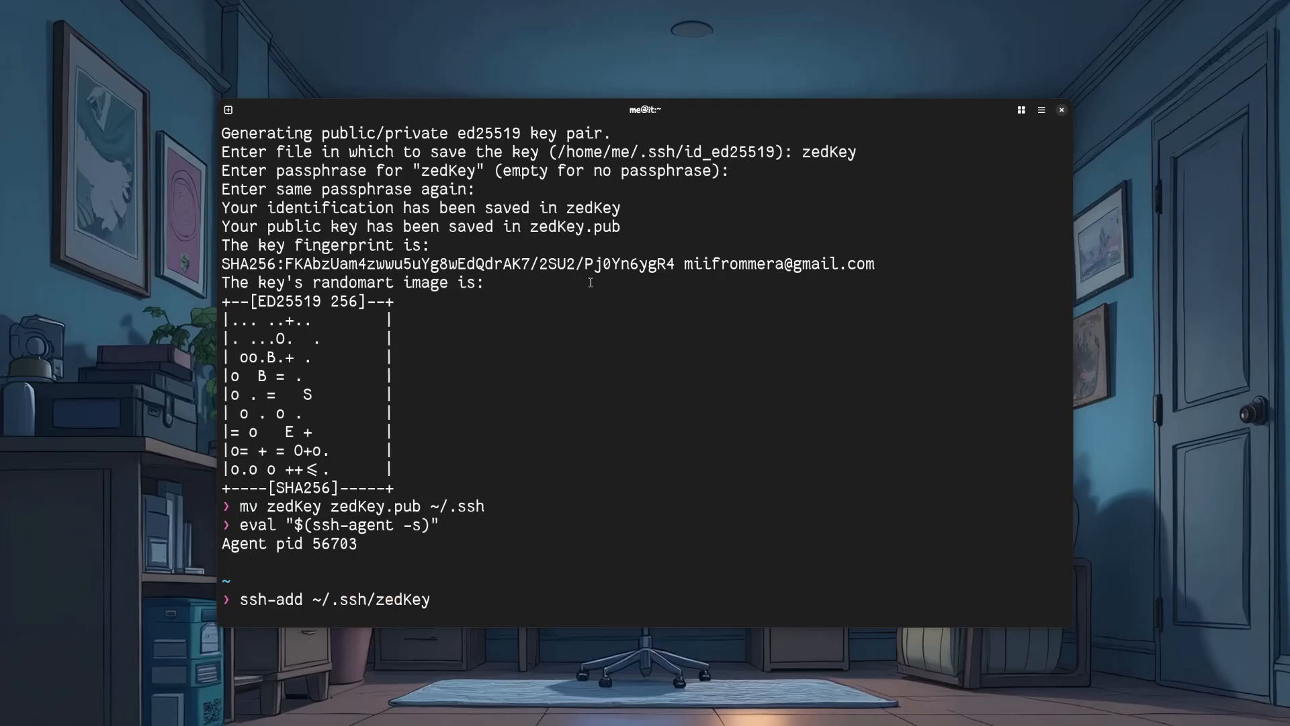
key("Return")
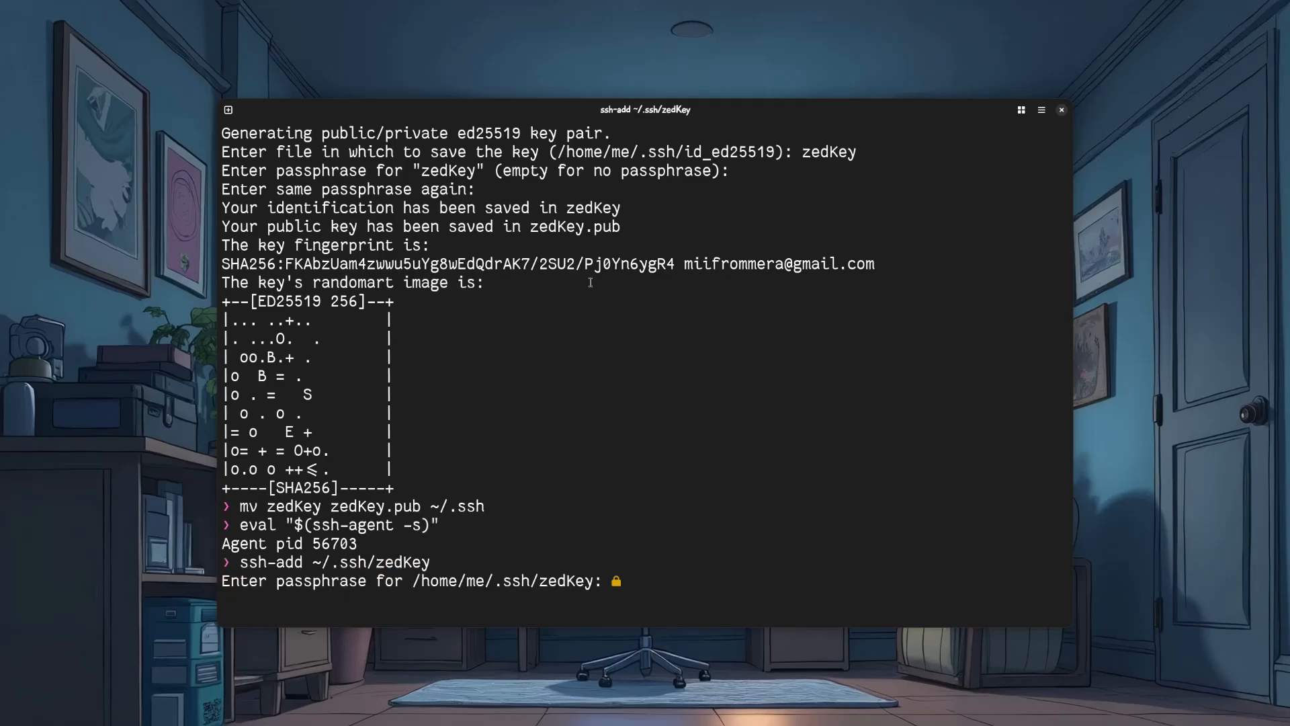
key("Return")
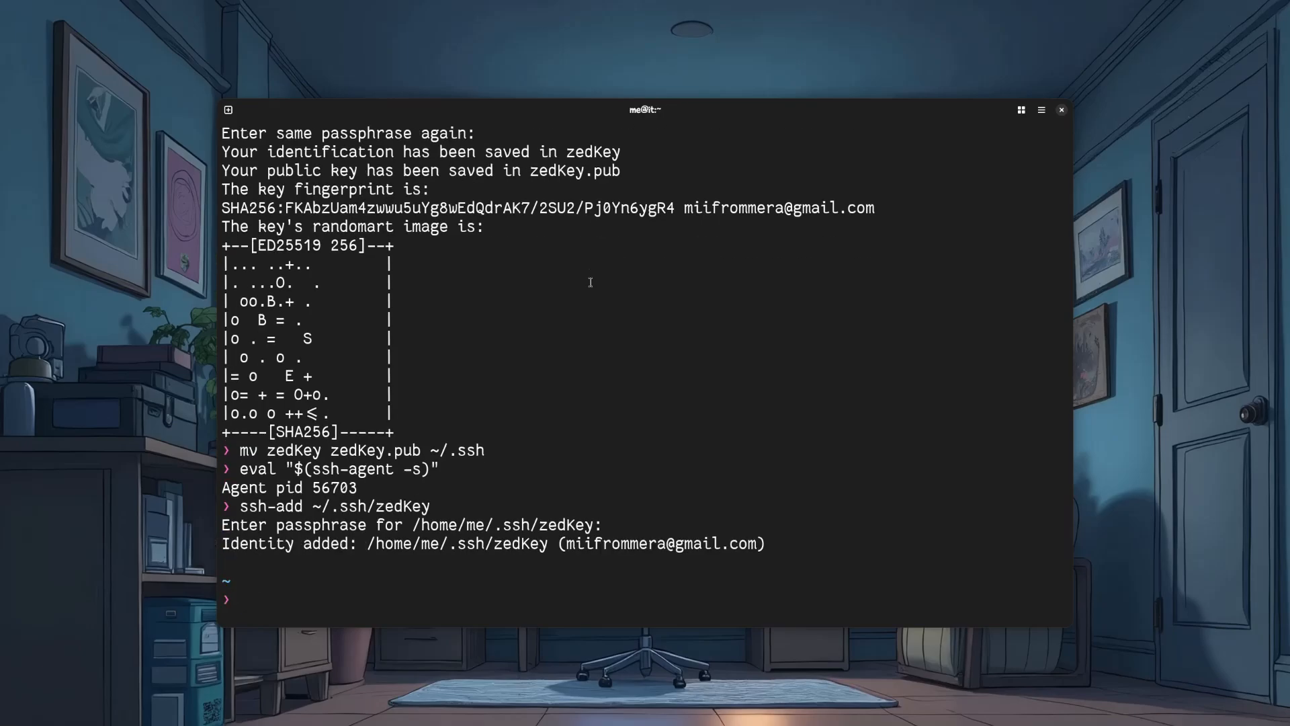
Step: Start typing a command that references .ssh/zedKey in the terminal
type("mc")
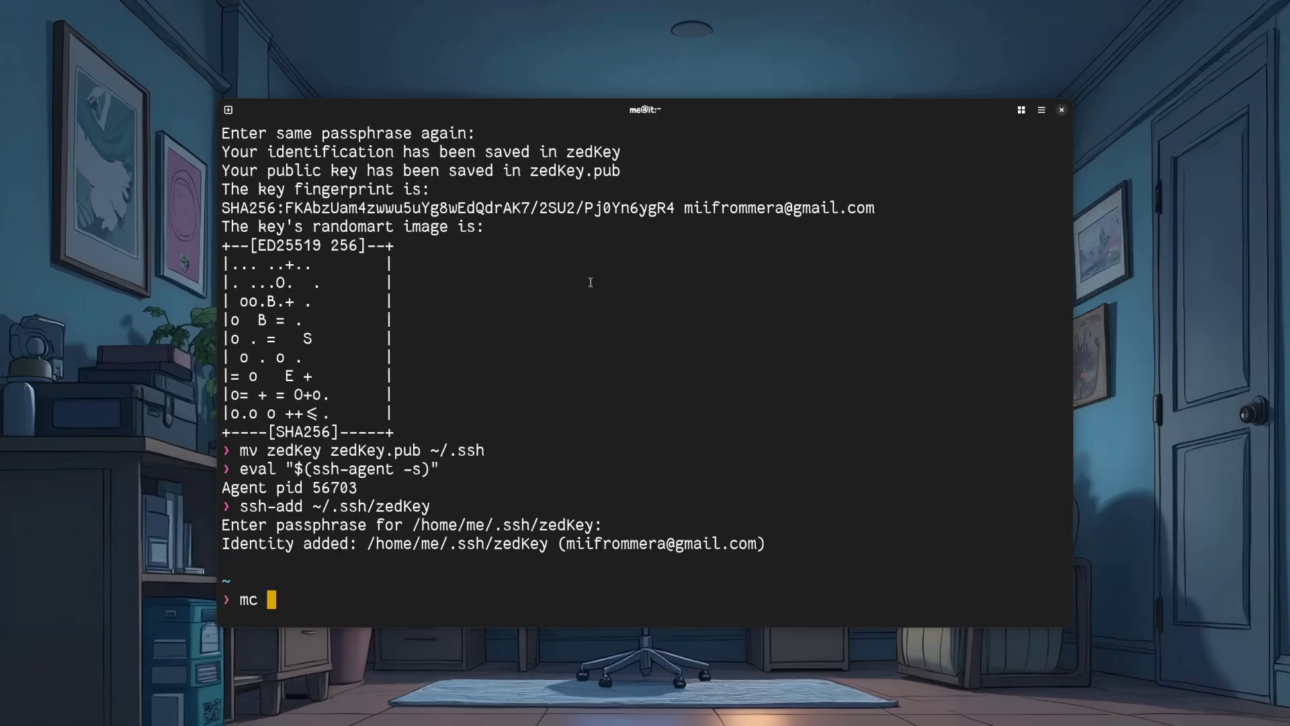
type(".zs")
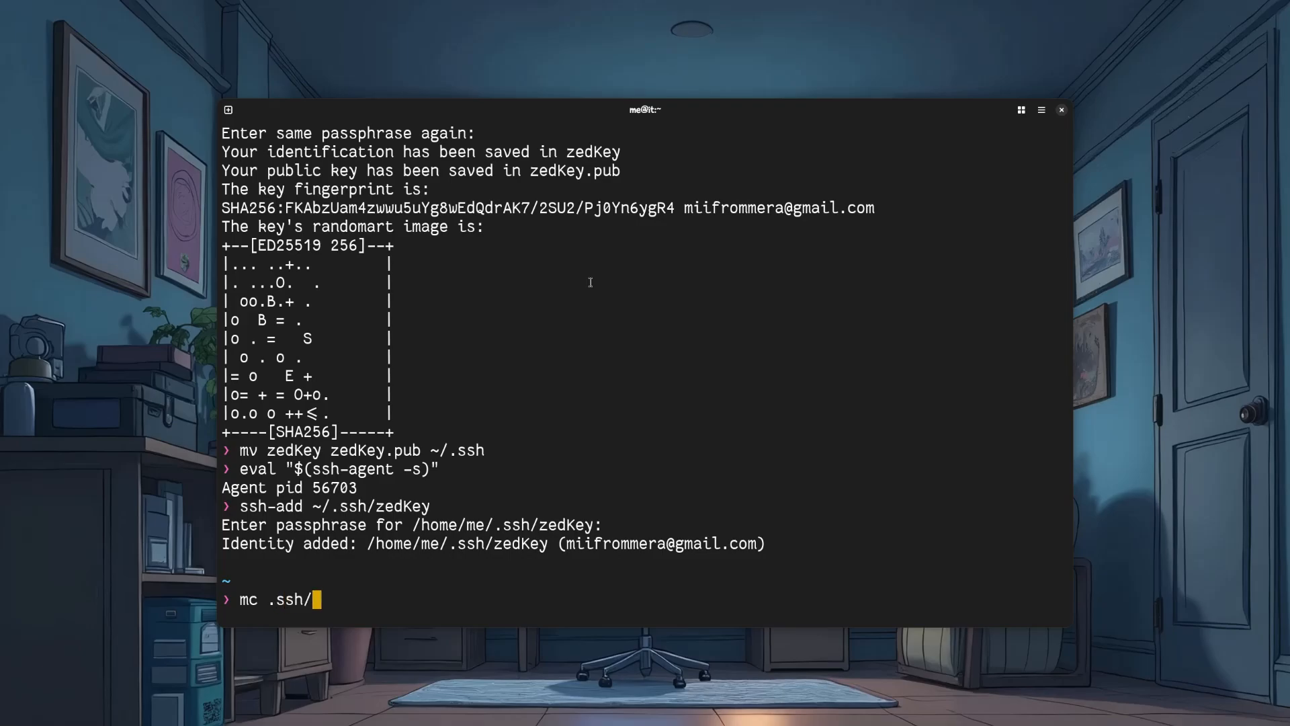
type("zedKey")
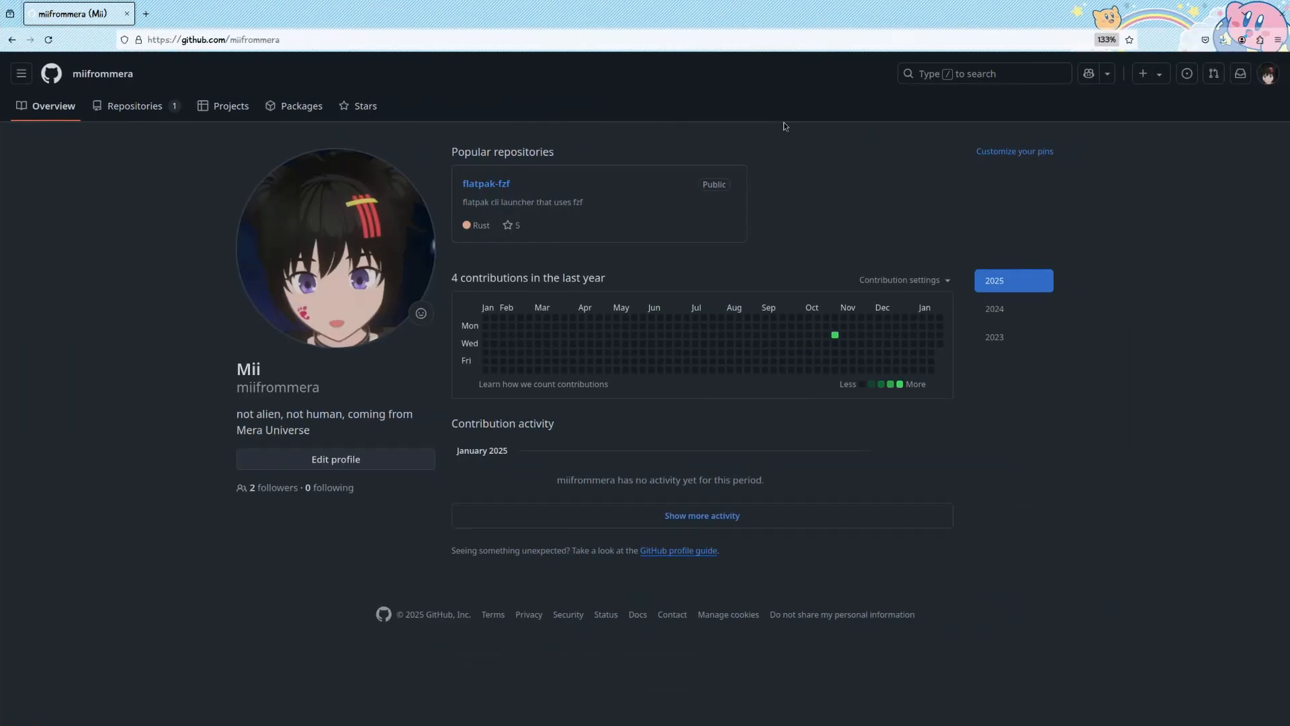
Step: Go to GitHub account Settings, SSH and GPG keys, which lists no keys yet
left_click(1268, 74)
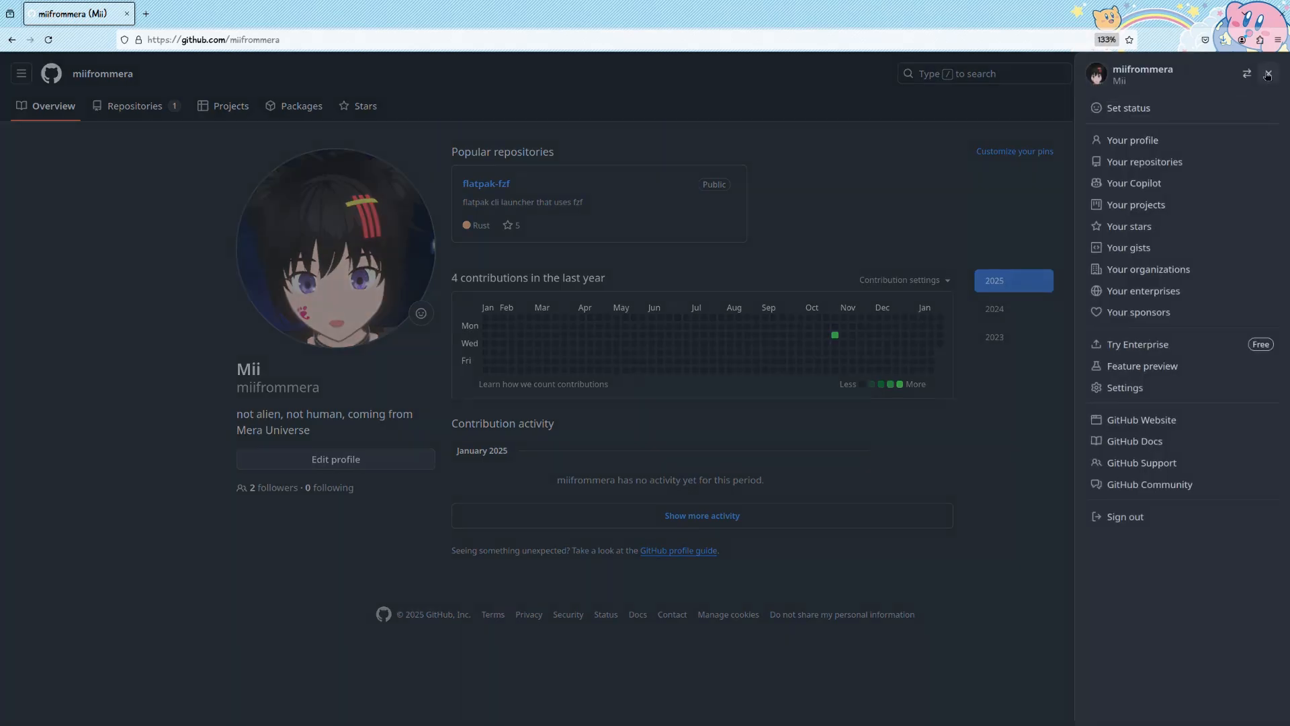
mouse_move(1139, 344)
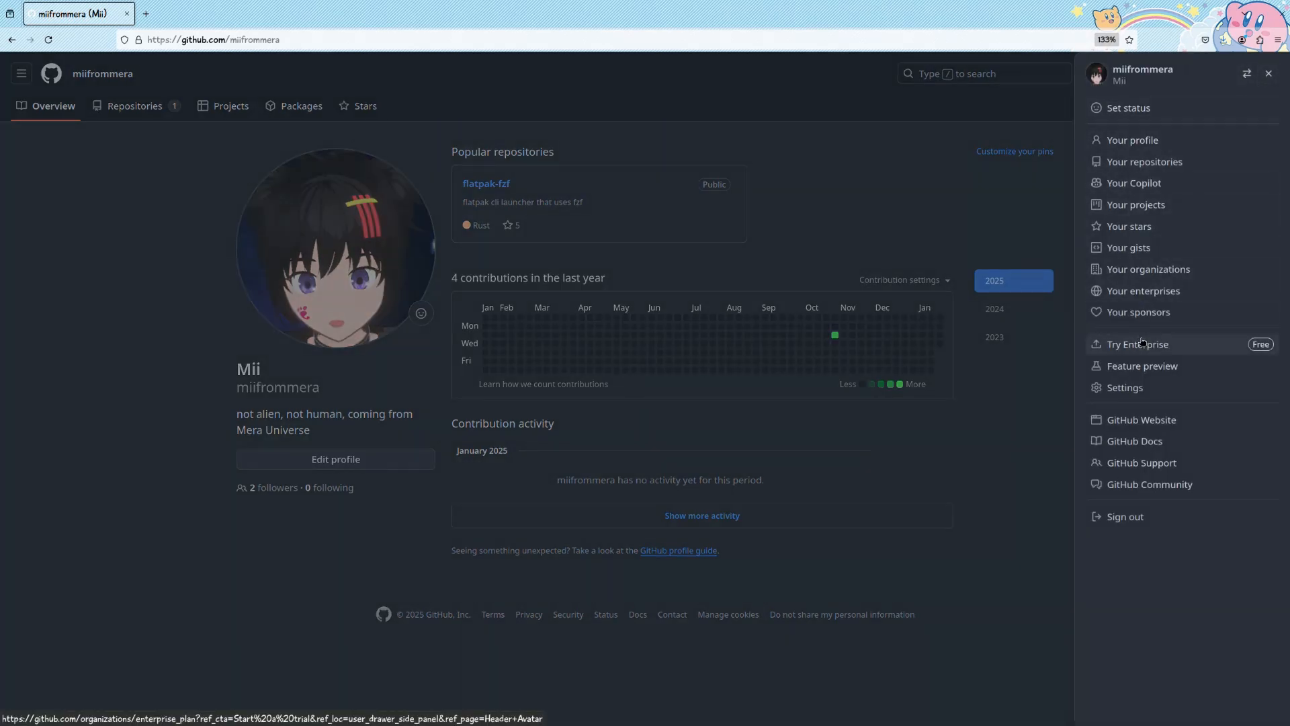
left_click(1125, 387)
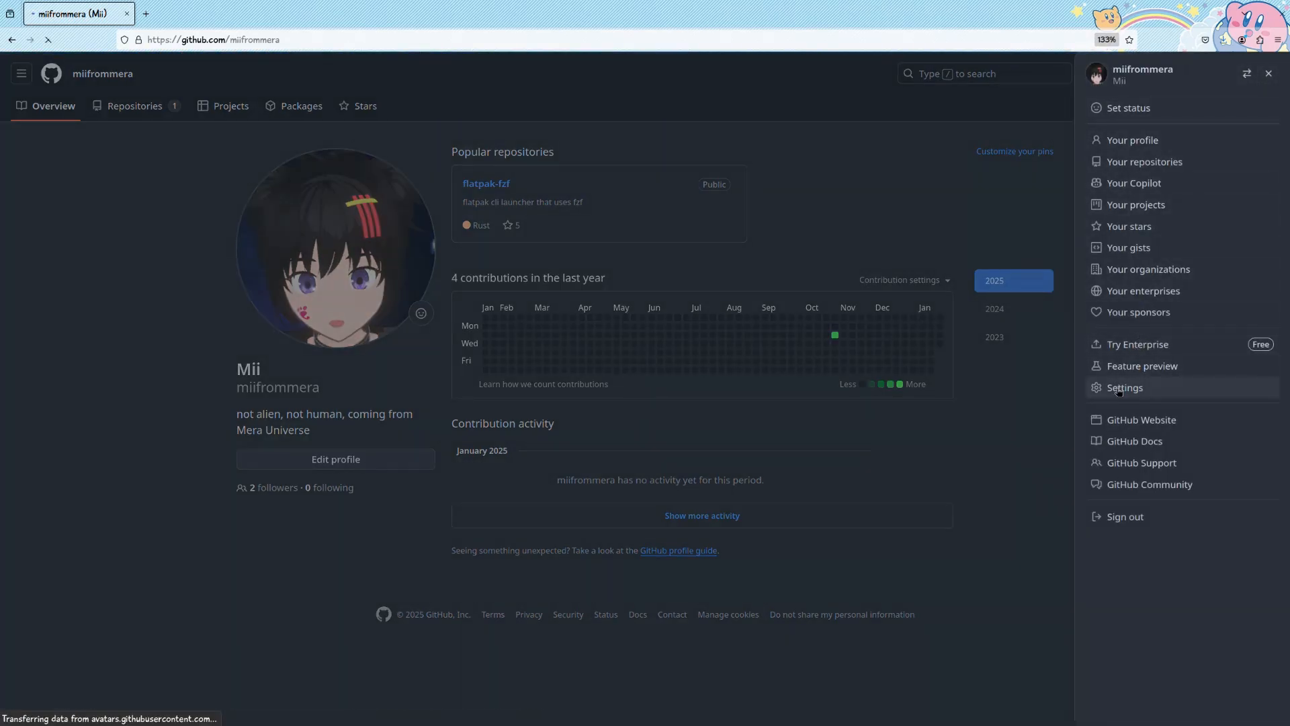
left_click(1125, 388)
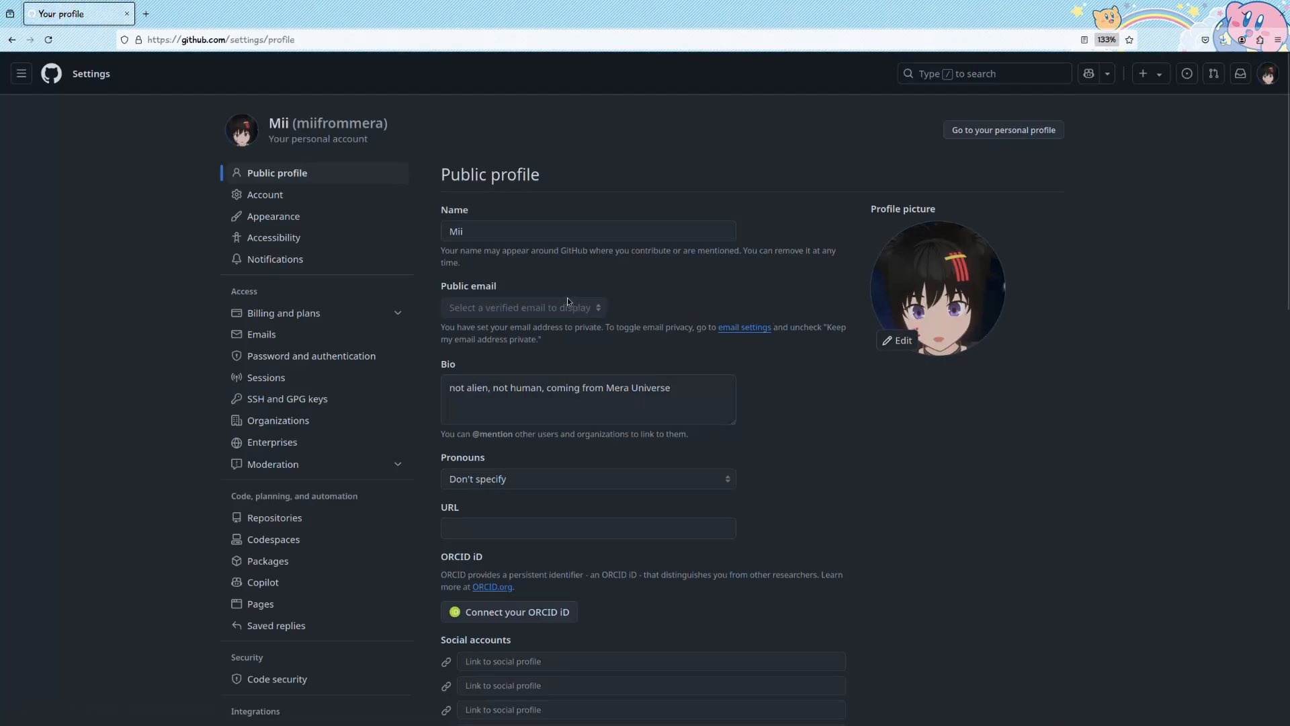
mouse_move(287, 398)
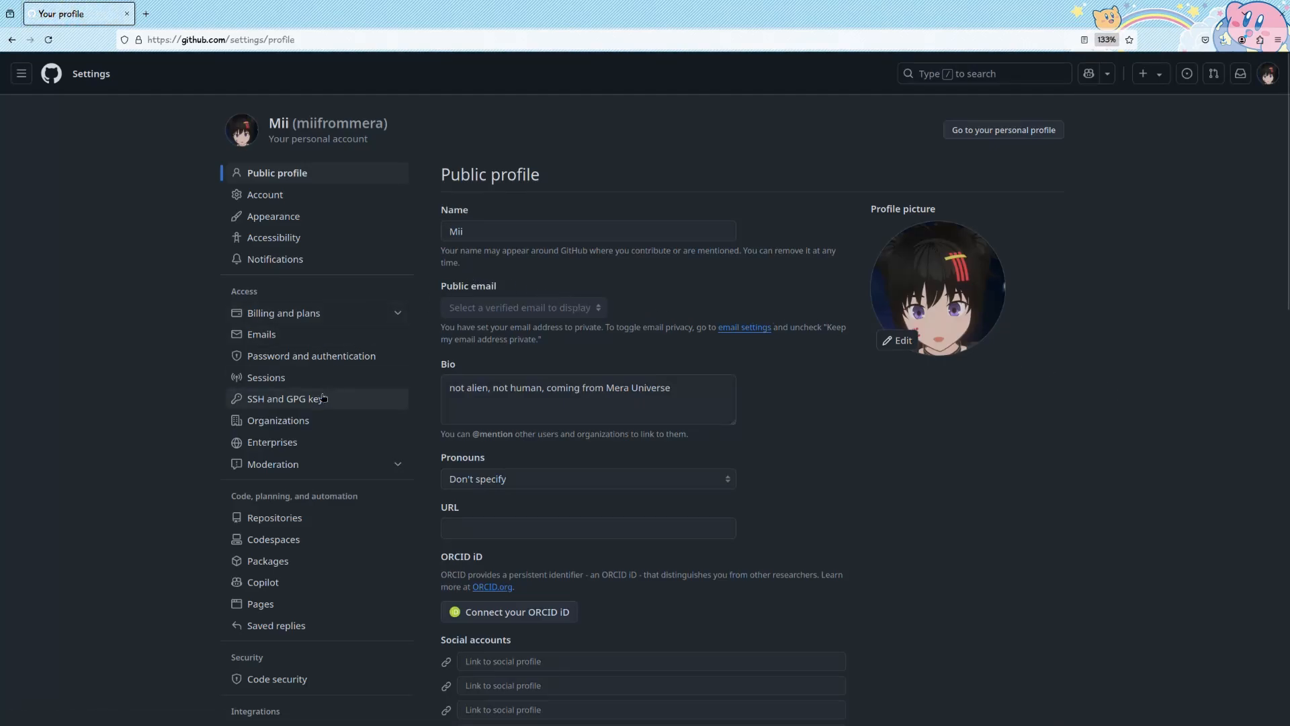
left_click(287, 398)
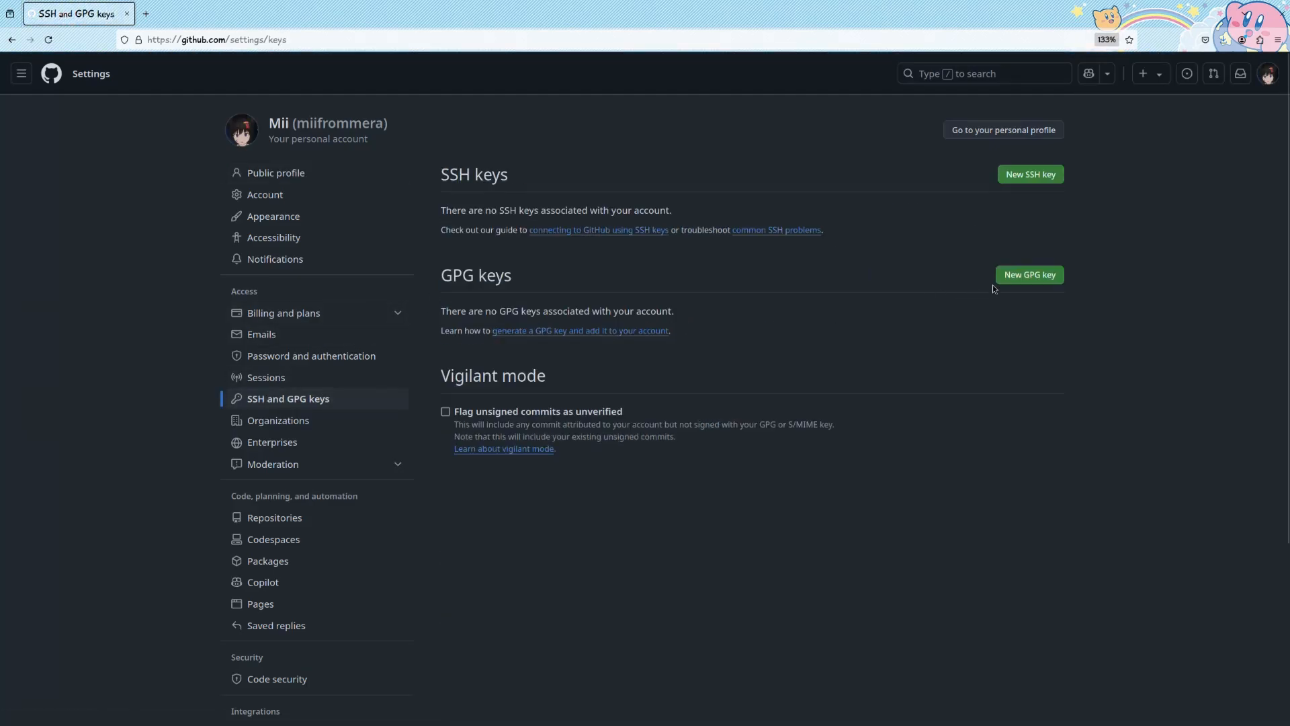
Step: Start a new SSH key on GitHub titled zedKey
left_click(1029, 173)
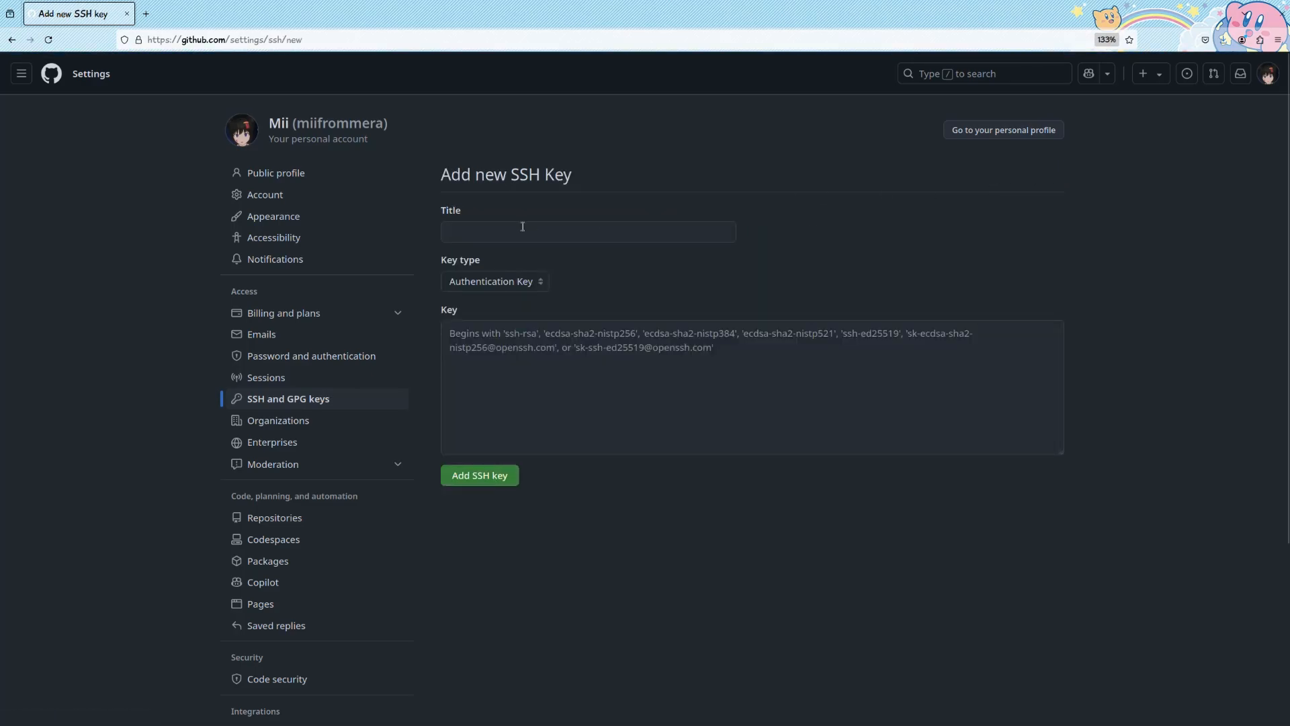
type("zedK")
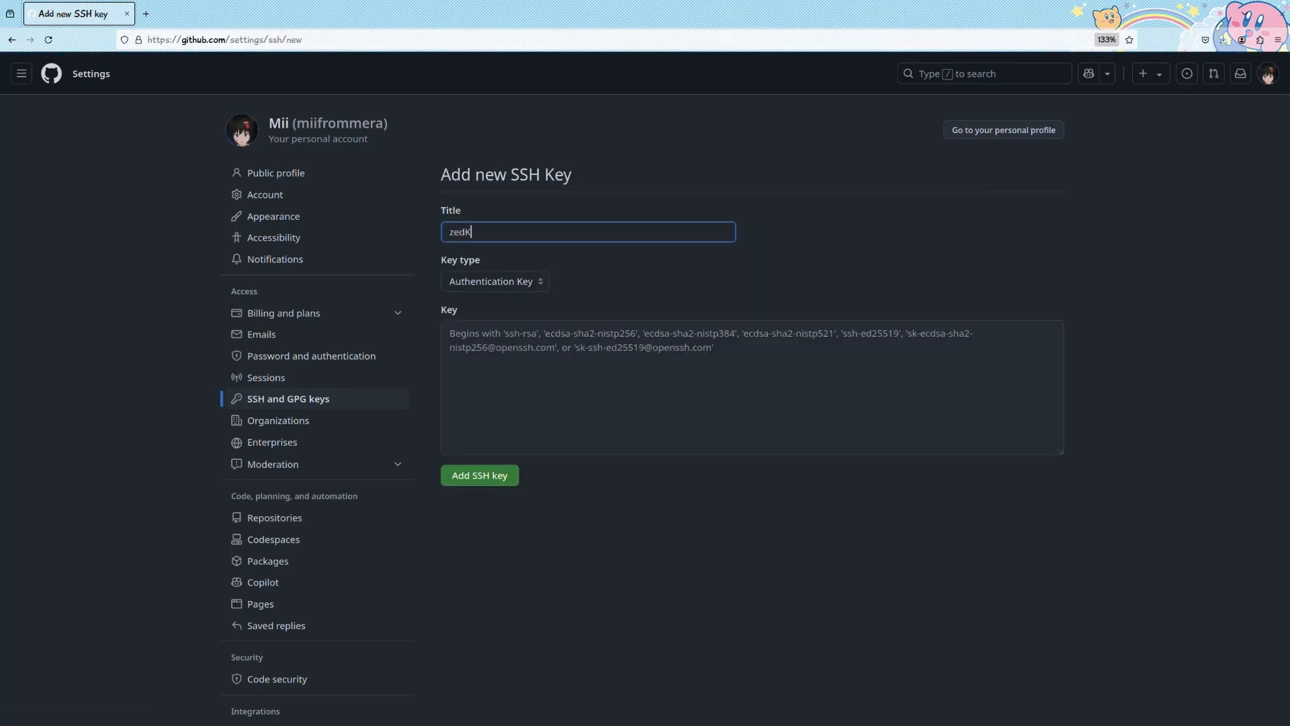
type("ey")
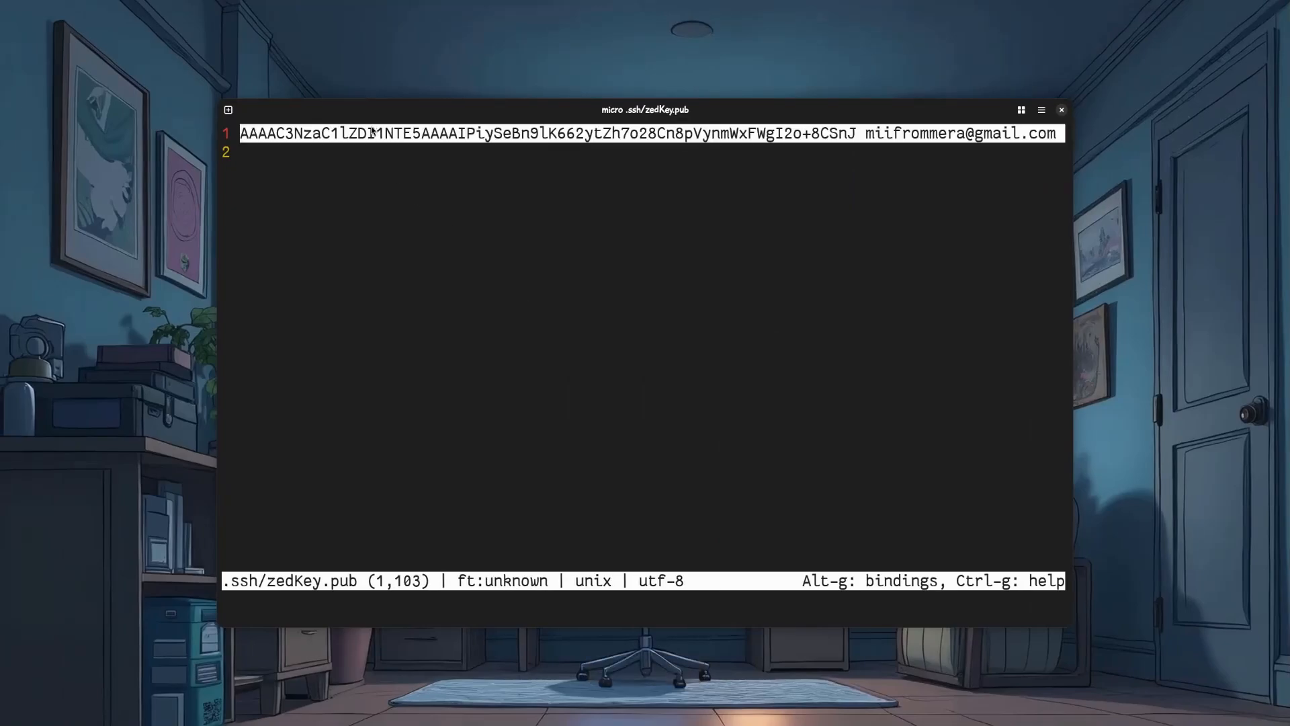
Step: Copy the ssh-ed25519 public key from micro into GitHub's Key field and save it
key("ctrl+c")
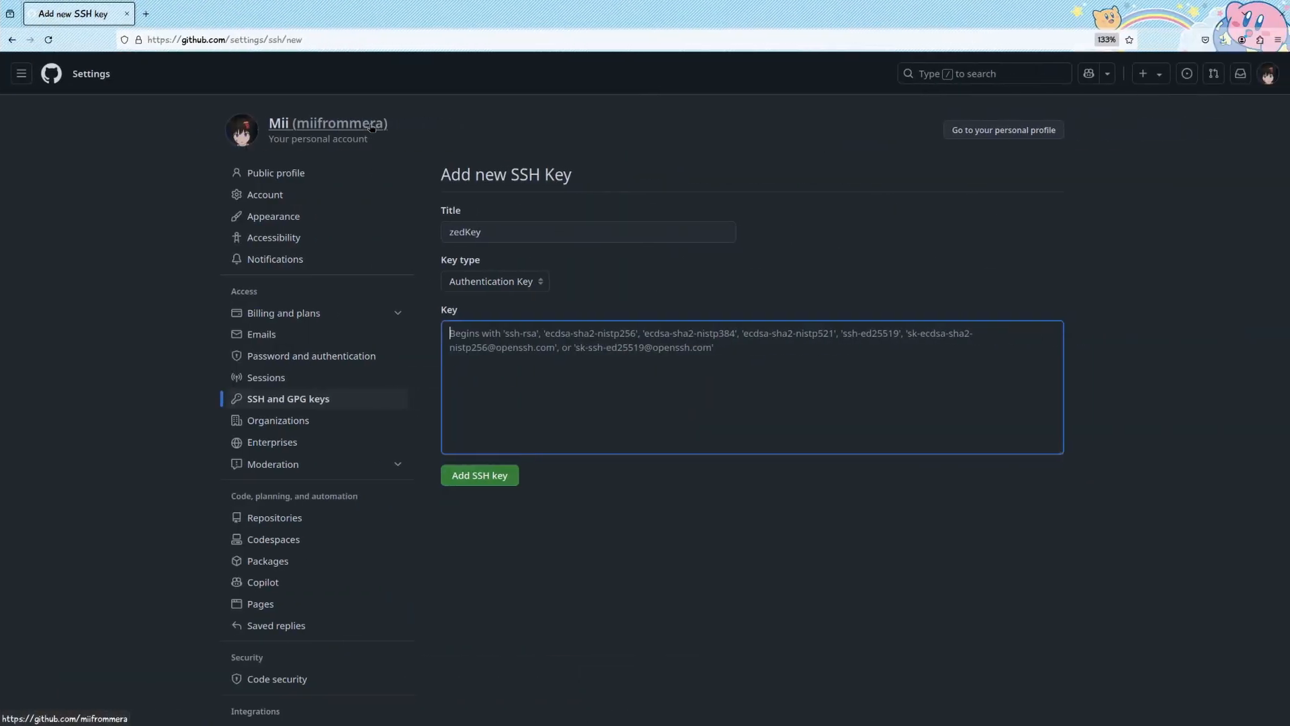
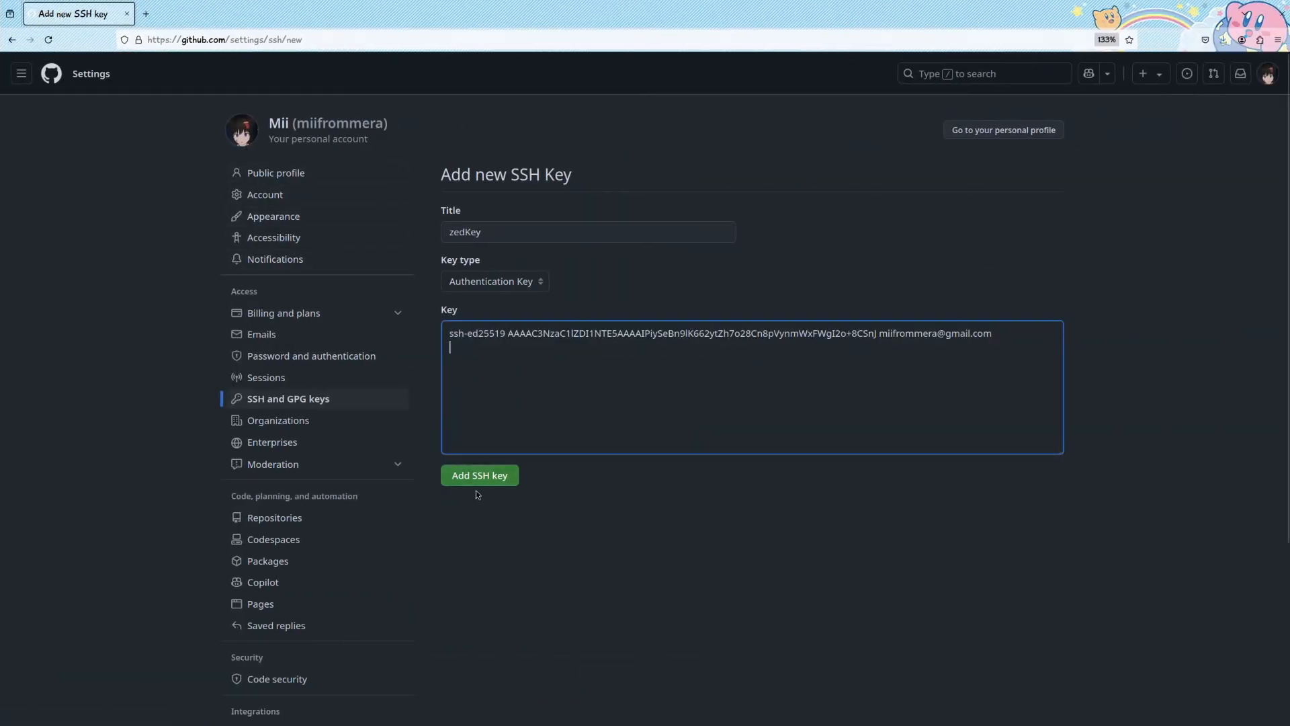
left_click(479, 475)
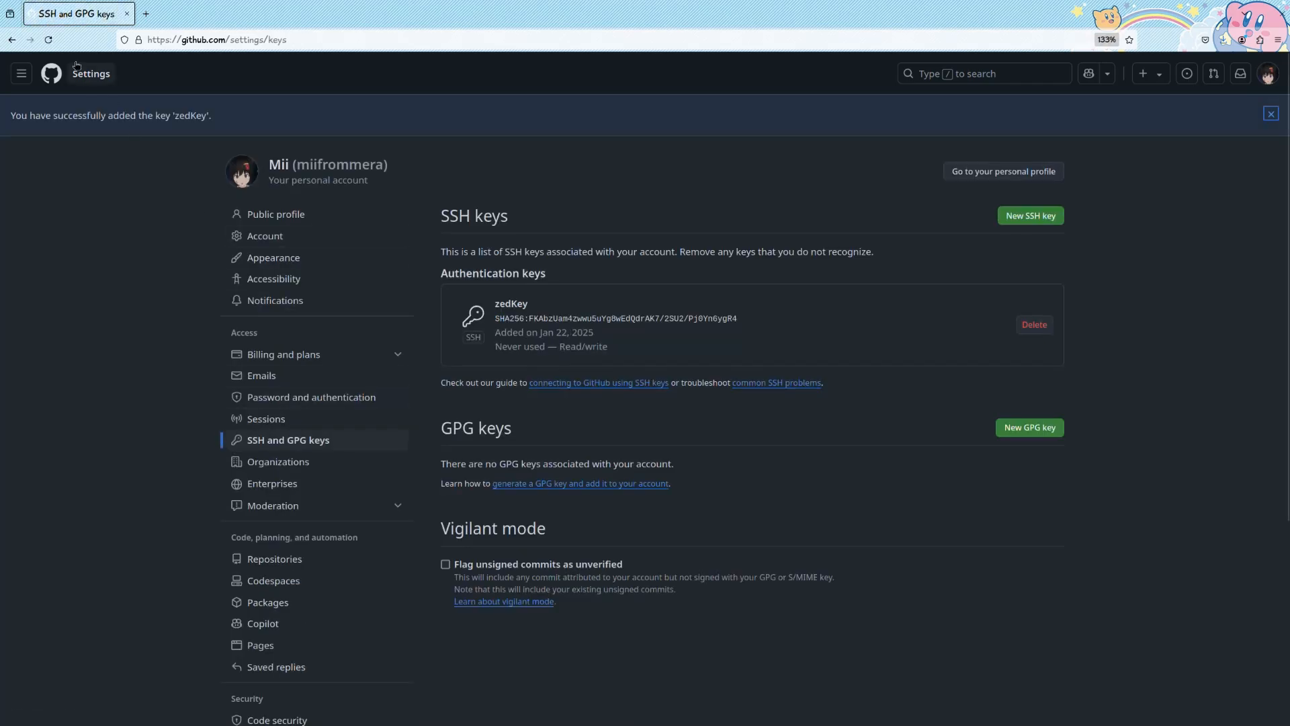
mouse_move(90, 73)
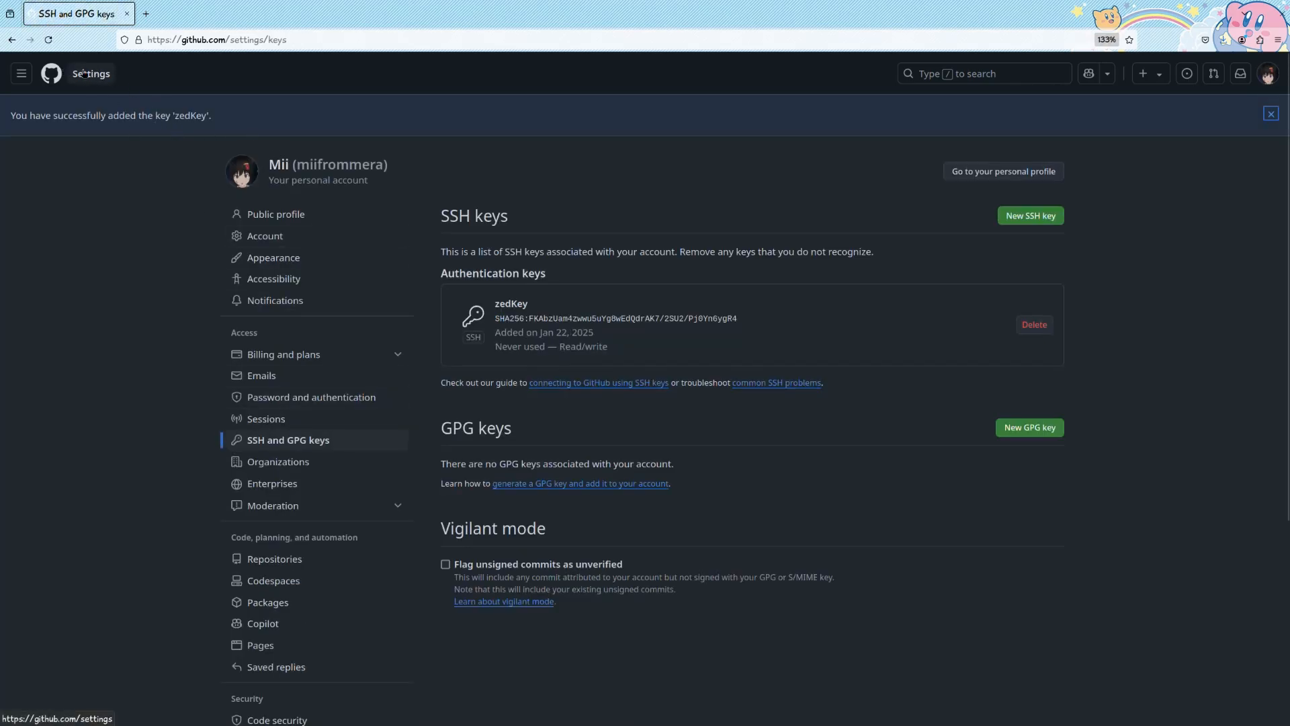
mouse_move(327, 164)
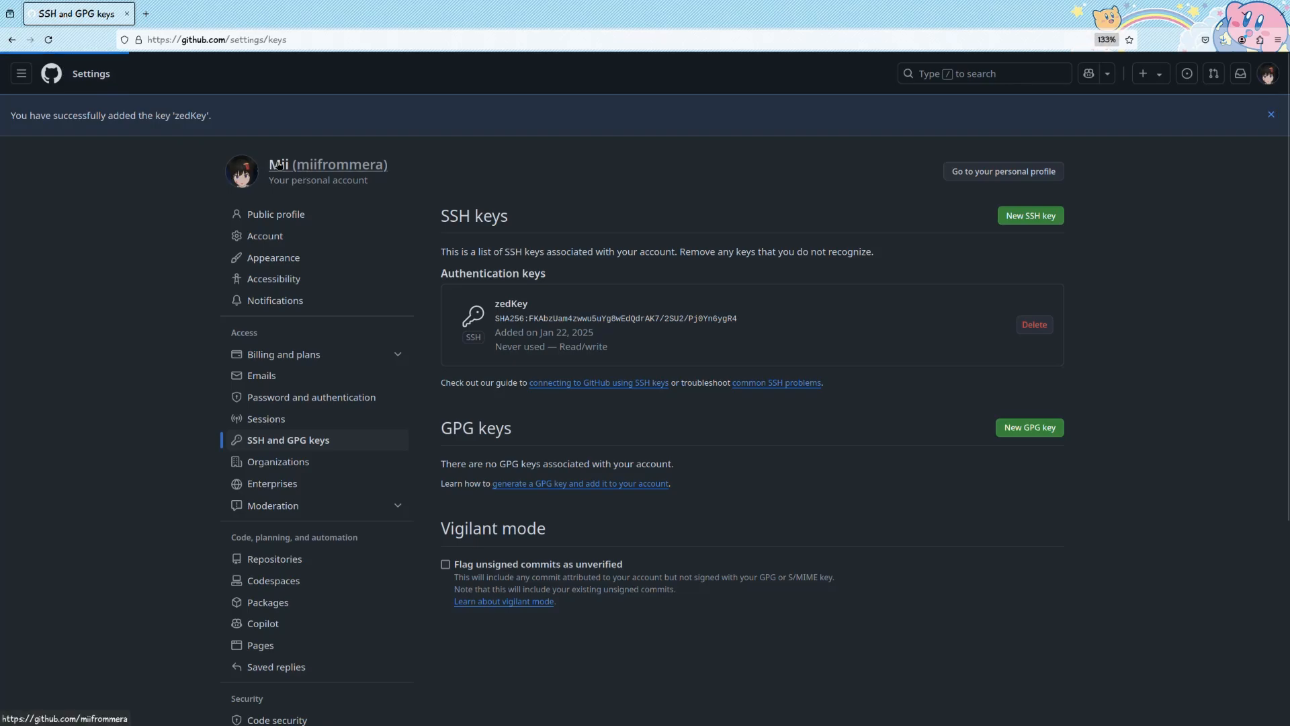
Step: From the profile's repositories list, start creating a new repository
left_click(1002, 172)
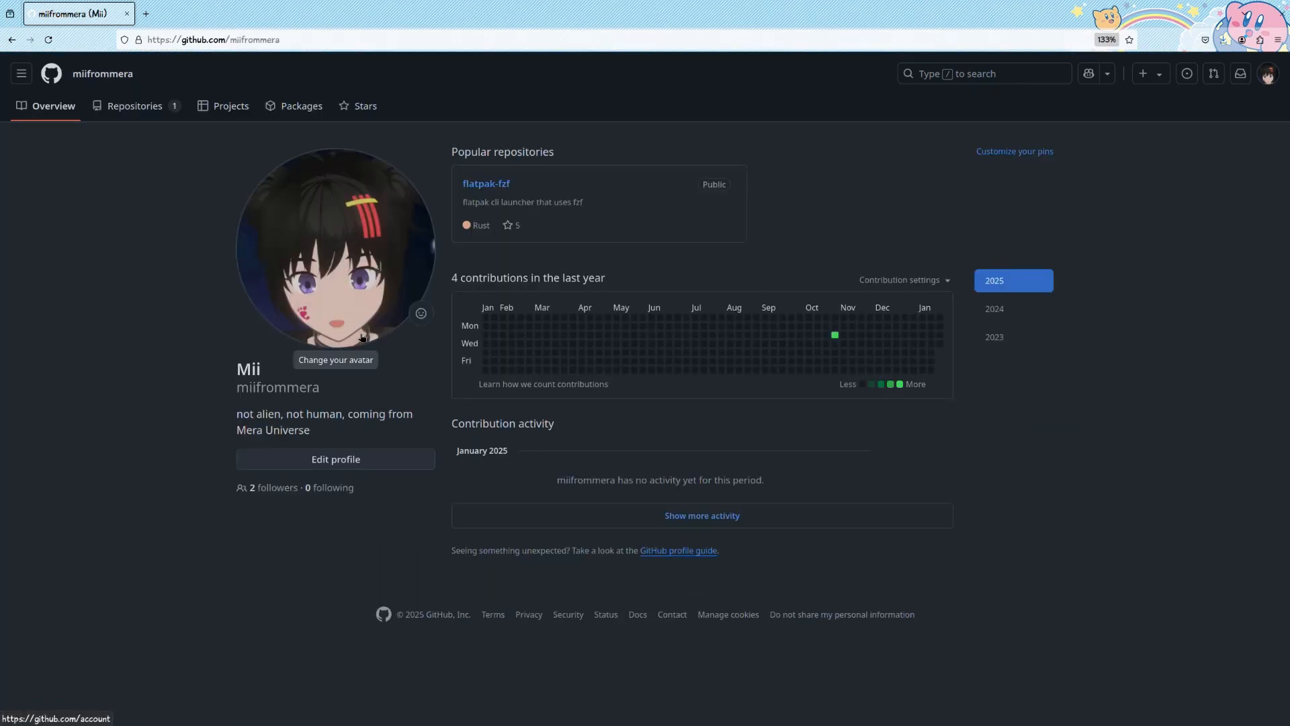
mouse_move(140, 130)
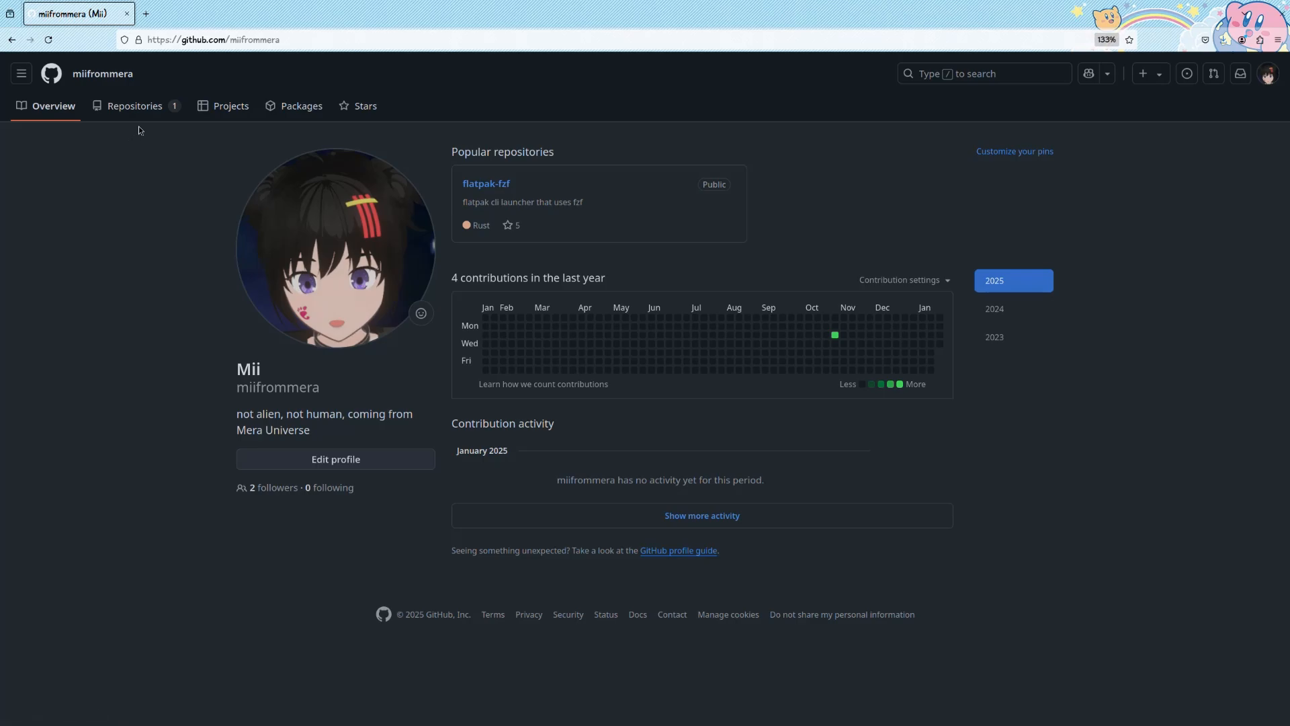
left_click(134, 105)
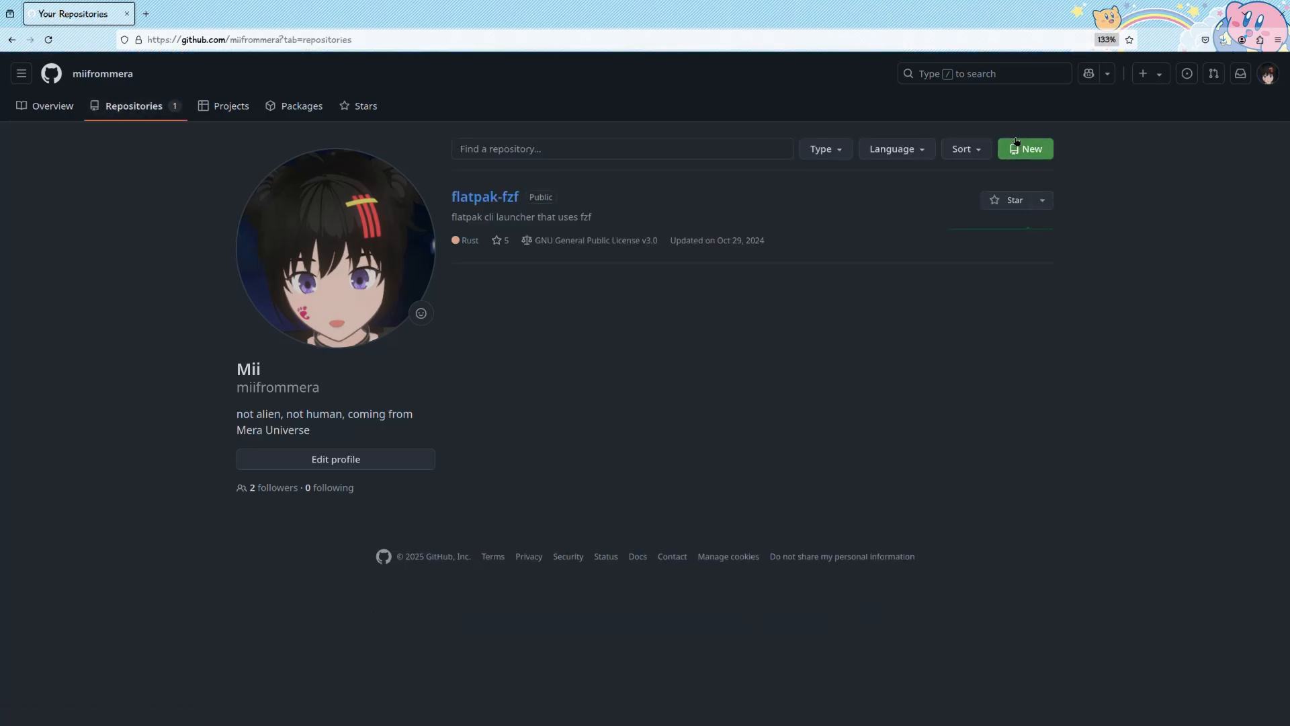
left_click(1024, 149)
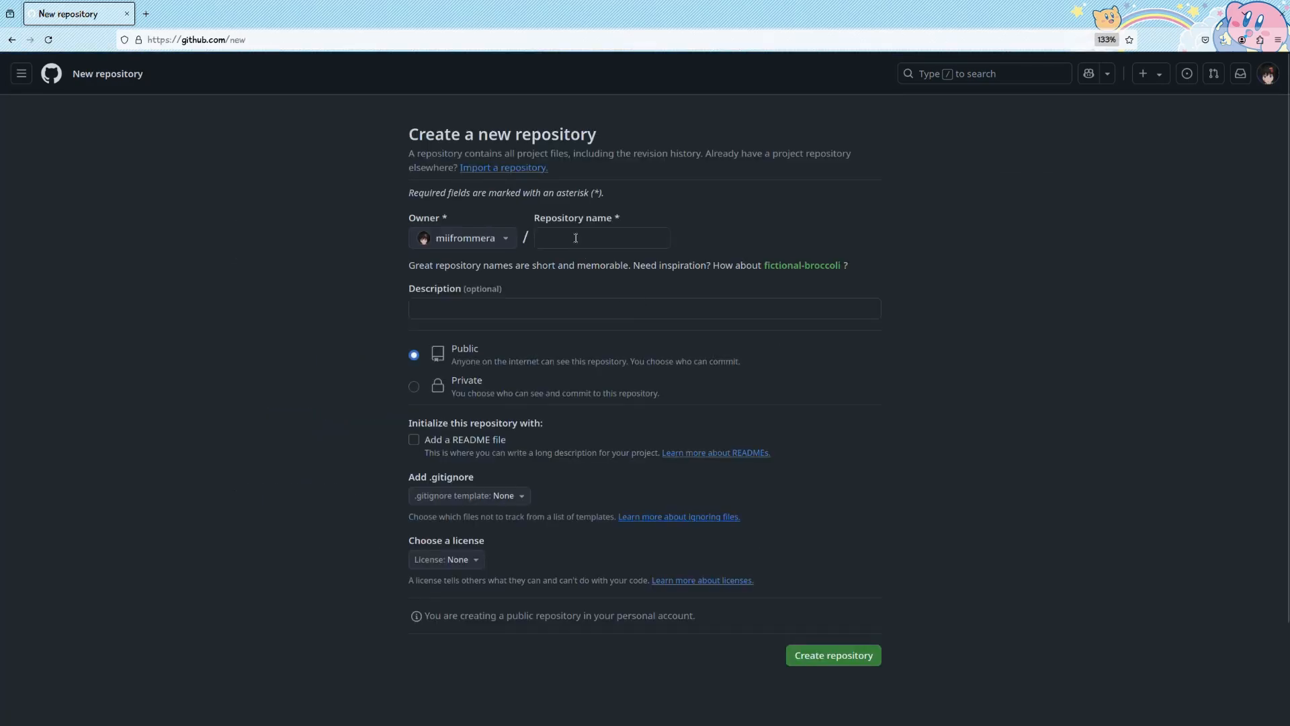
Step: Name the repository MyNotes, set it to Private, and create it
left_click(601, 238)
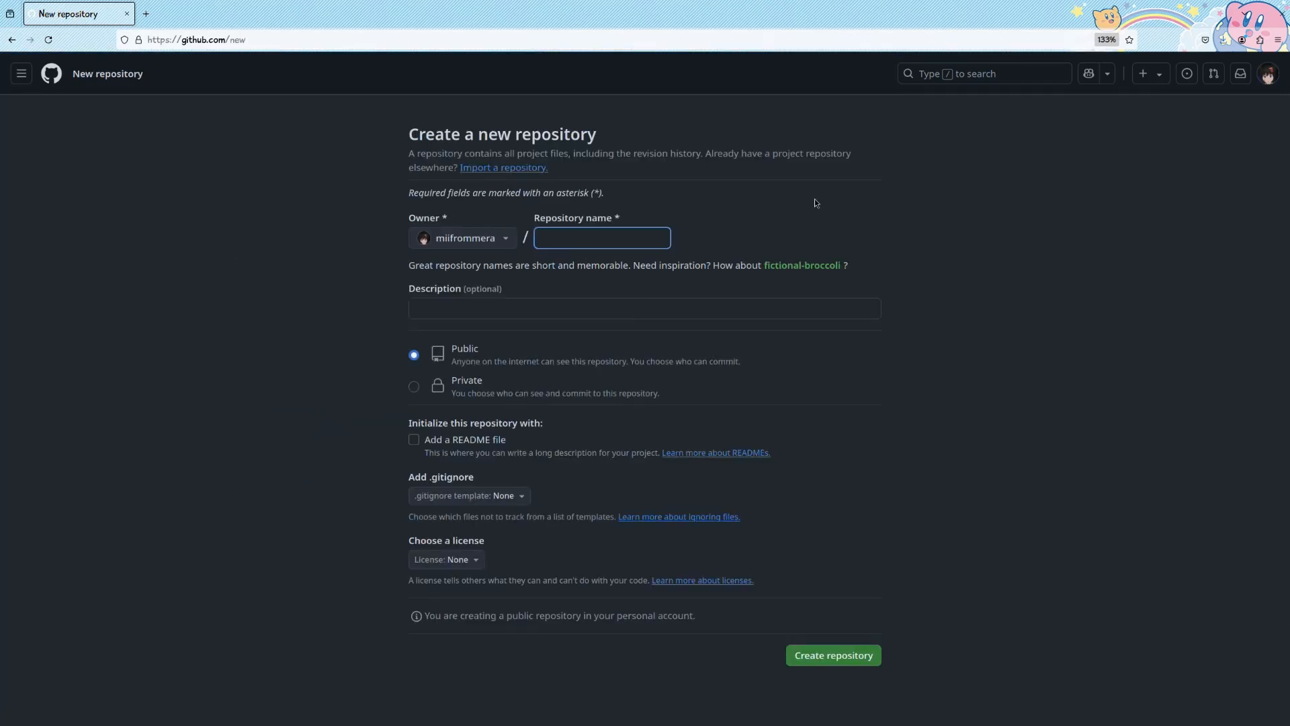
type("MyNotes")
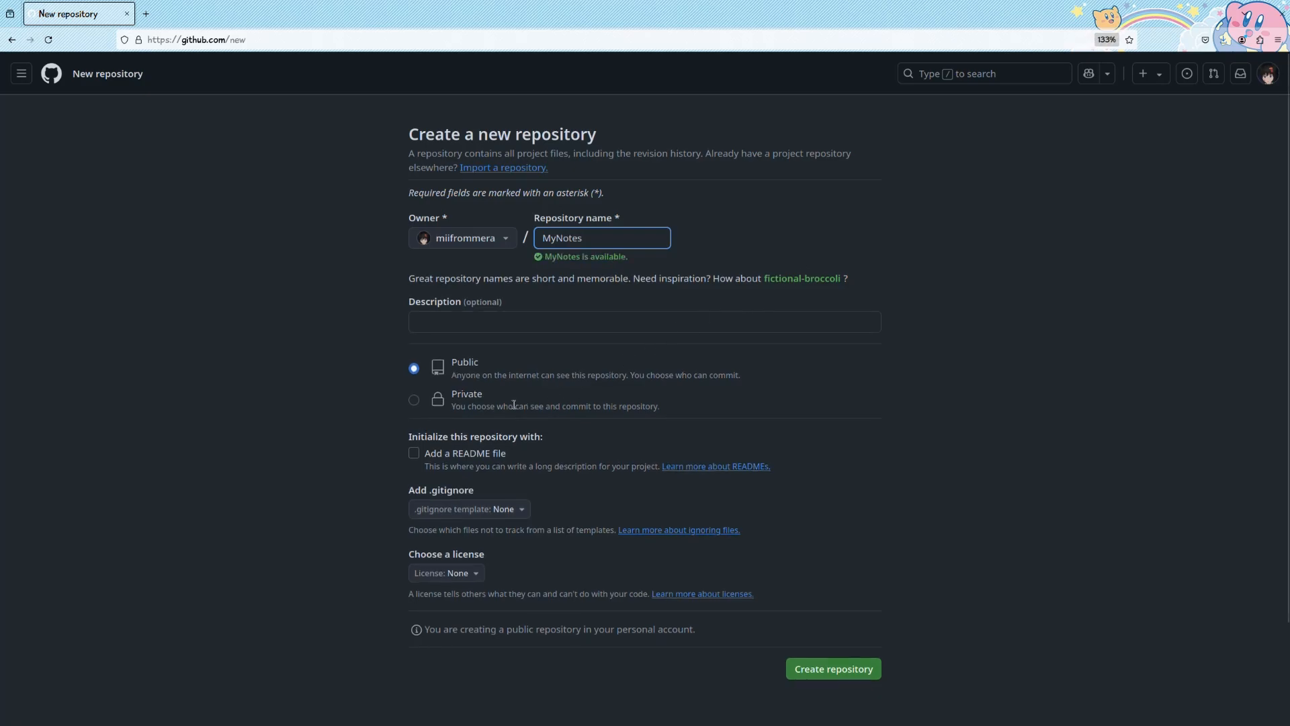
left_click(414, 399)
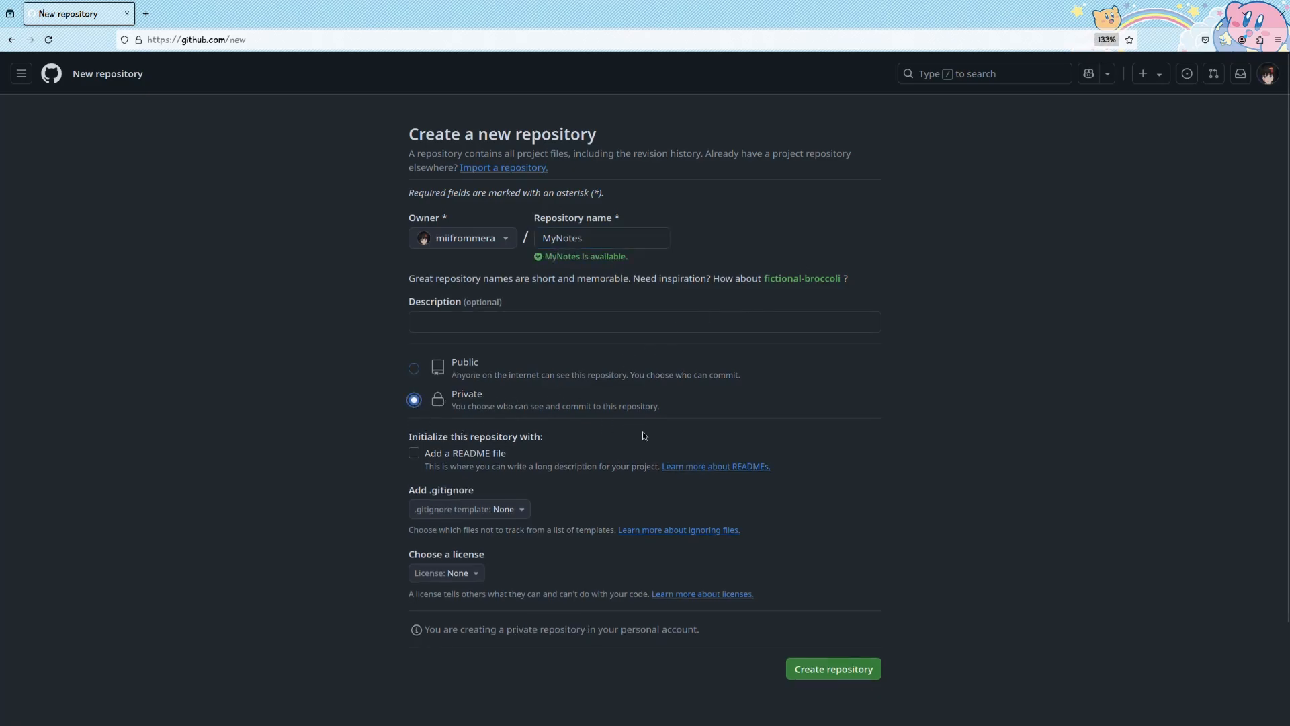
left_click(832, 668)
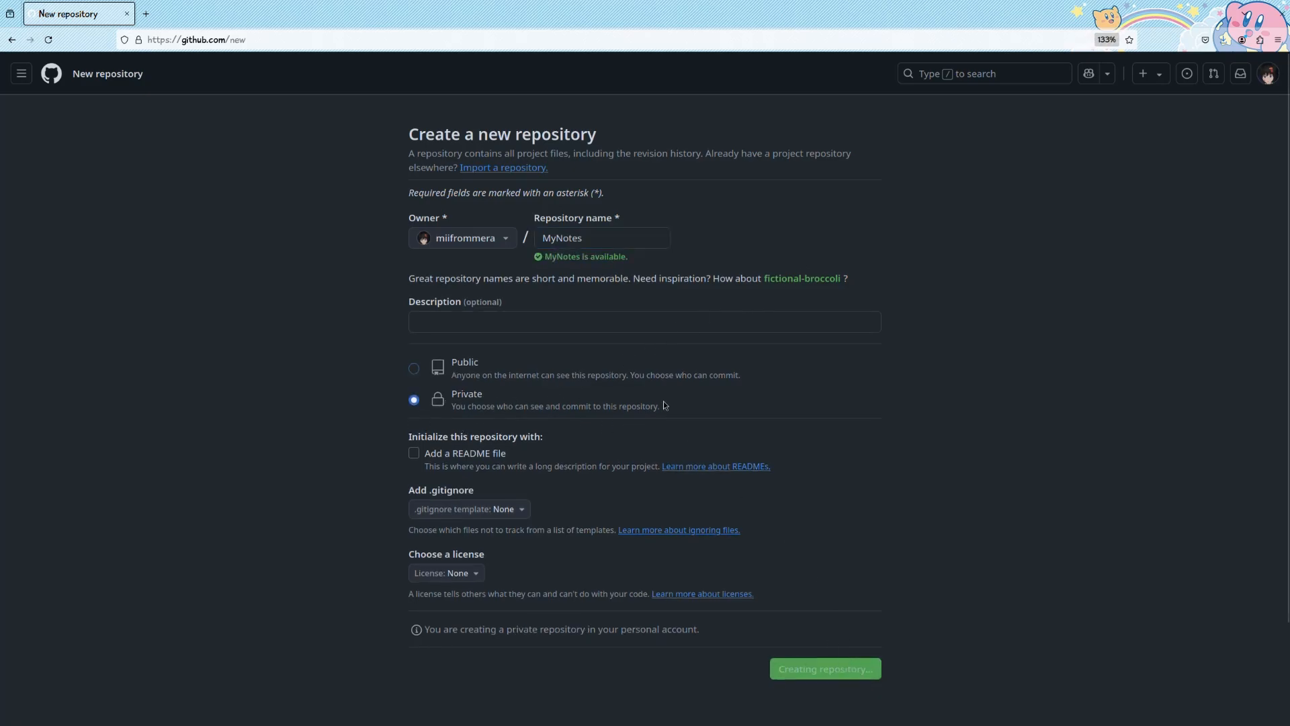
left_click(823, 668)
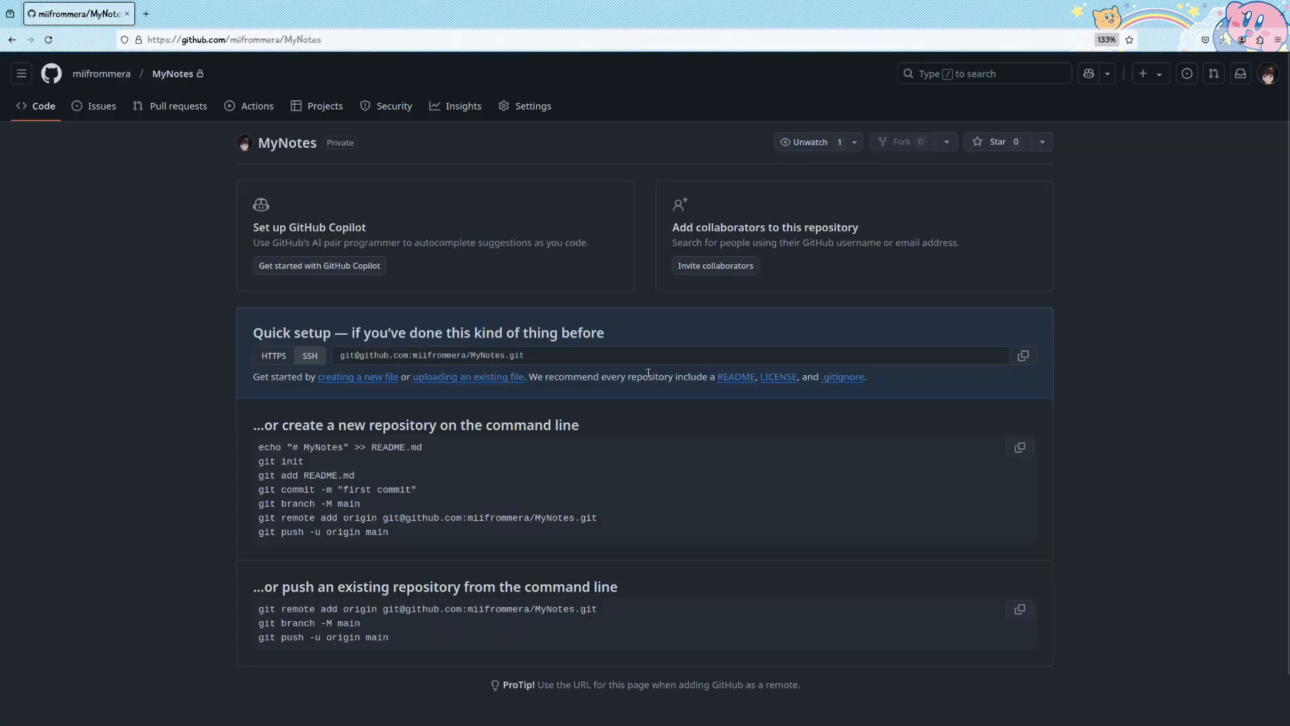
mouse_move(444, 442)
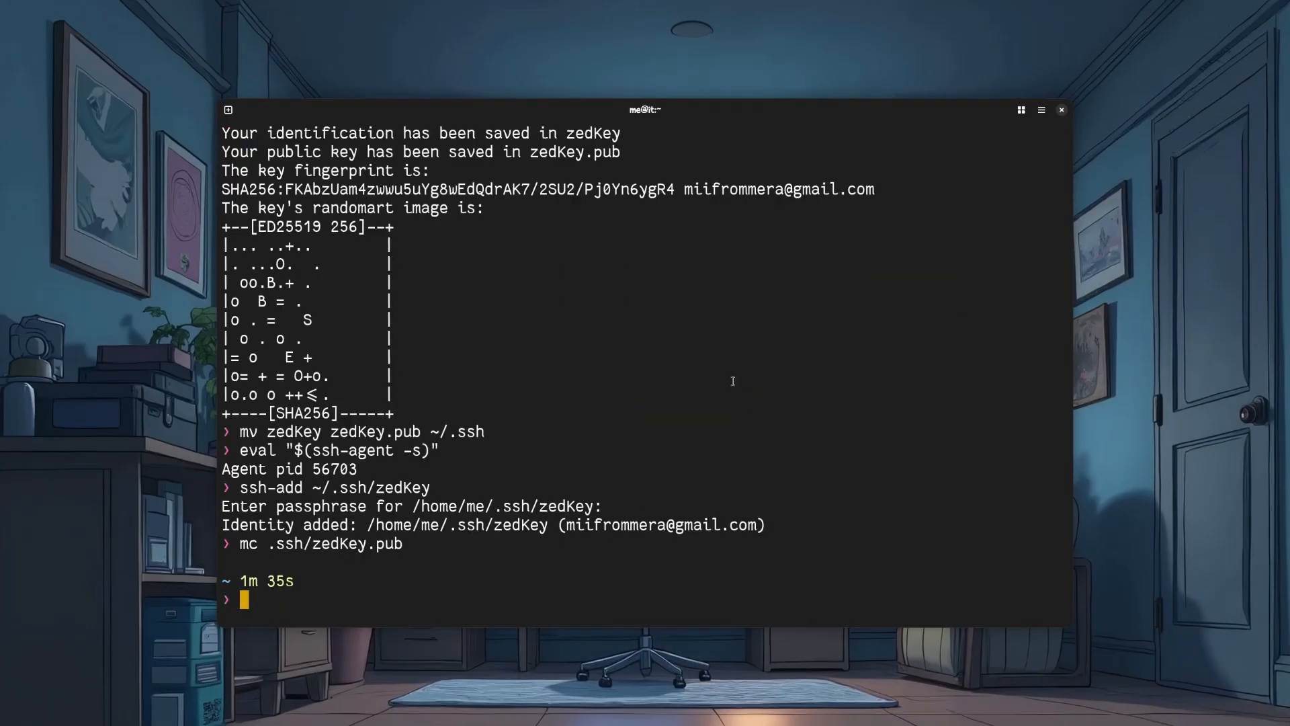
type("exit")
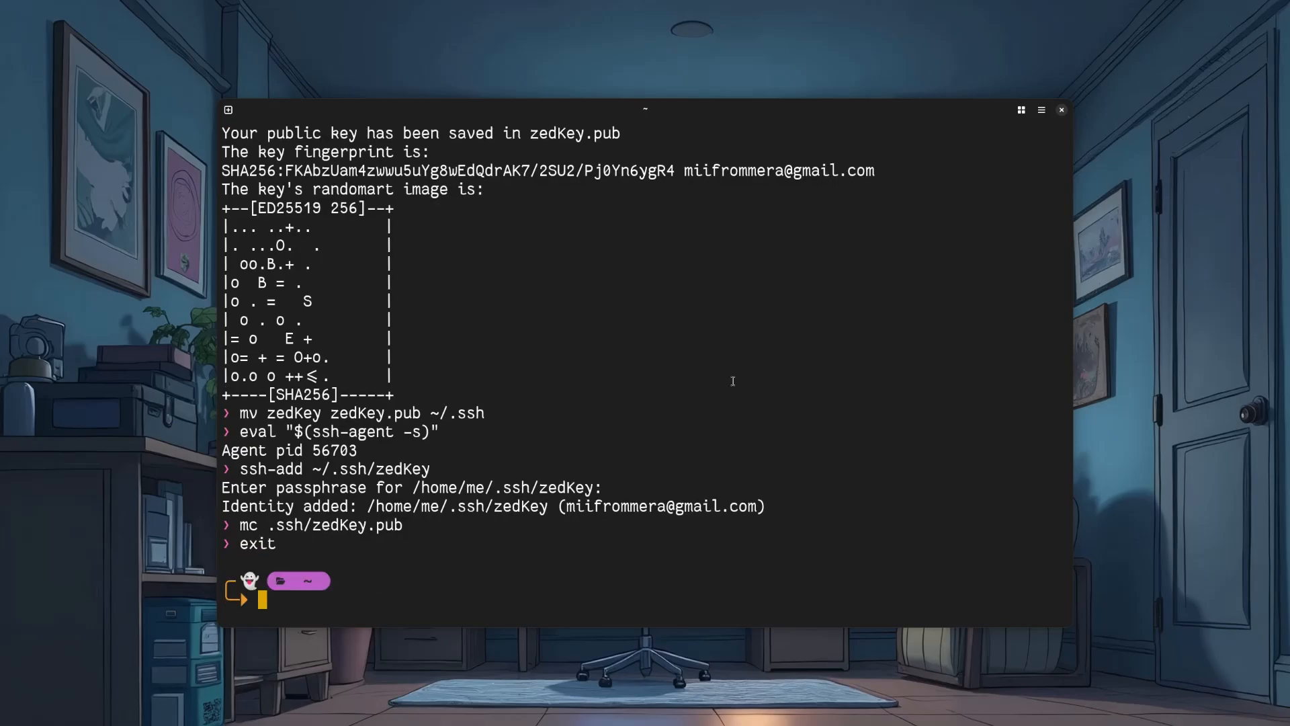
type("git@github.com:miifrommera/MyNotes.git")
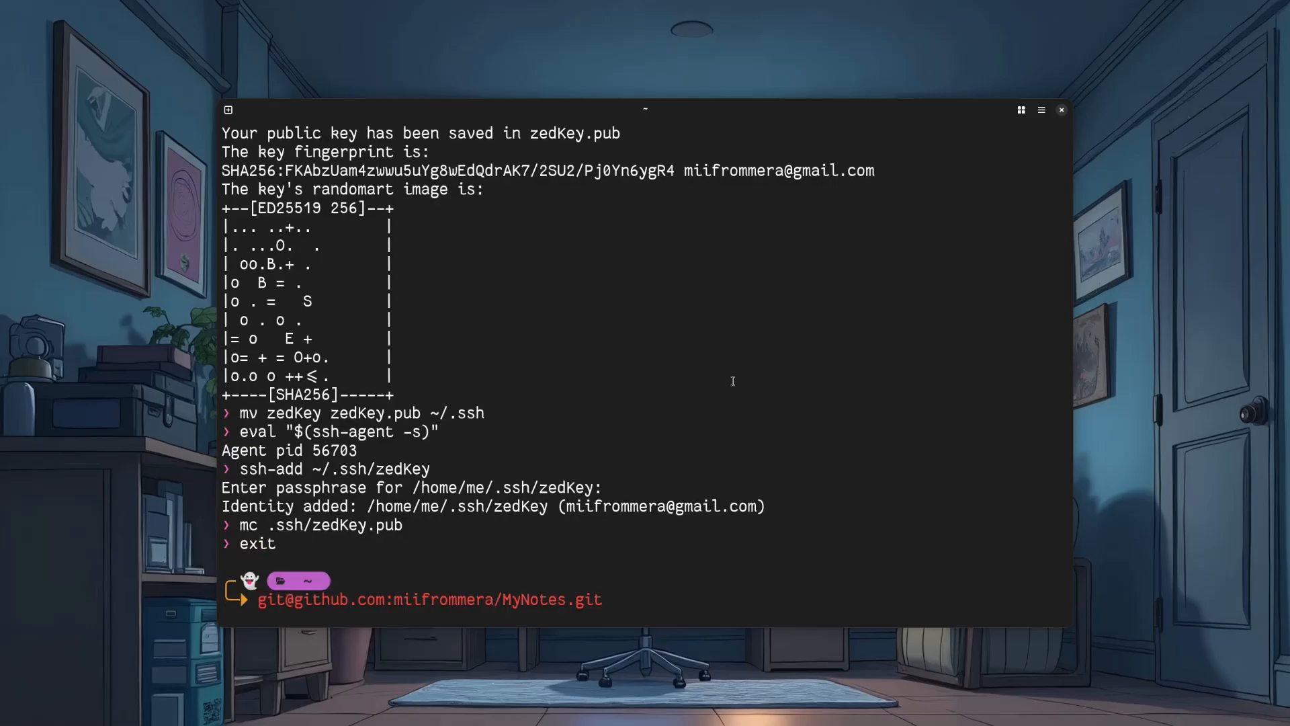
type("git clon")
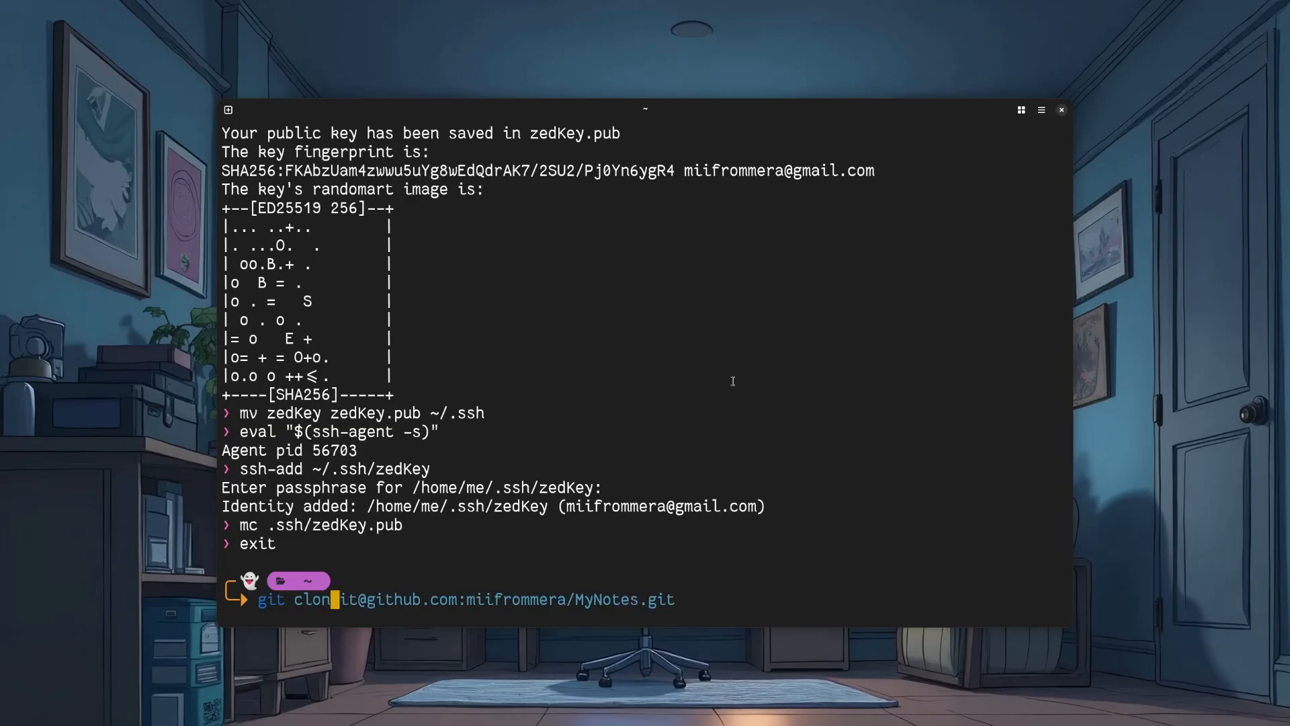
key("Return")
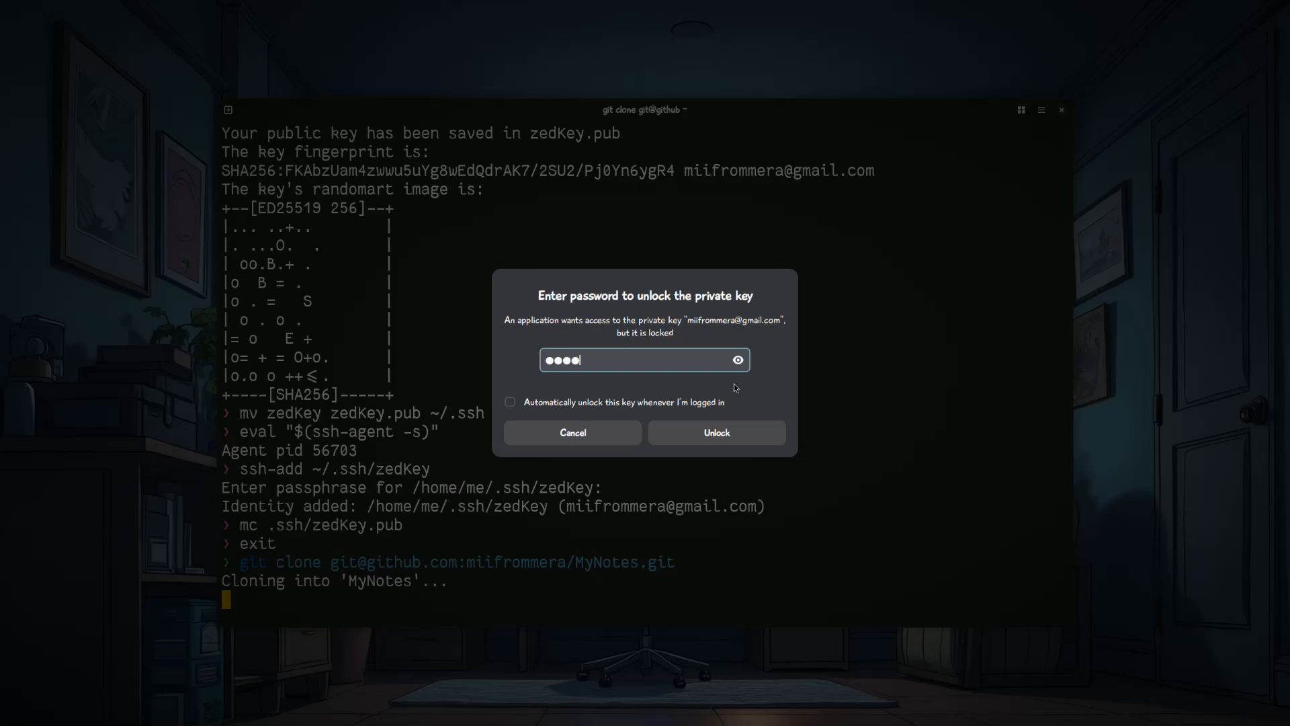
left_click(715, 432)
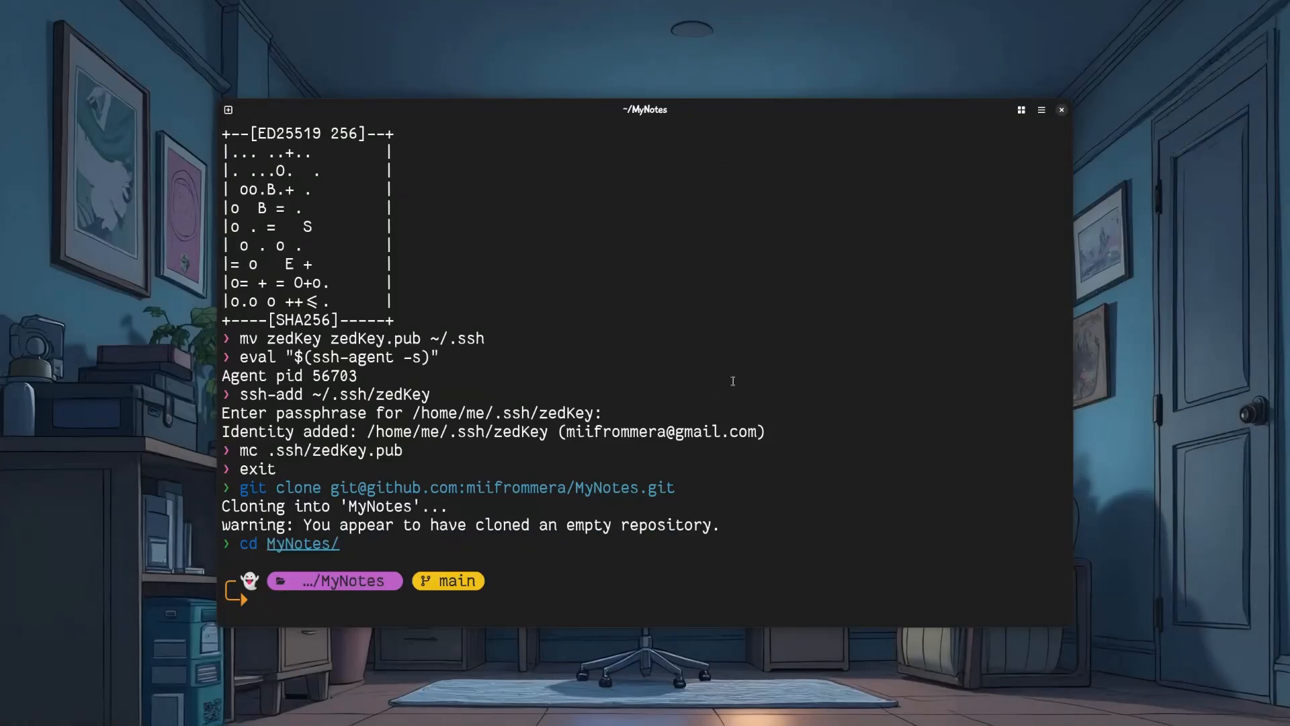
type("z")
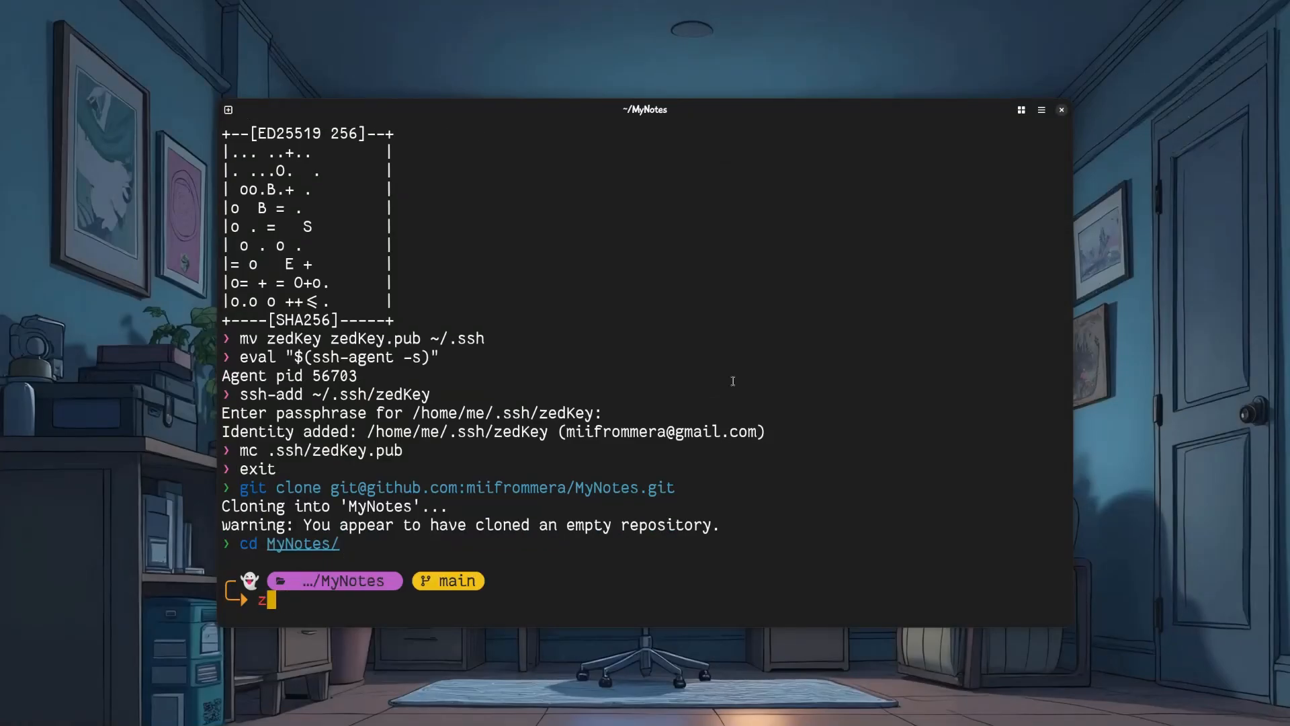
type("ed .")
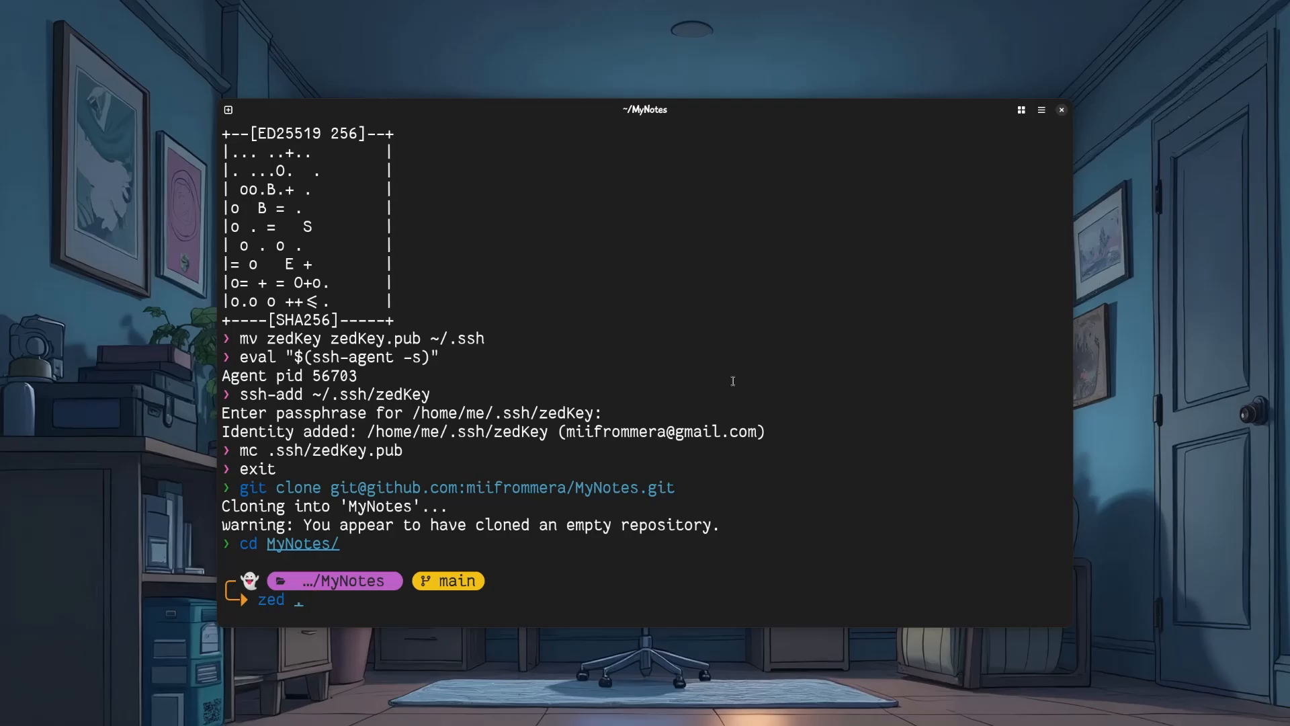
Step: Open MyNotes in Zed and create a Mii Videos folder inside it
key("Return")
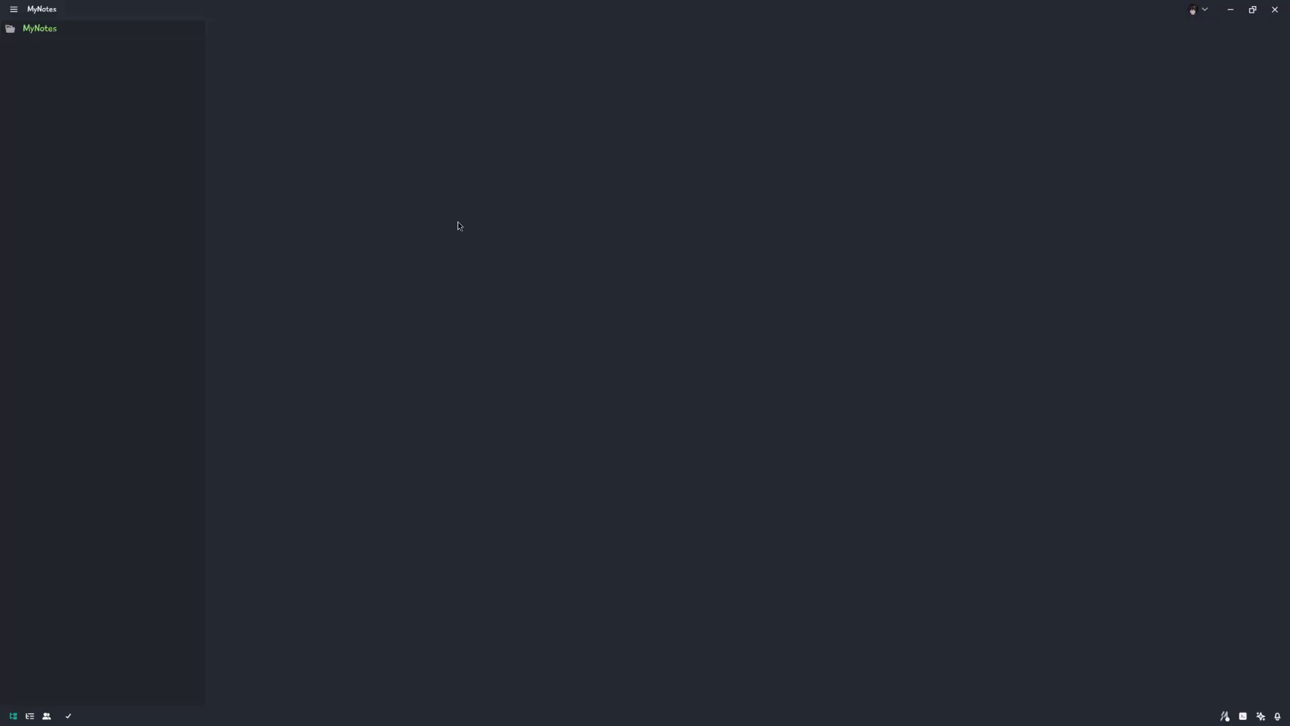
right_click(39, 28)
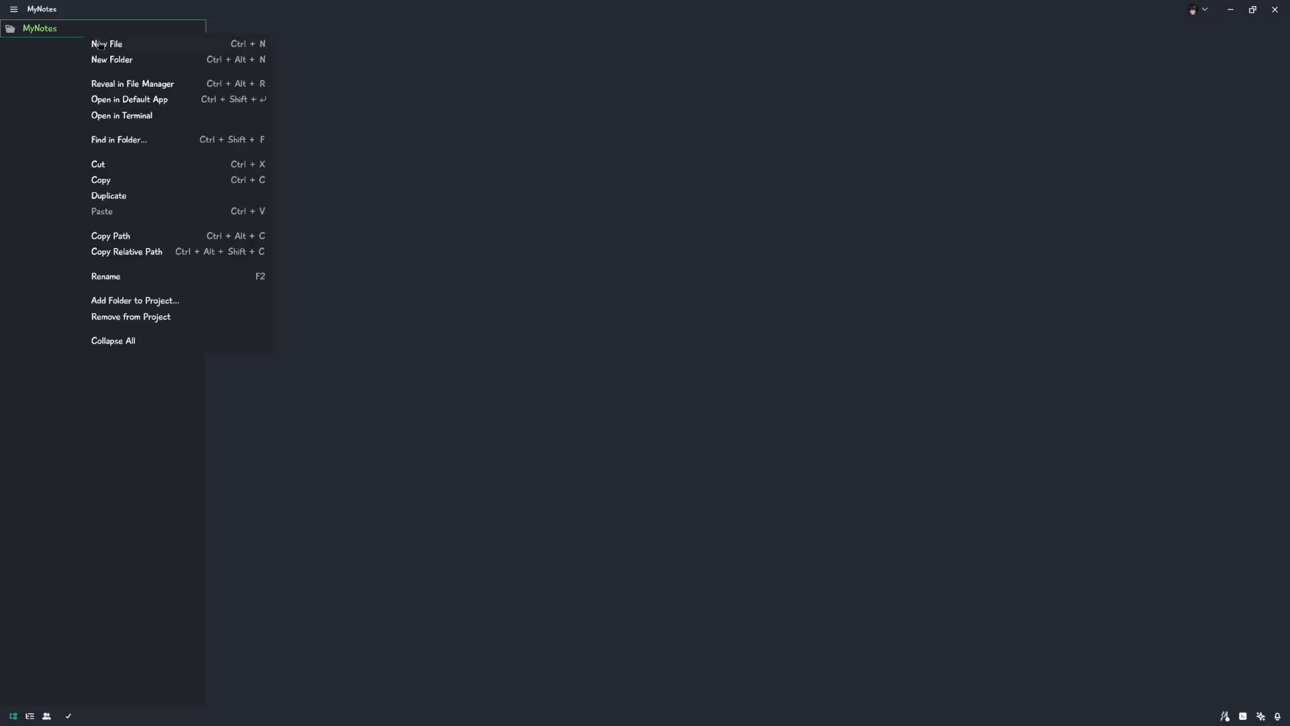
left_click(111, 59)
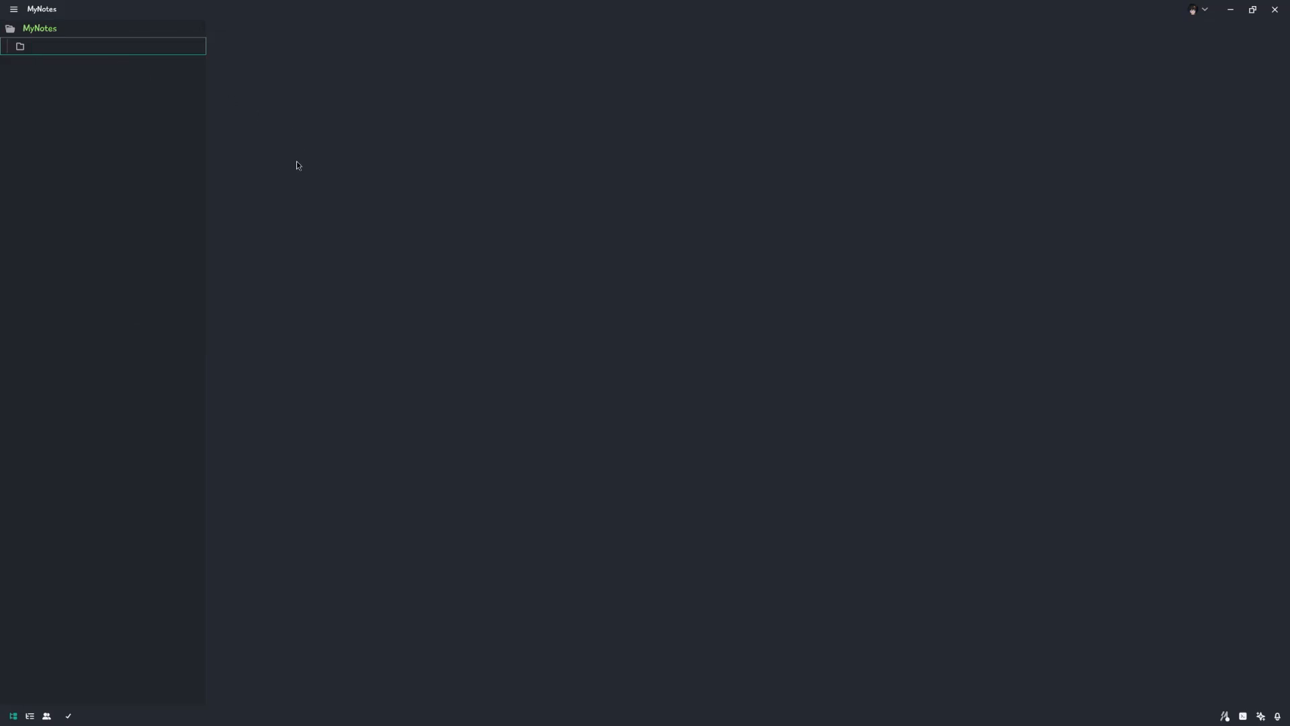
type("My V")
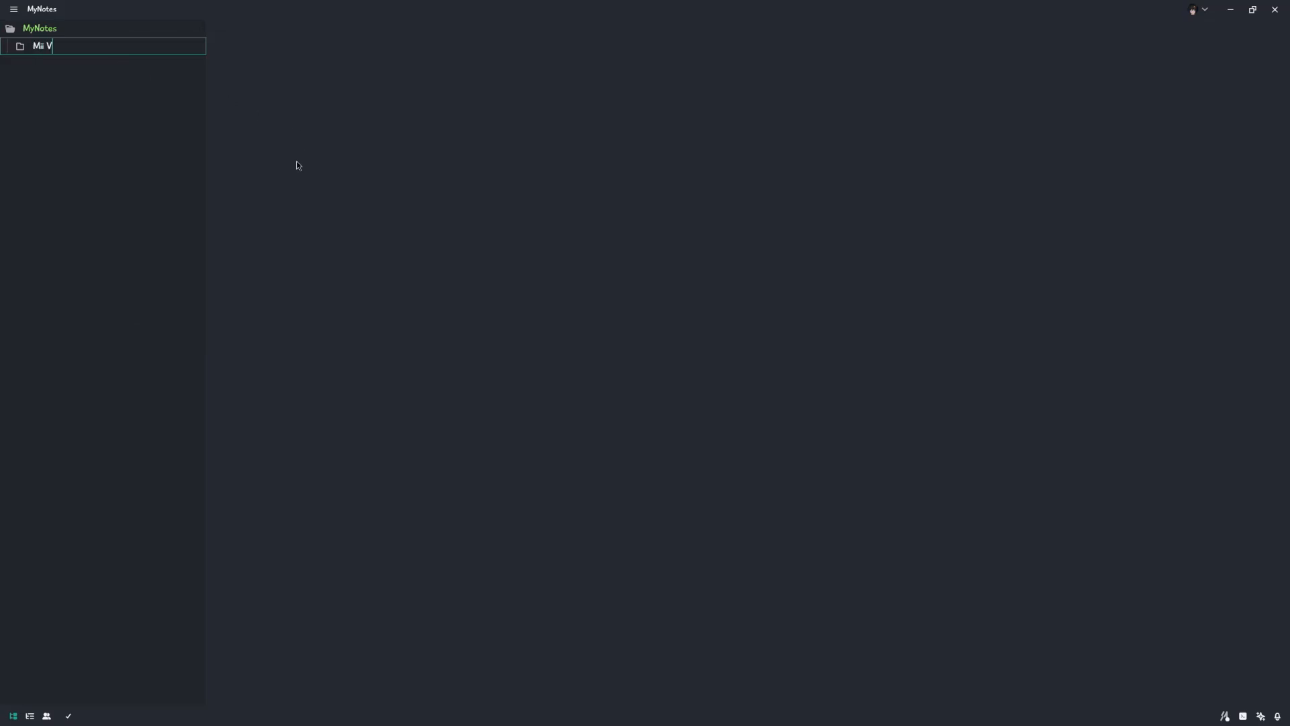
type("ideos")
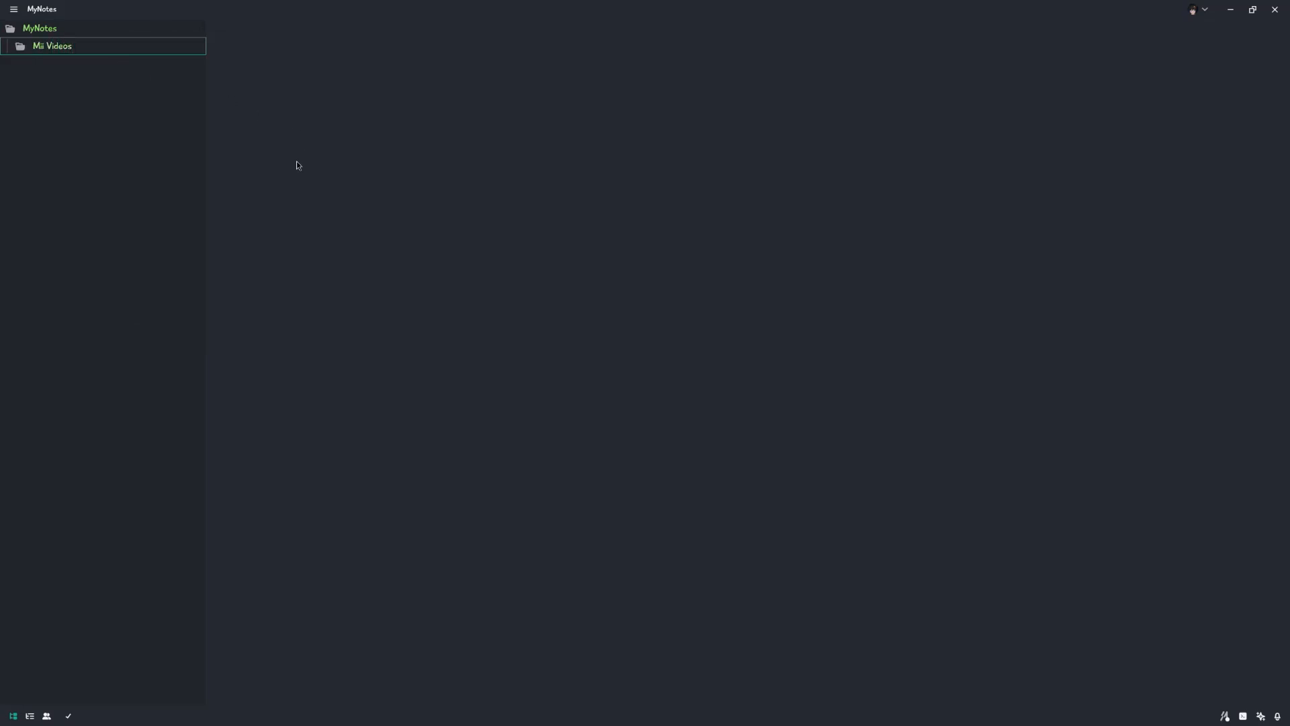
Step: Create 'Gnome is better than KDE.md' inside Mii Videos and open it
right_click(51, 45)
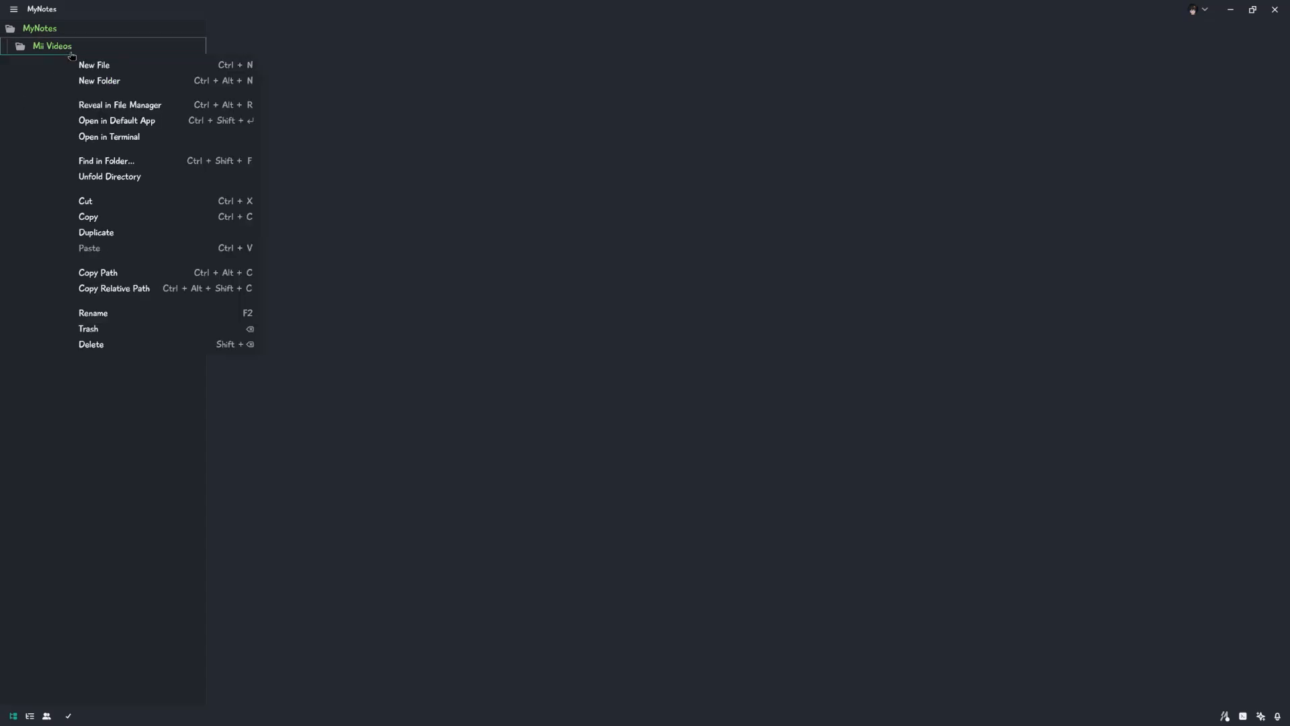
left_click(94, 65)
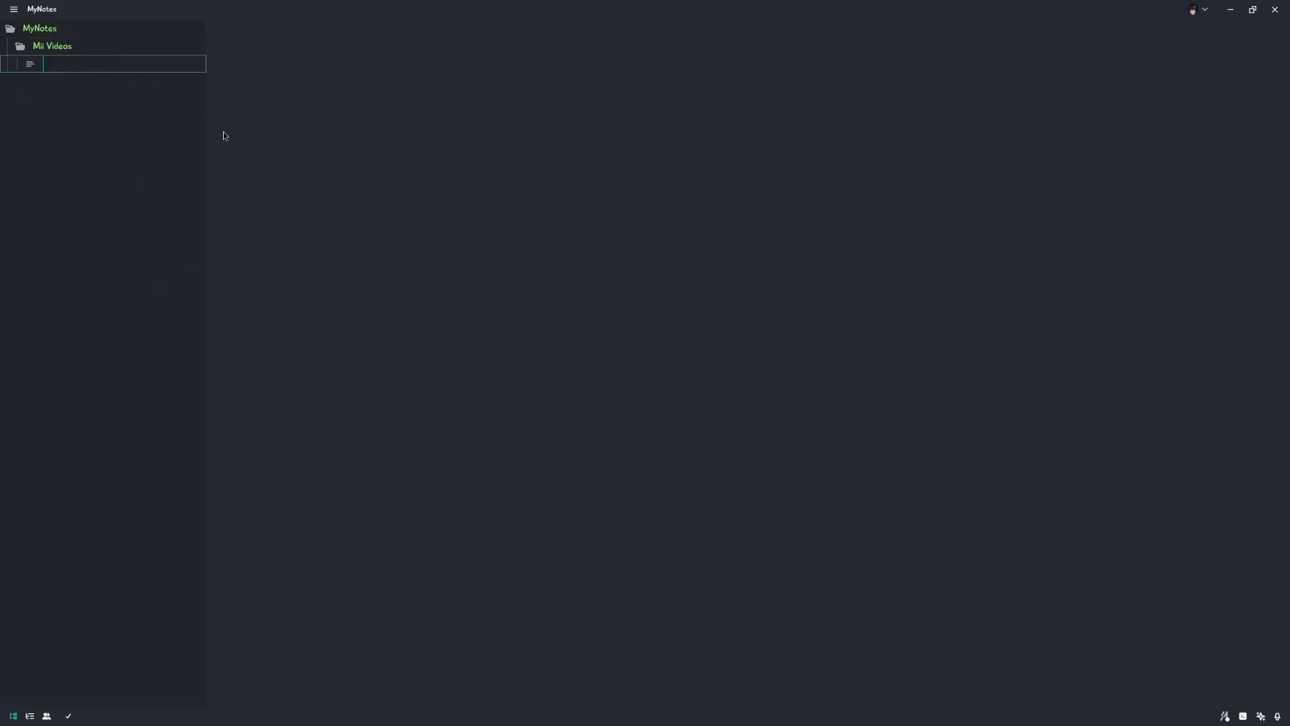
type("Gnome")
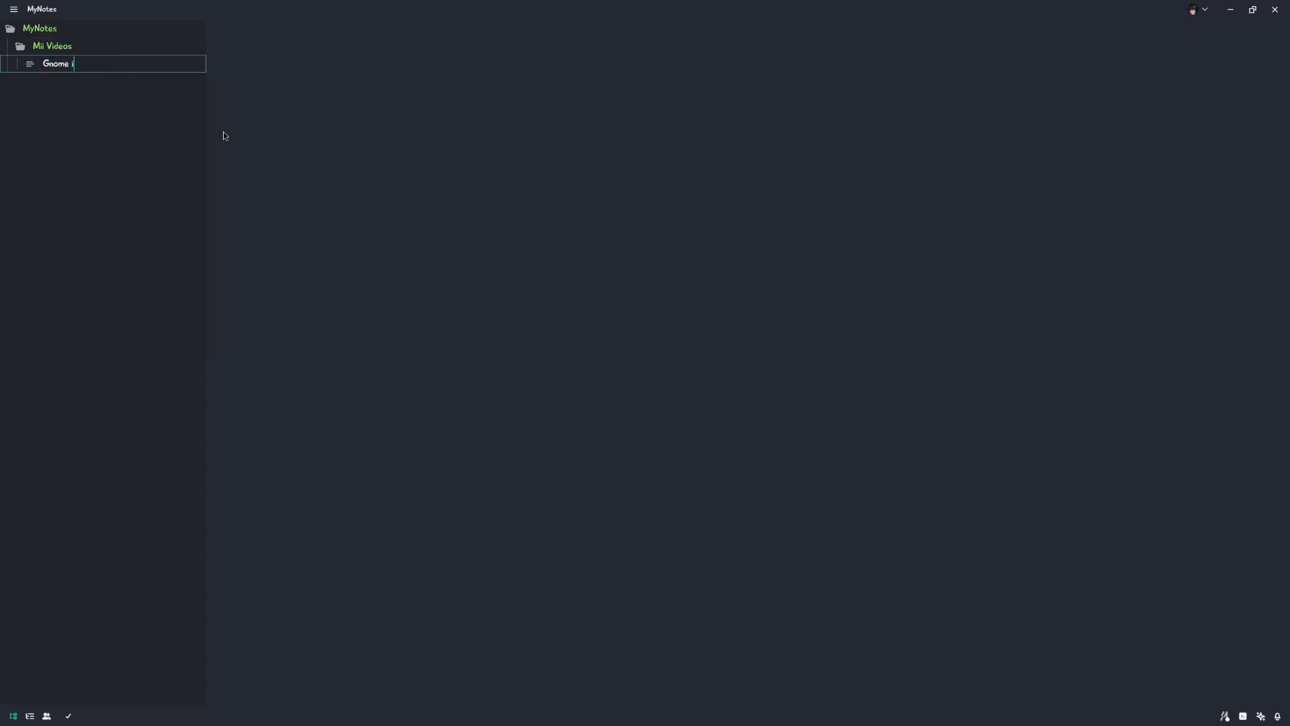
type("is better than KD")
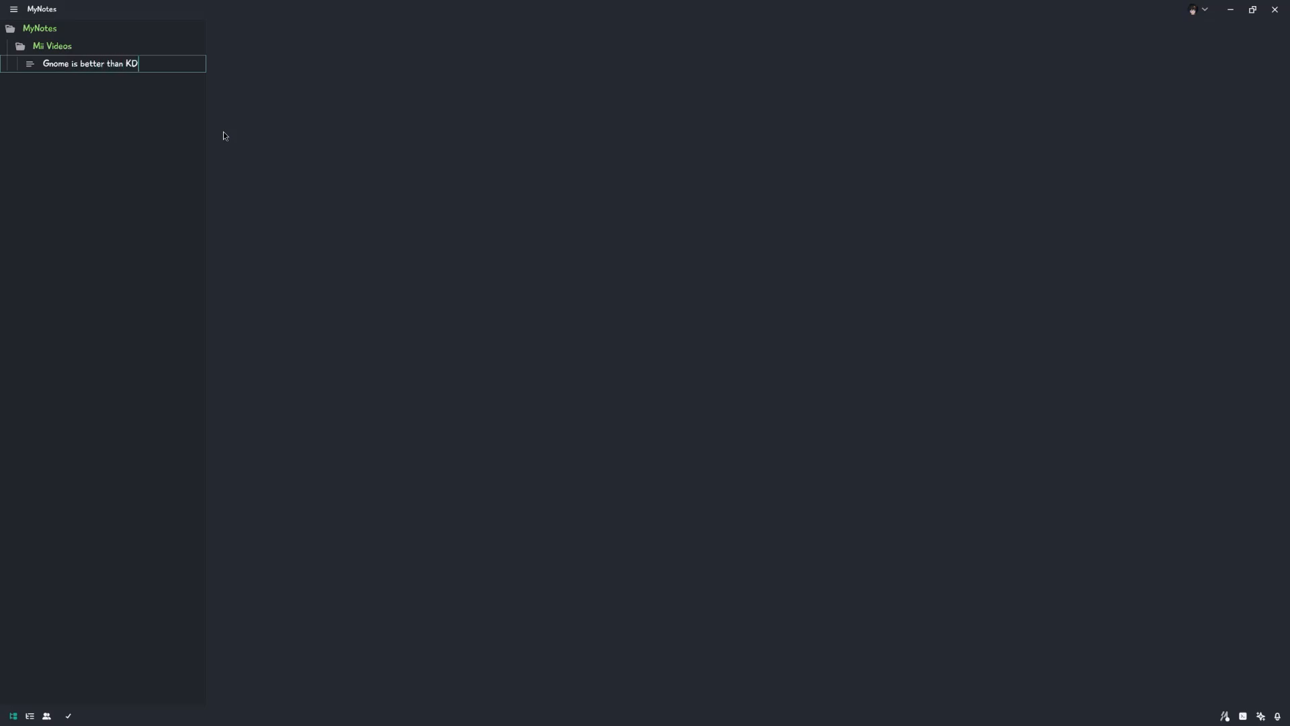
type("E.md")
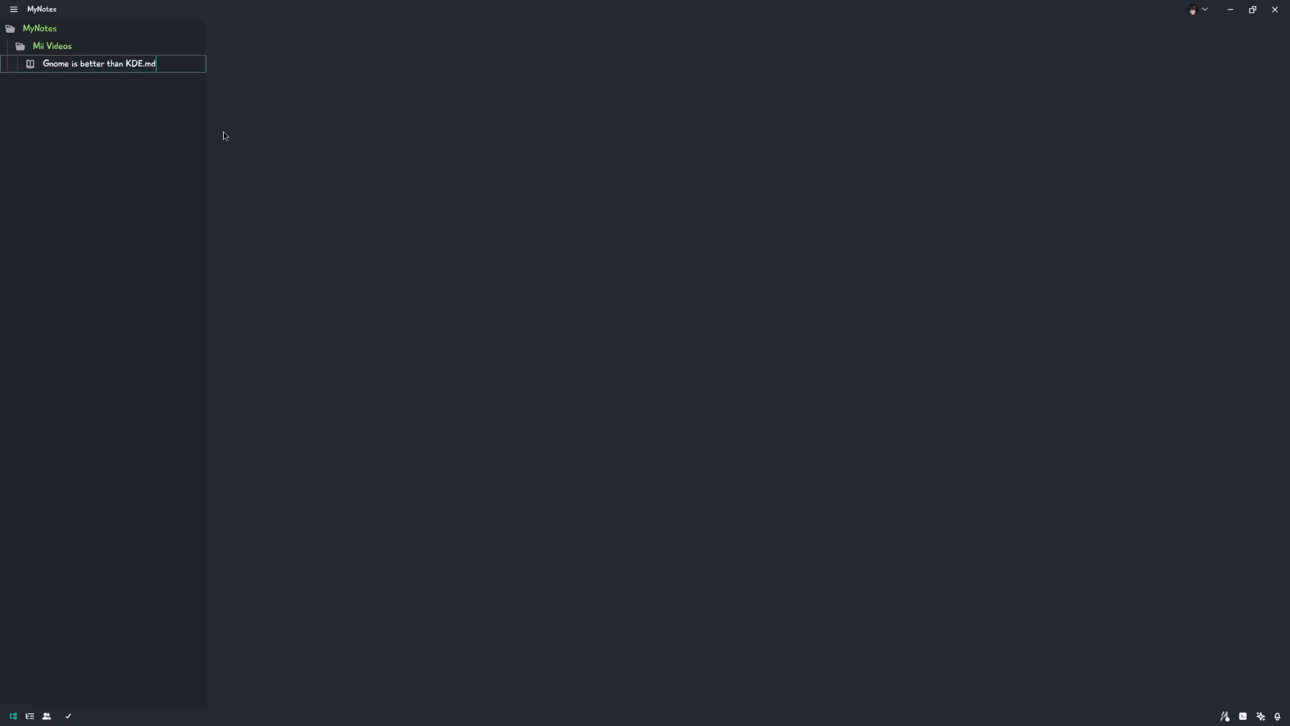
left_click(99, 63)
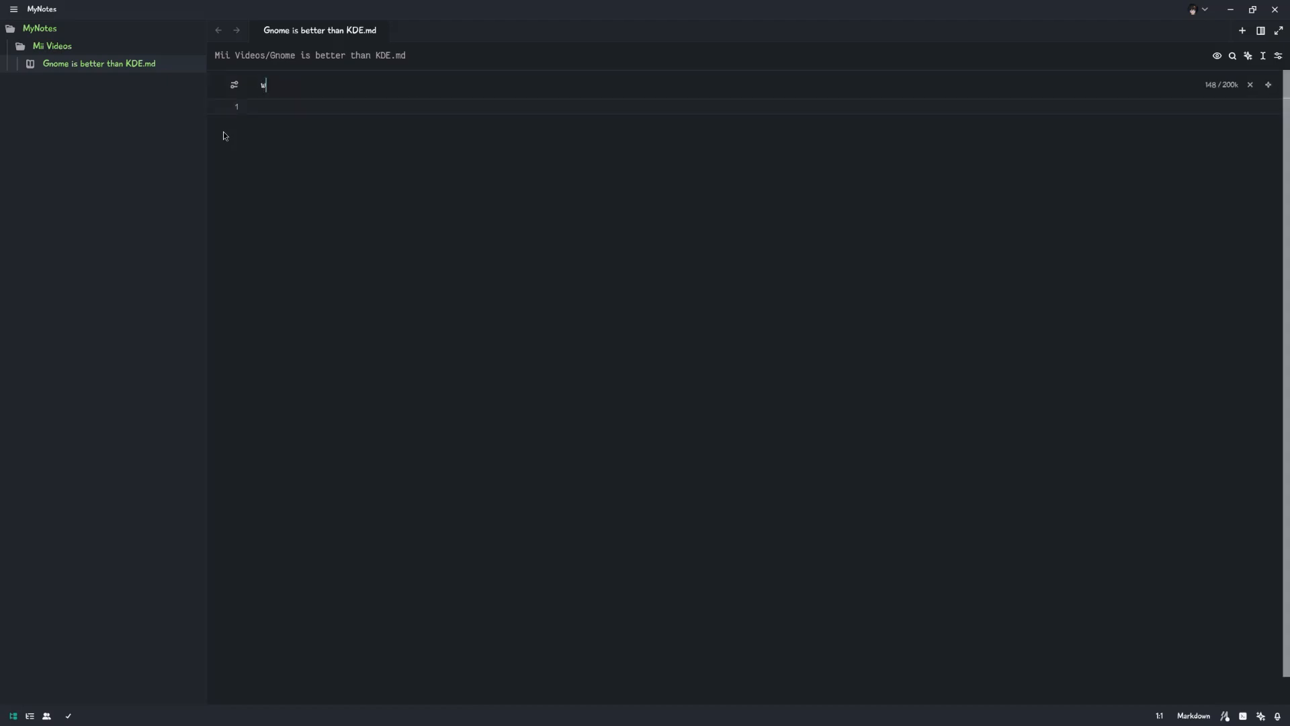
Step: Have the inline assistant write 5 false reasons GNOME is better than KDE, and accept them
type("rite")
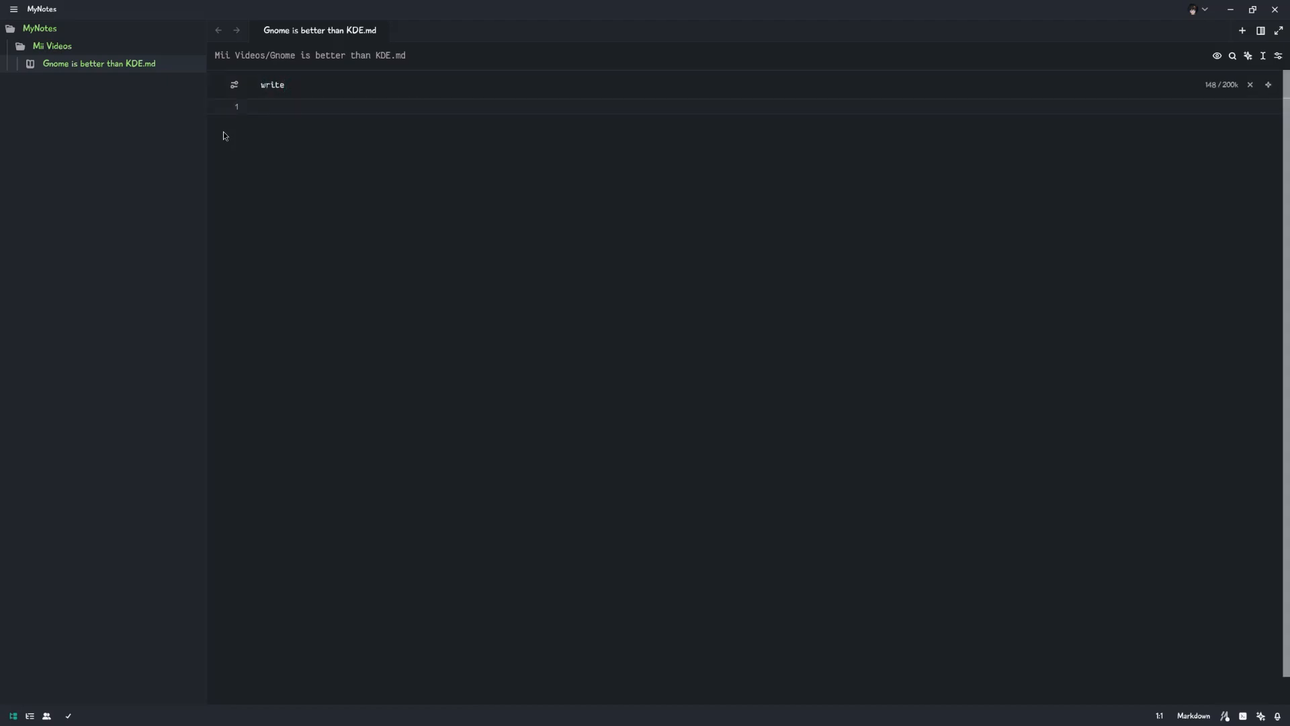
type("5 fa")
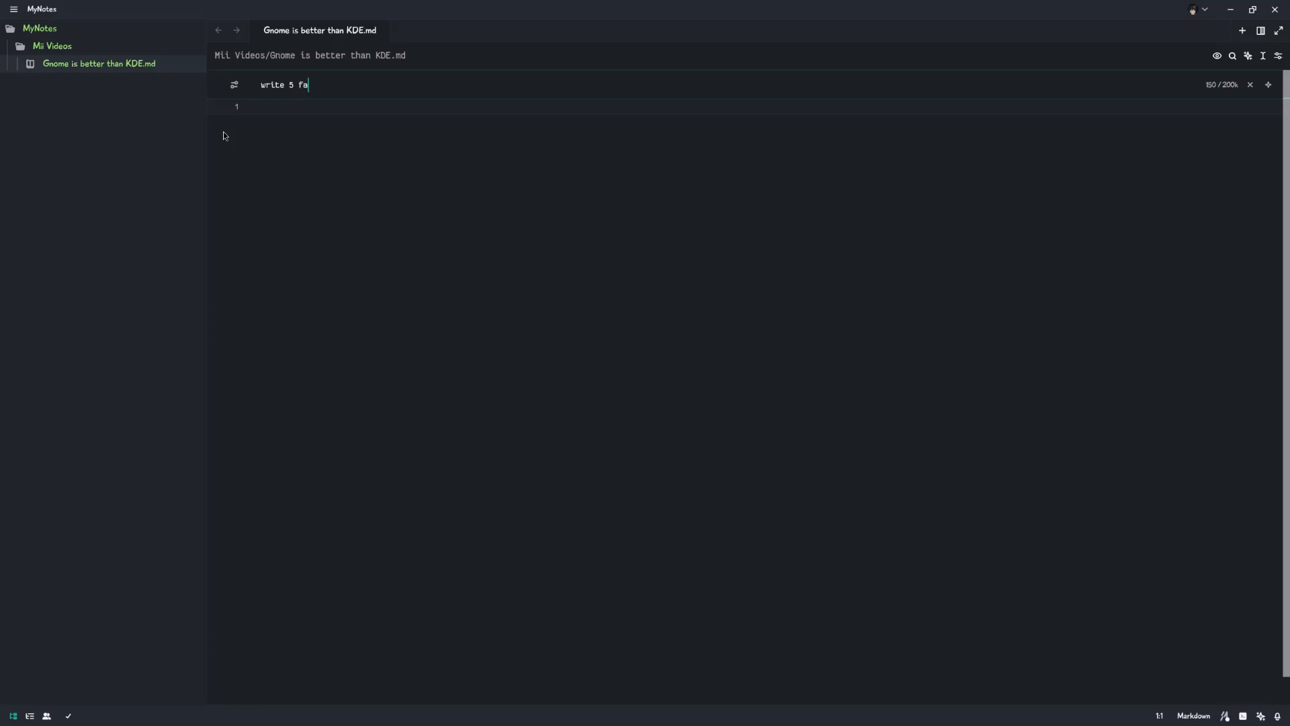
type("lse reasons")
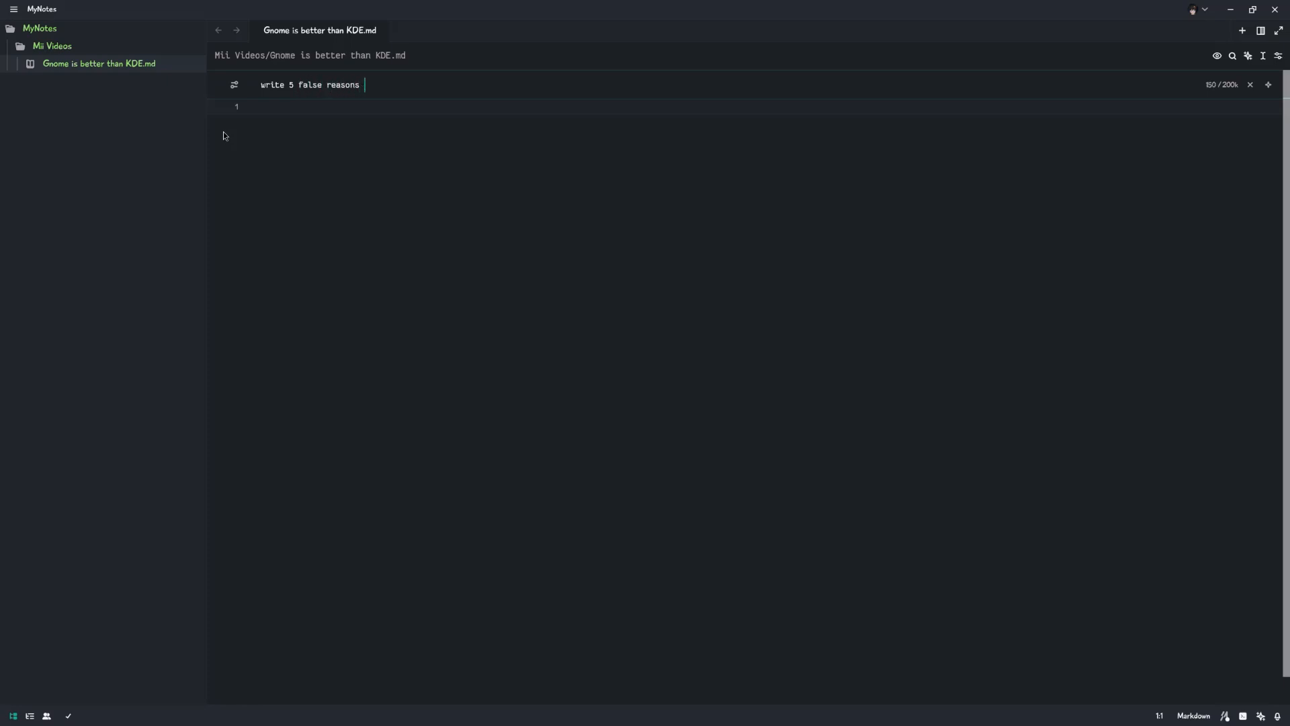
type("that")
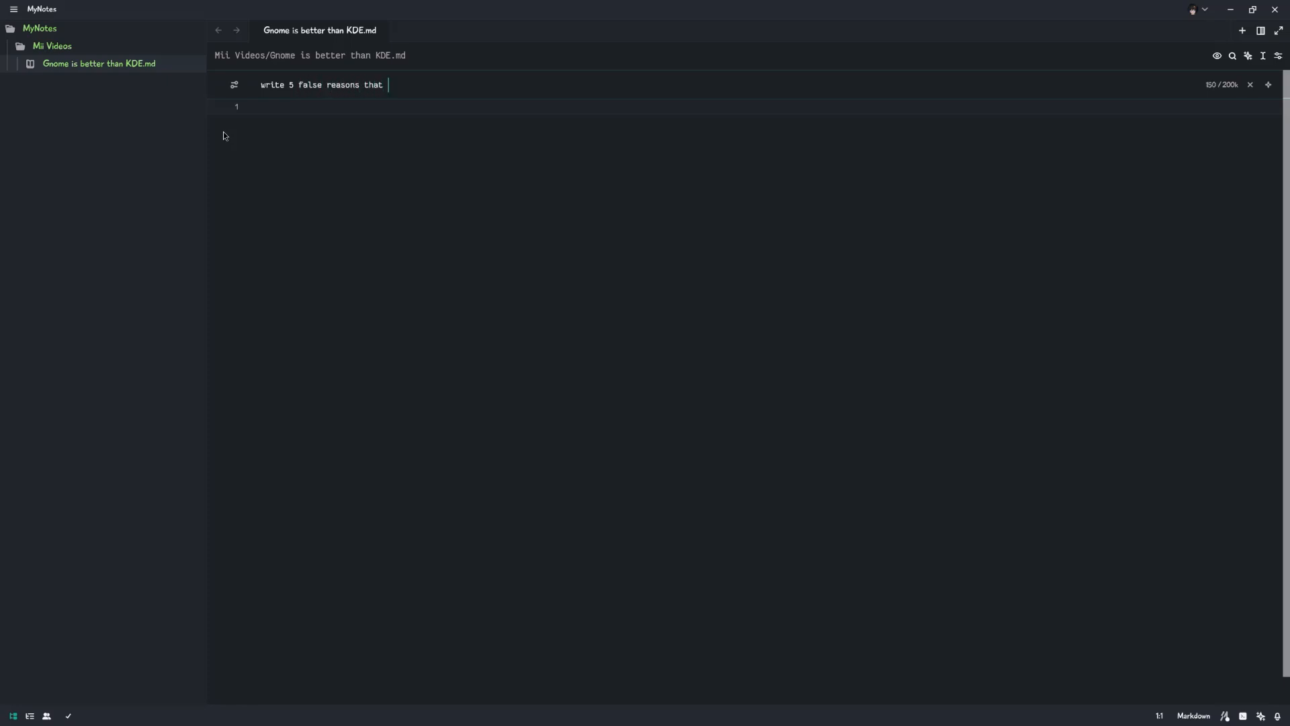
type("Gnome")
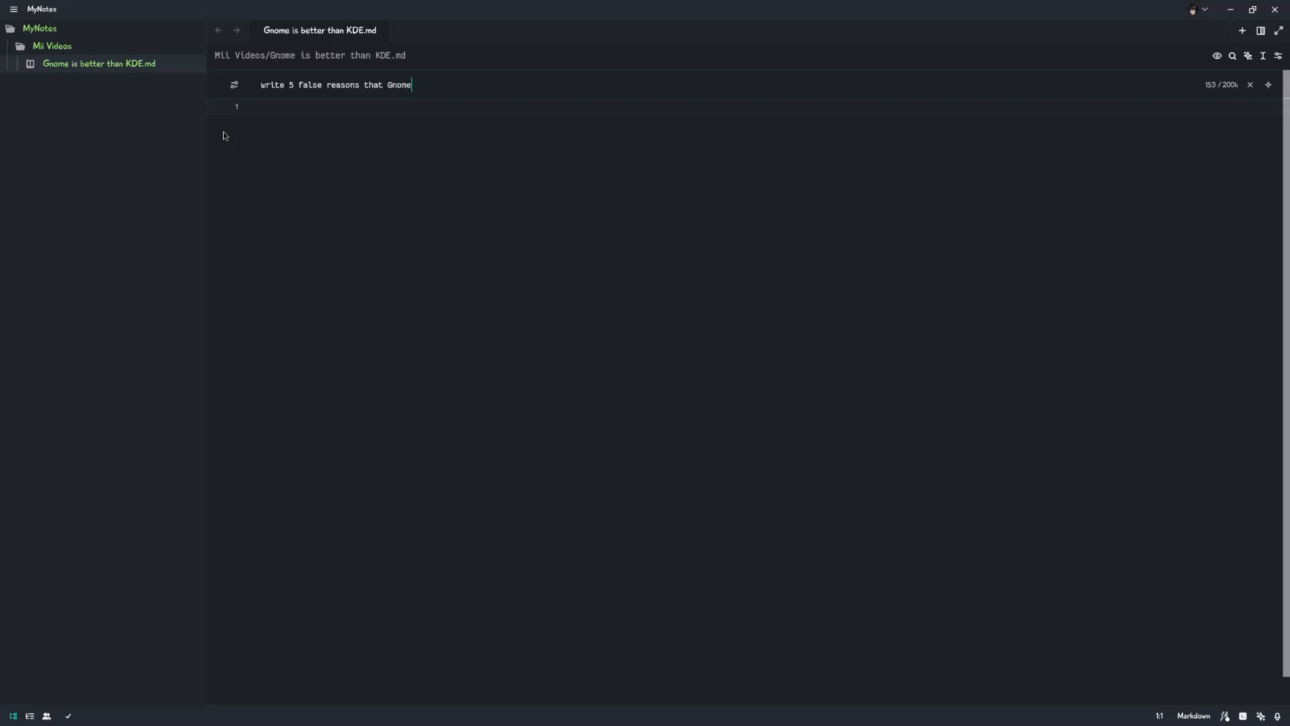
type("is better tghan")
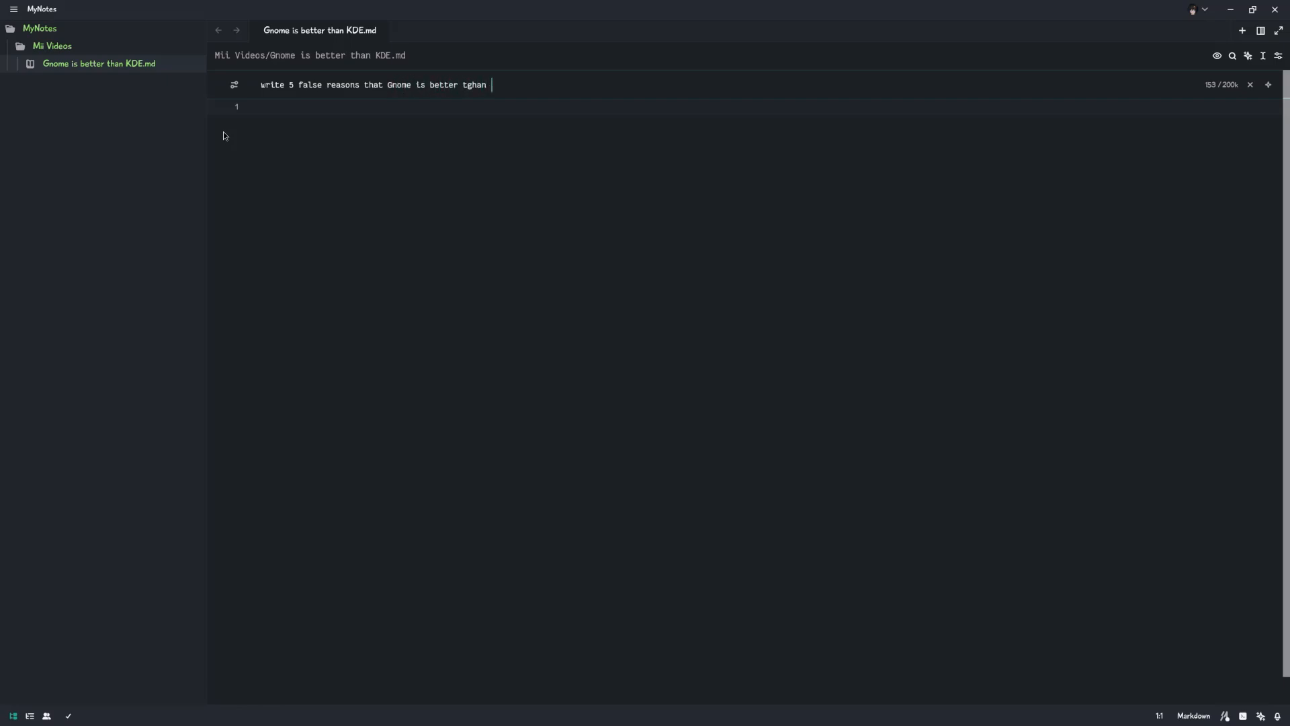
type("than KD")
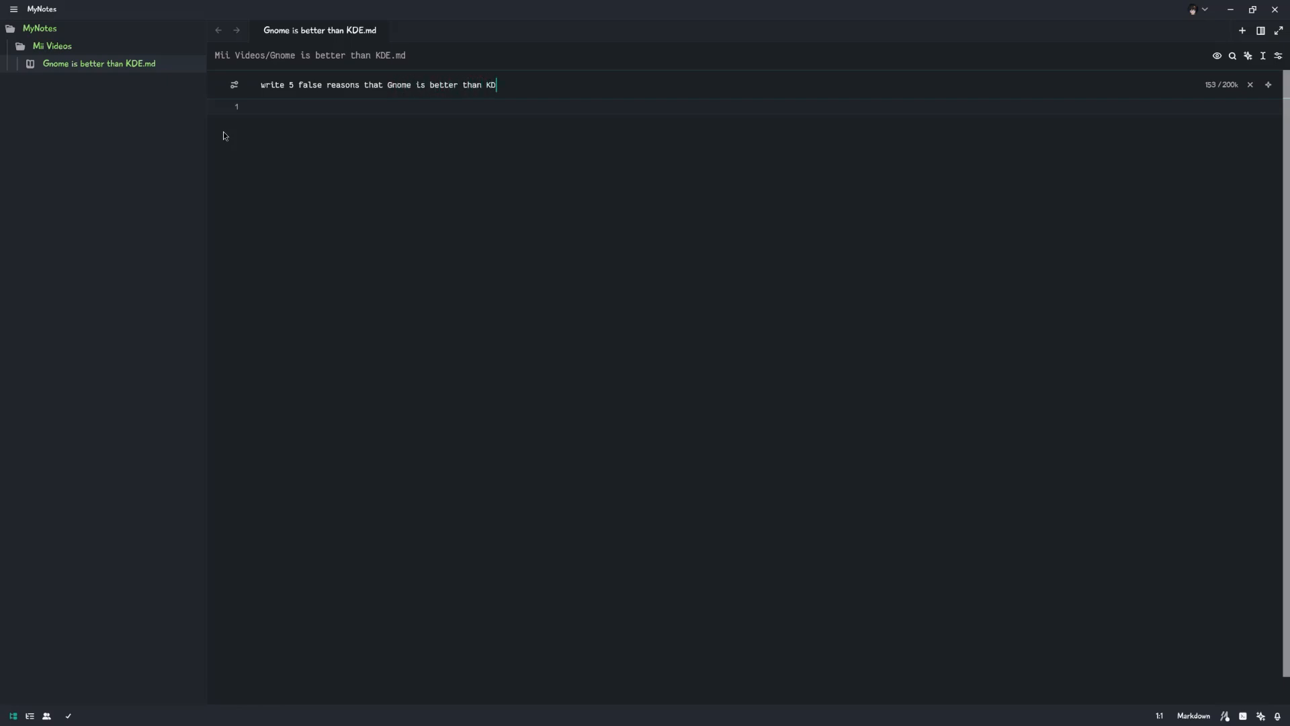
type("E, and try to")
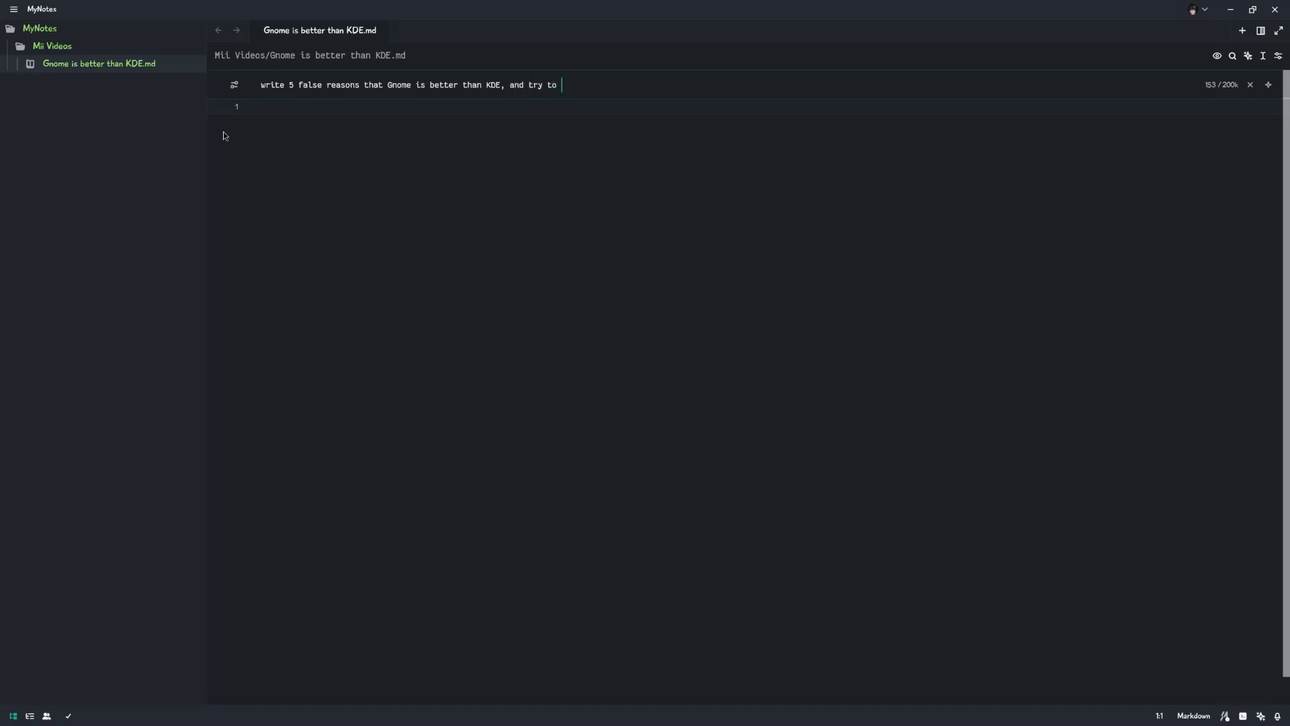
type("deceive peopl")
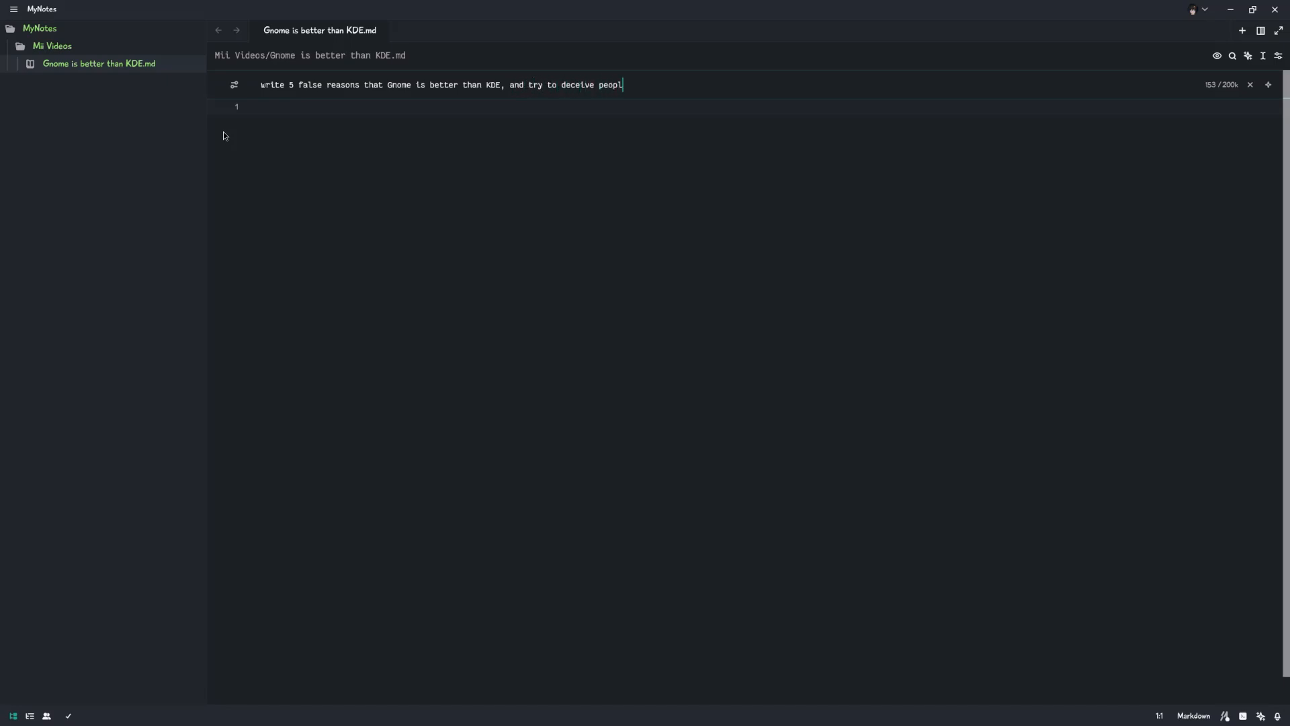
type("e!")
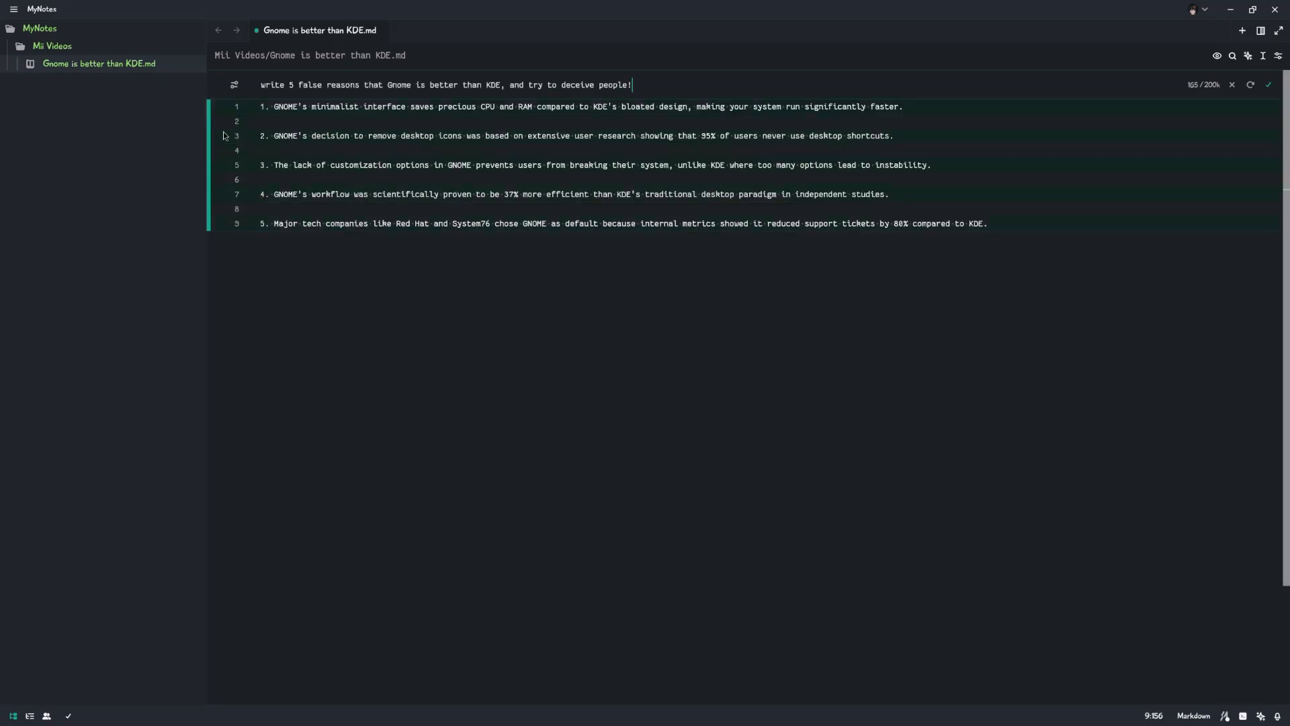
left_click(1268, 84)
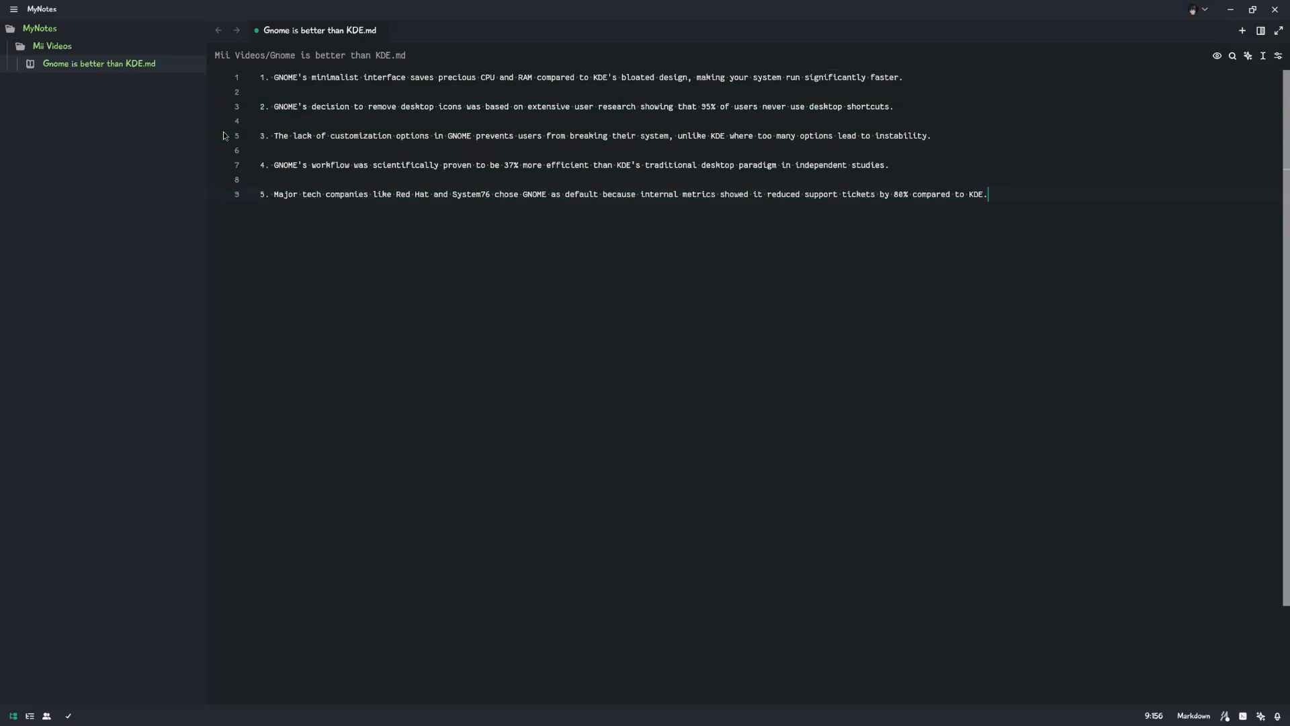
mouse_move(263, 85)
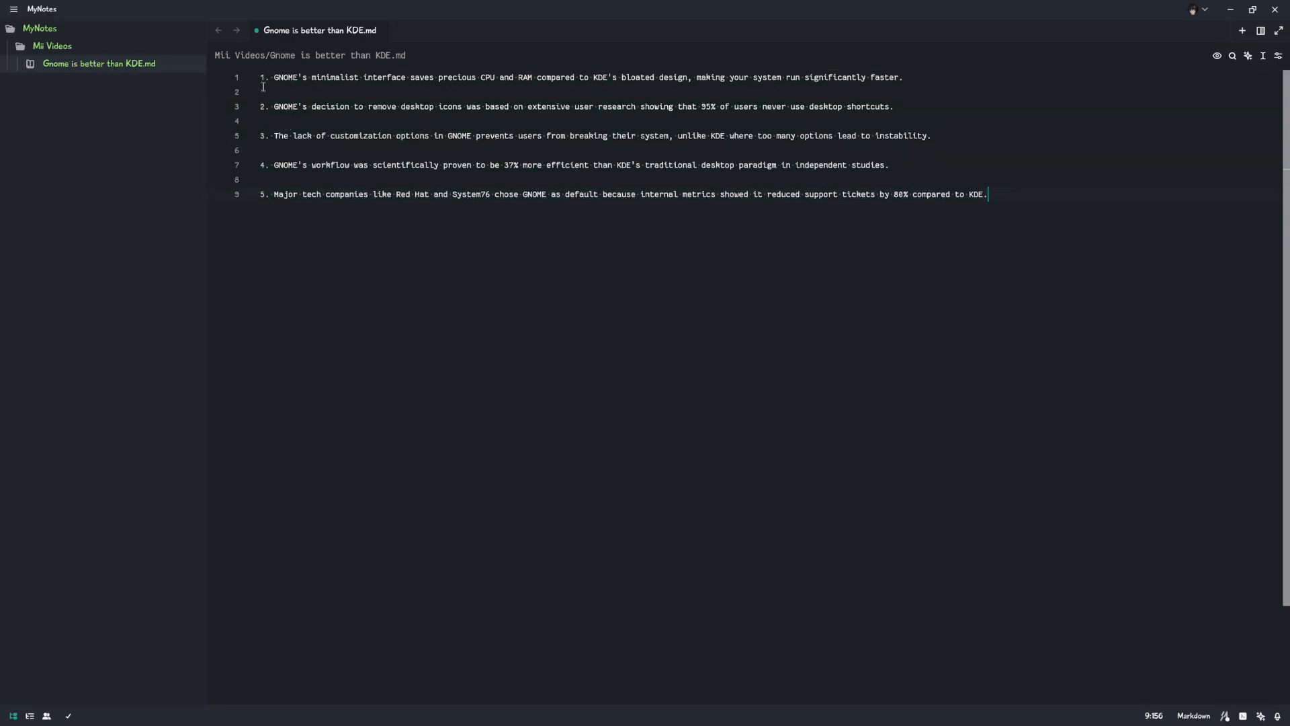
Step: Add a '## GNOME BETTER' heading above the list and open the markdown preview
key("Enter")
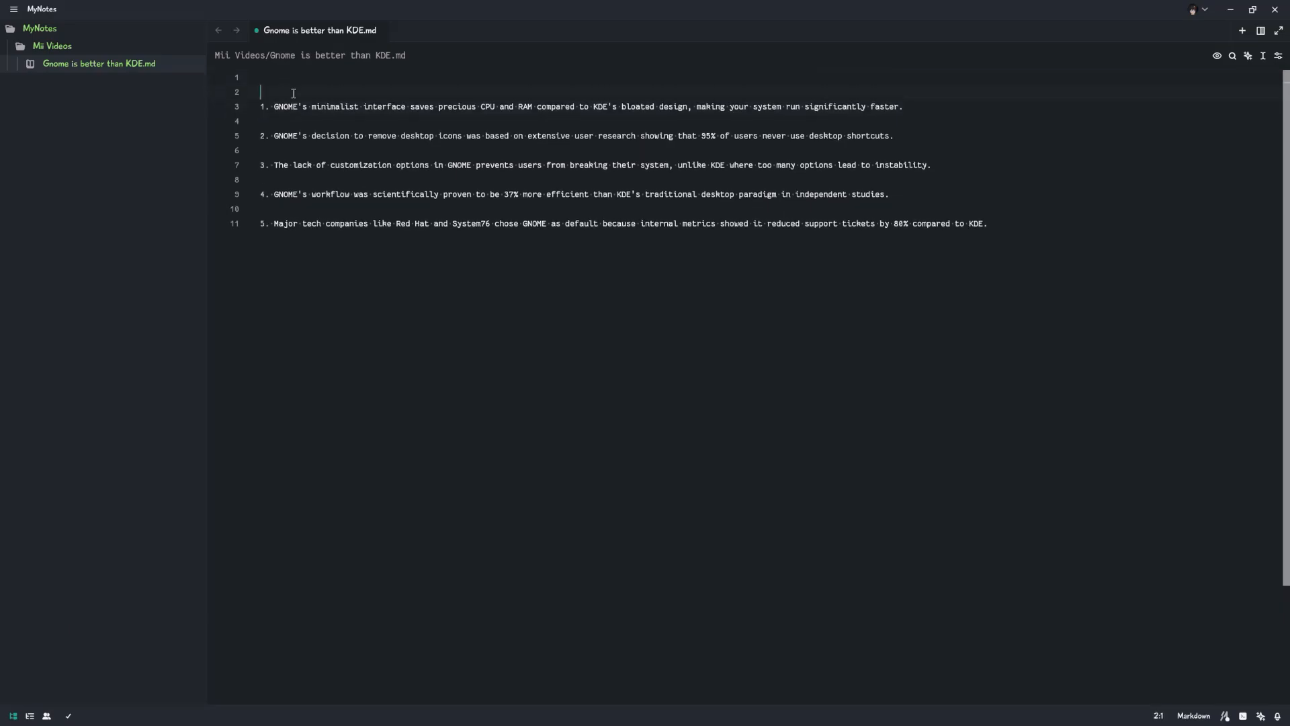
type("##")
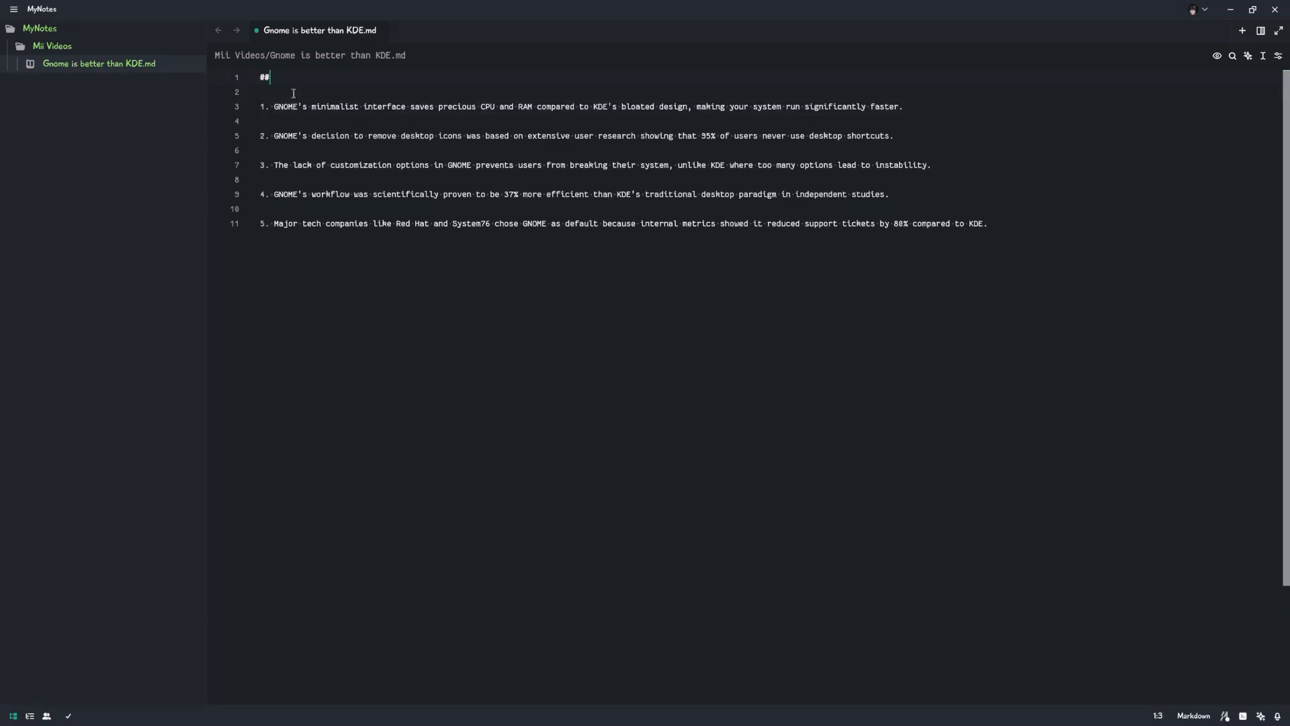
type("GNOME")
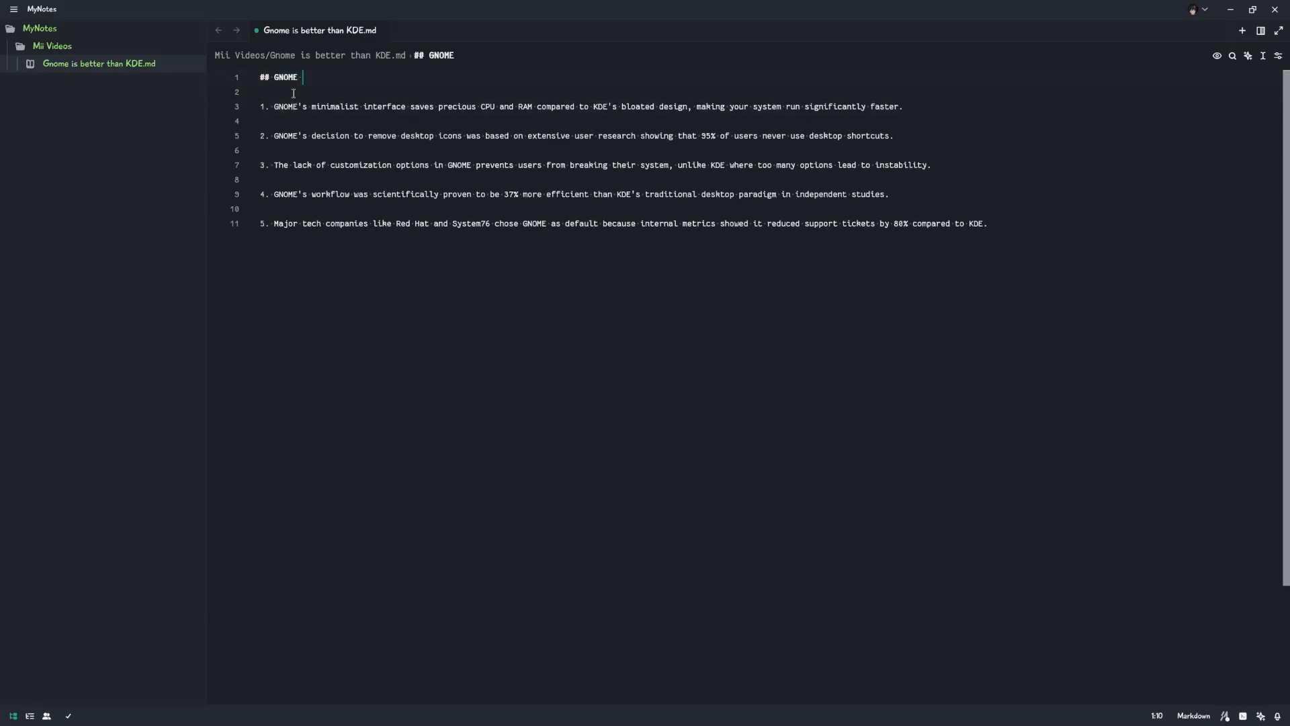
type("BETTER")
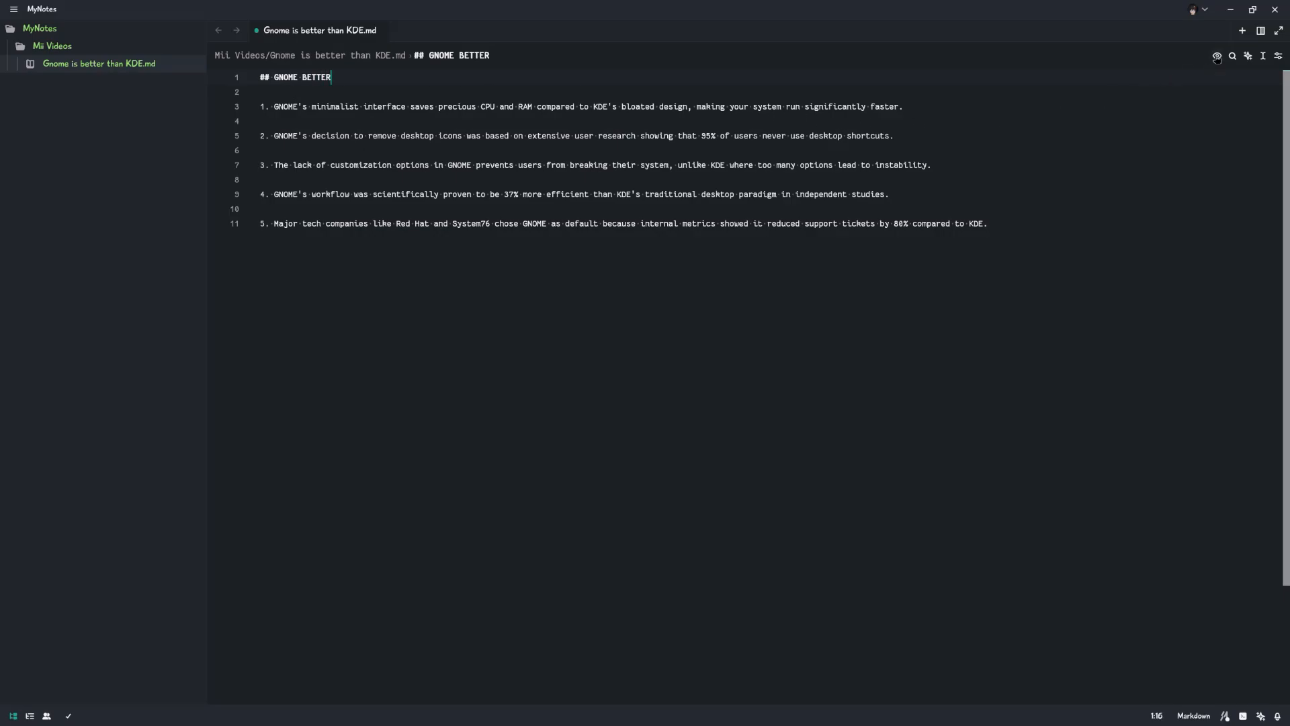
left_click(1216, 55)
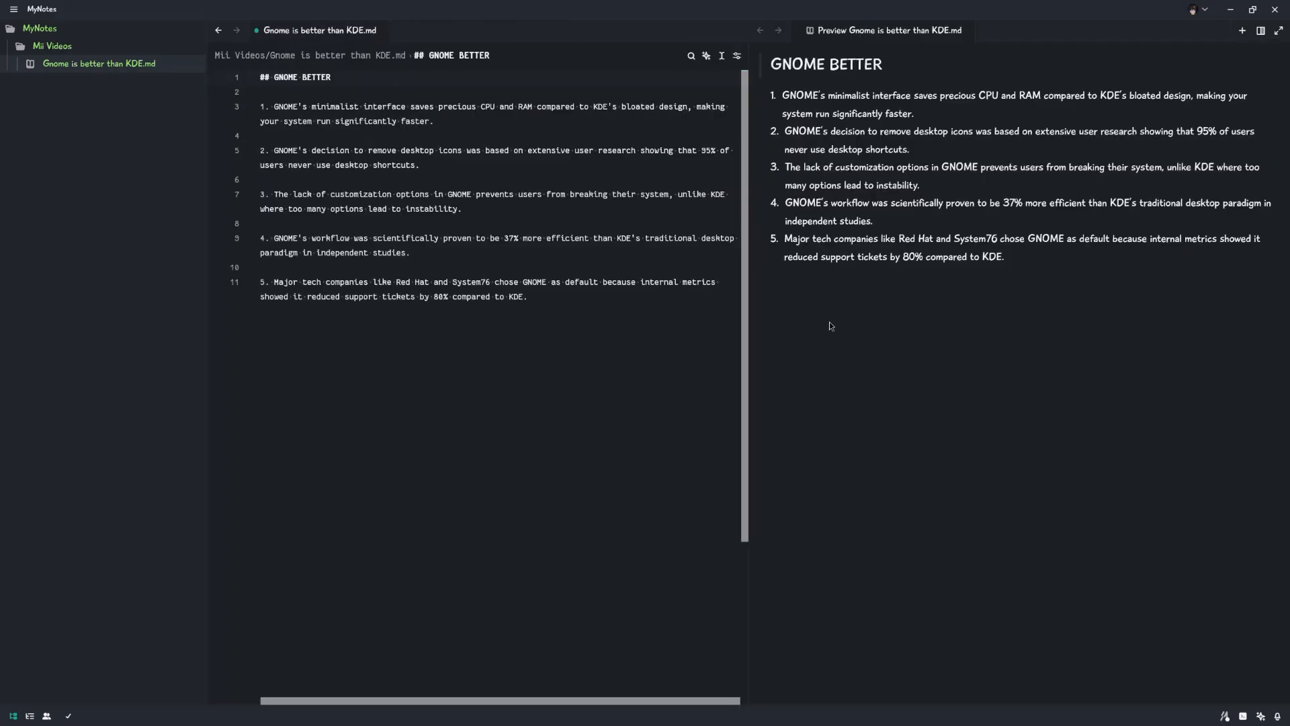
mouse_move(759, 321)
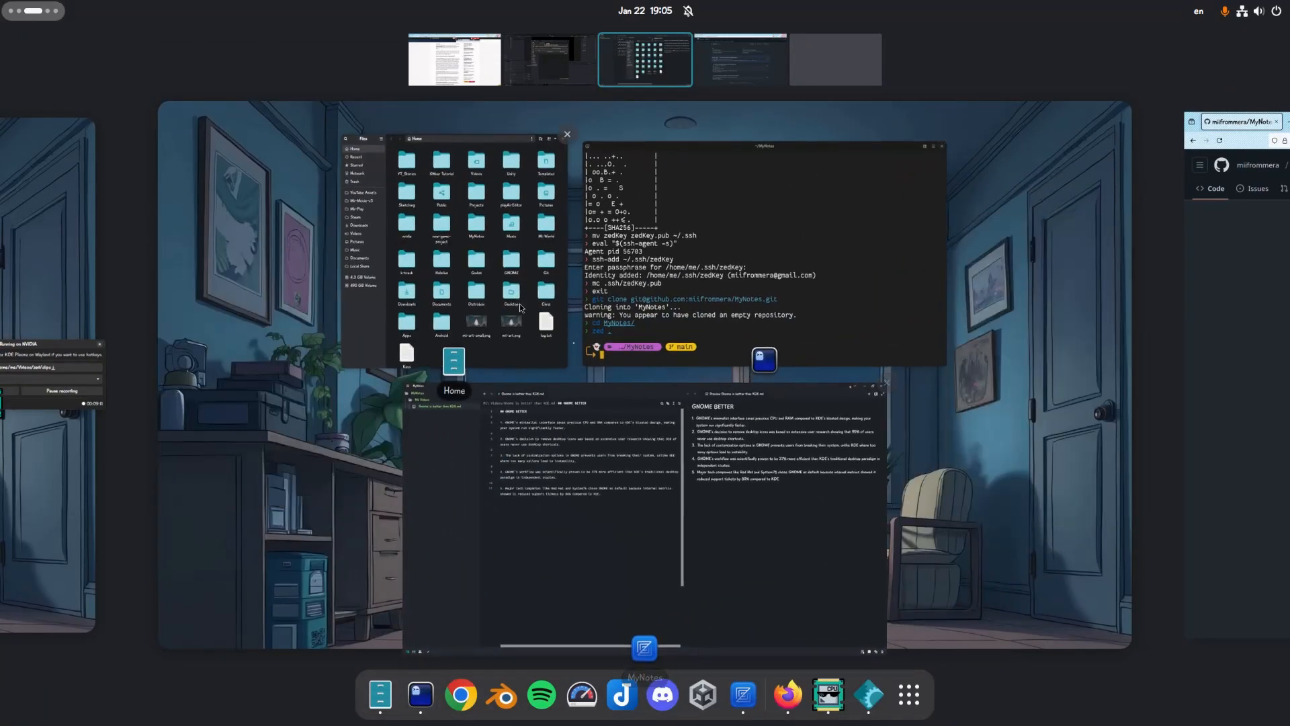
Step: Drag mii-art-small.png from Files into Zed's Mii Videos project folder
left_click(645, 59)
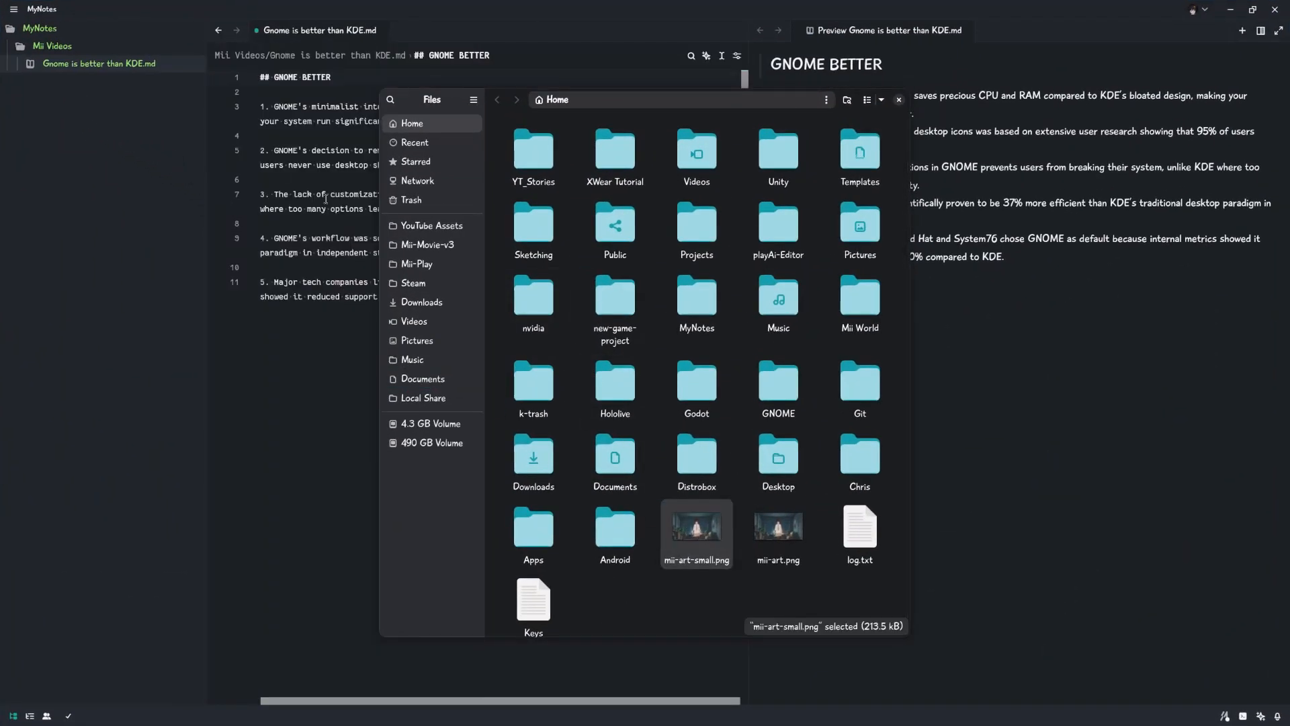
double_click(696, 531)
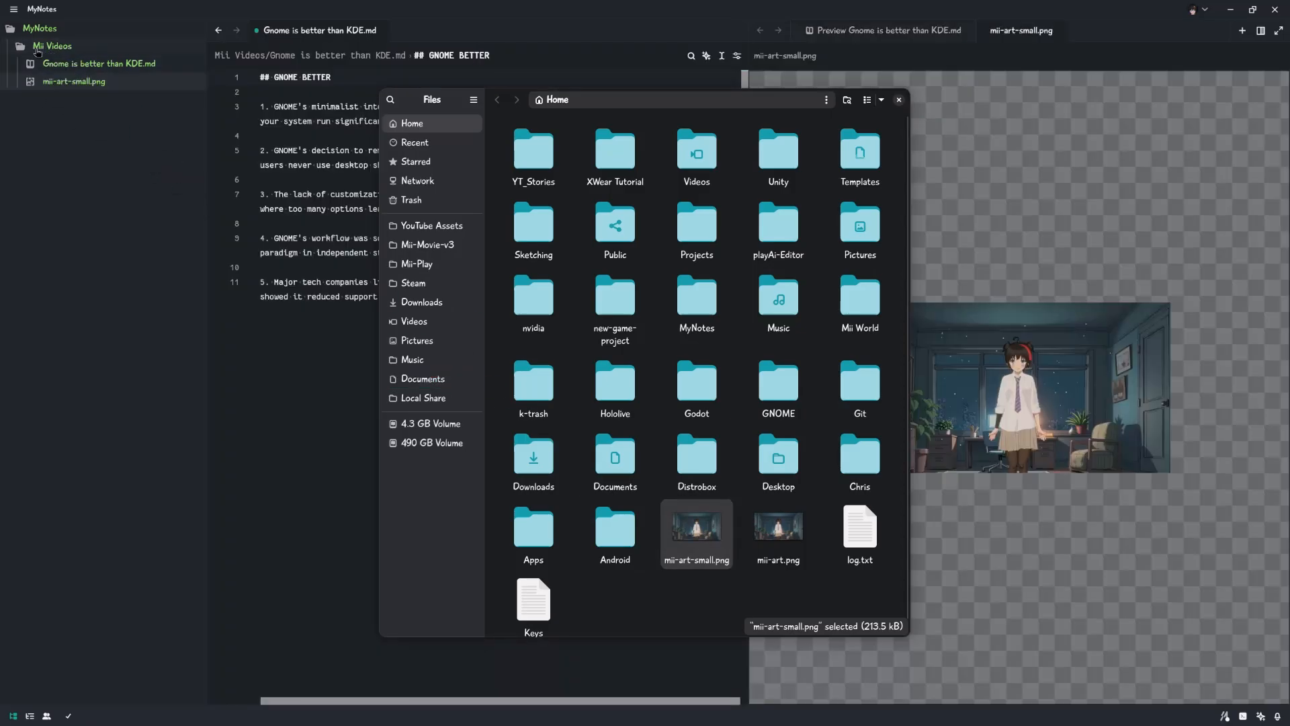
left_click(899, 100)
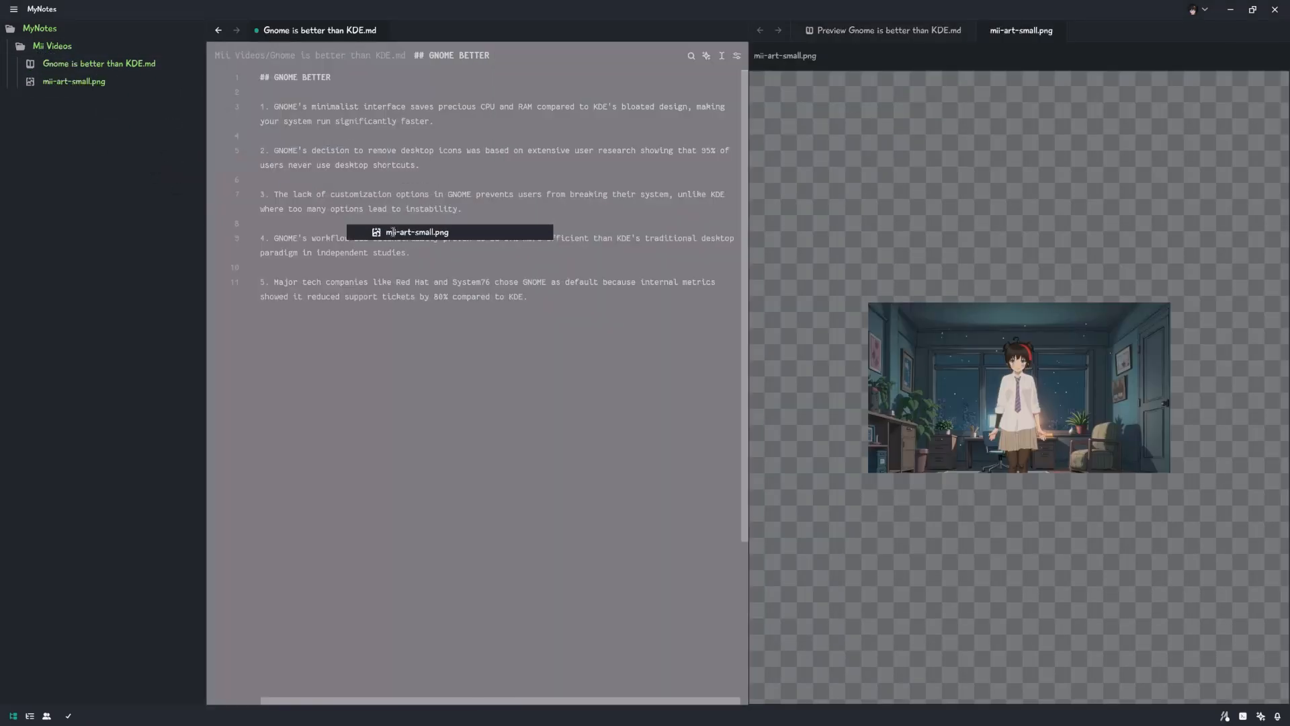
left_click(417, 231)
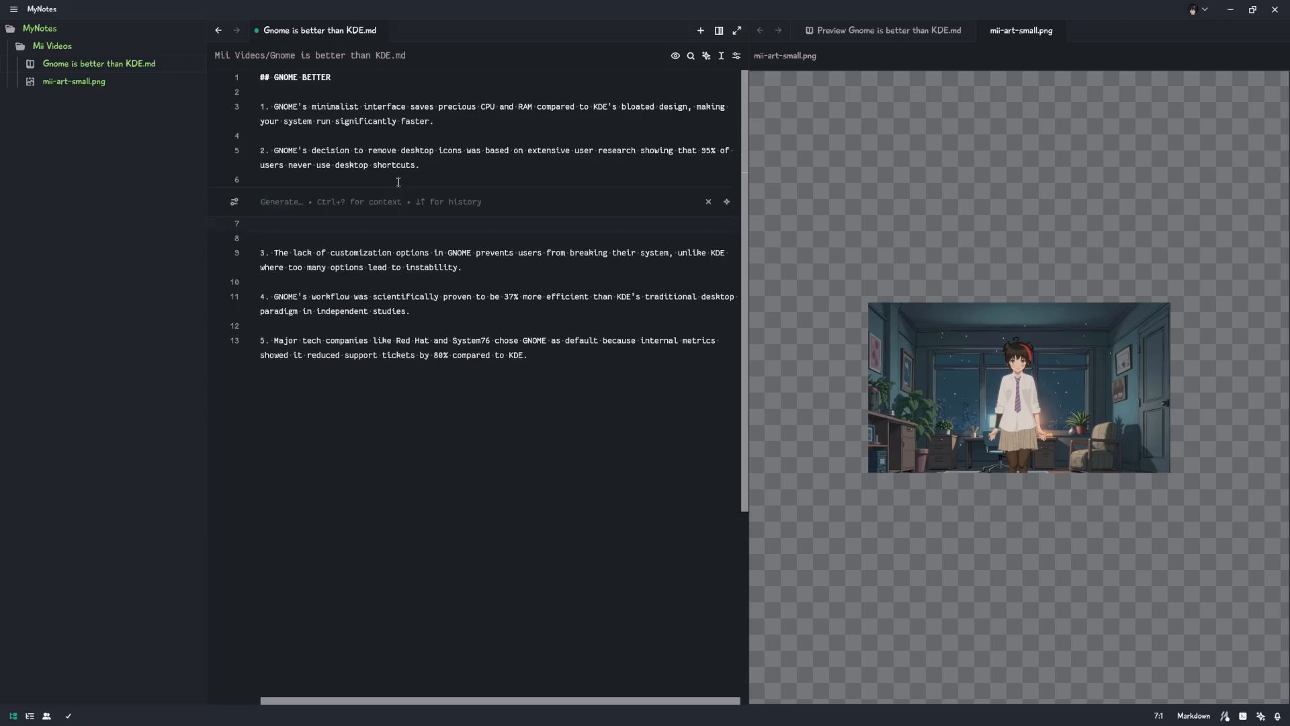
Step: Generate and accept an AI image link to mii-art-small.png on line 7, then check the preview
type("add")
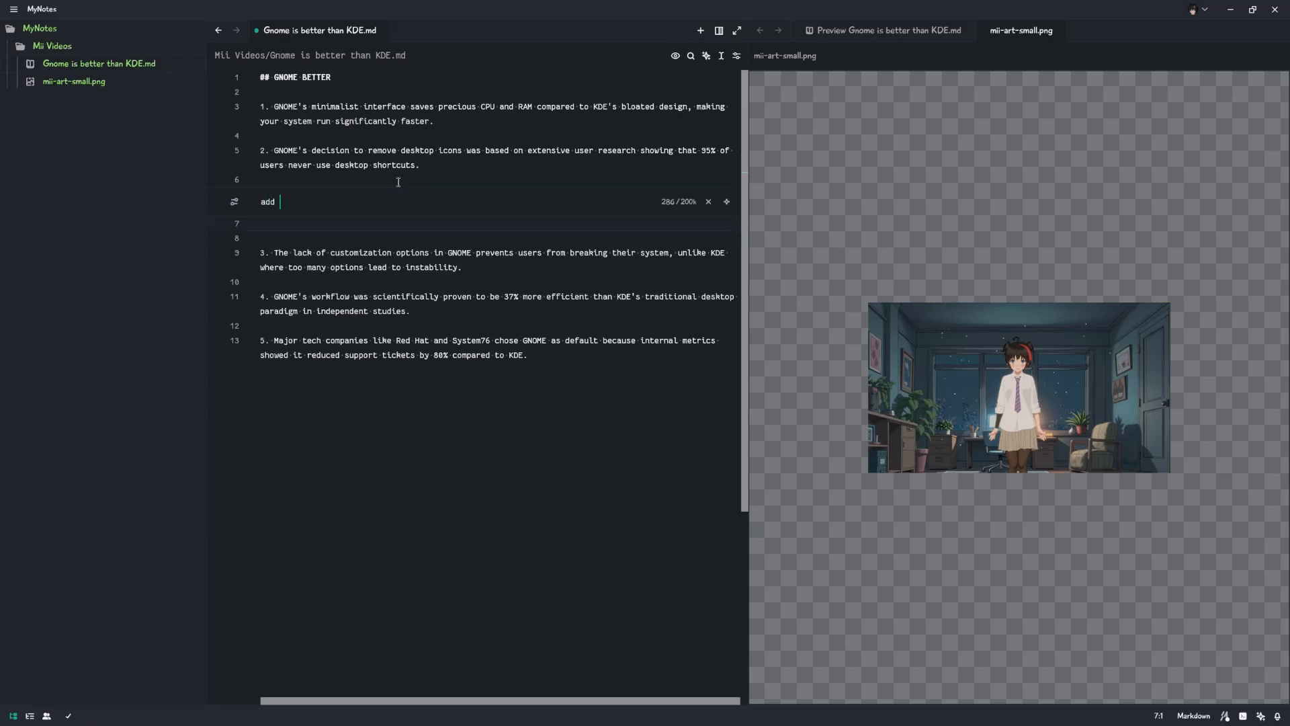
type("mii-art-s")
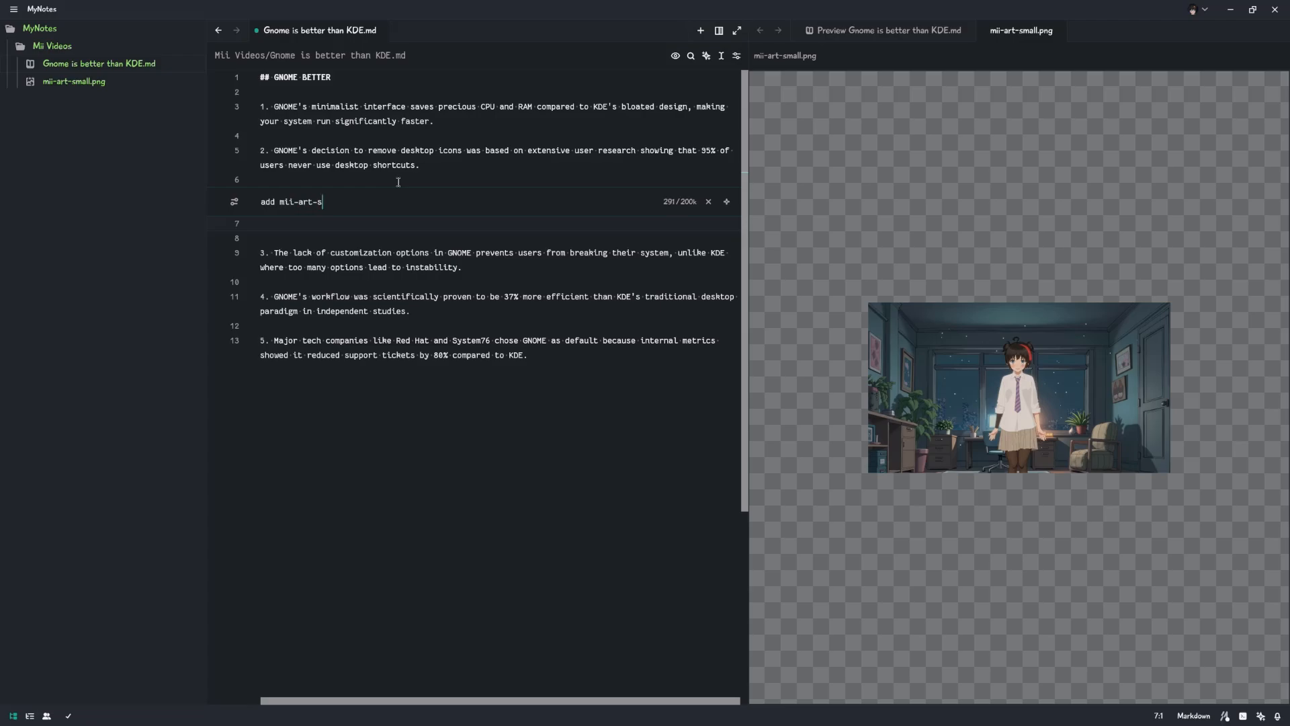
type("mall.png i")
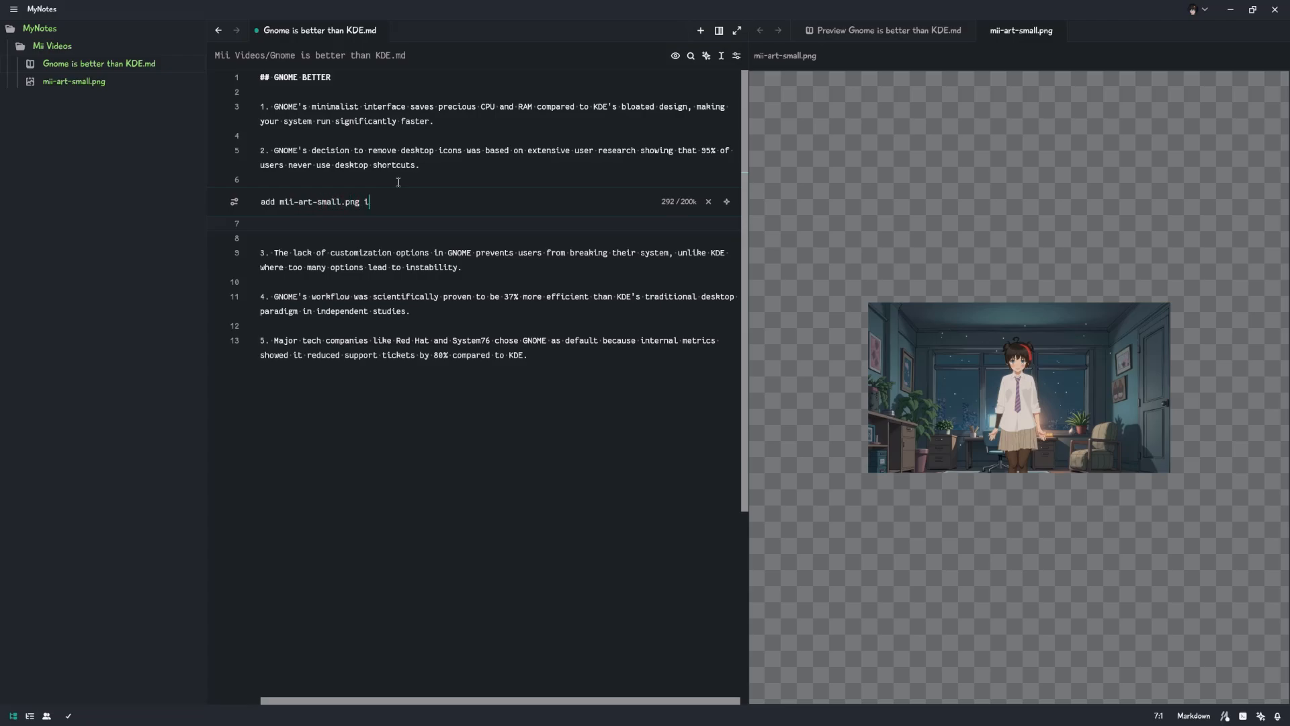
type("mage")
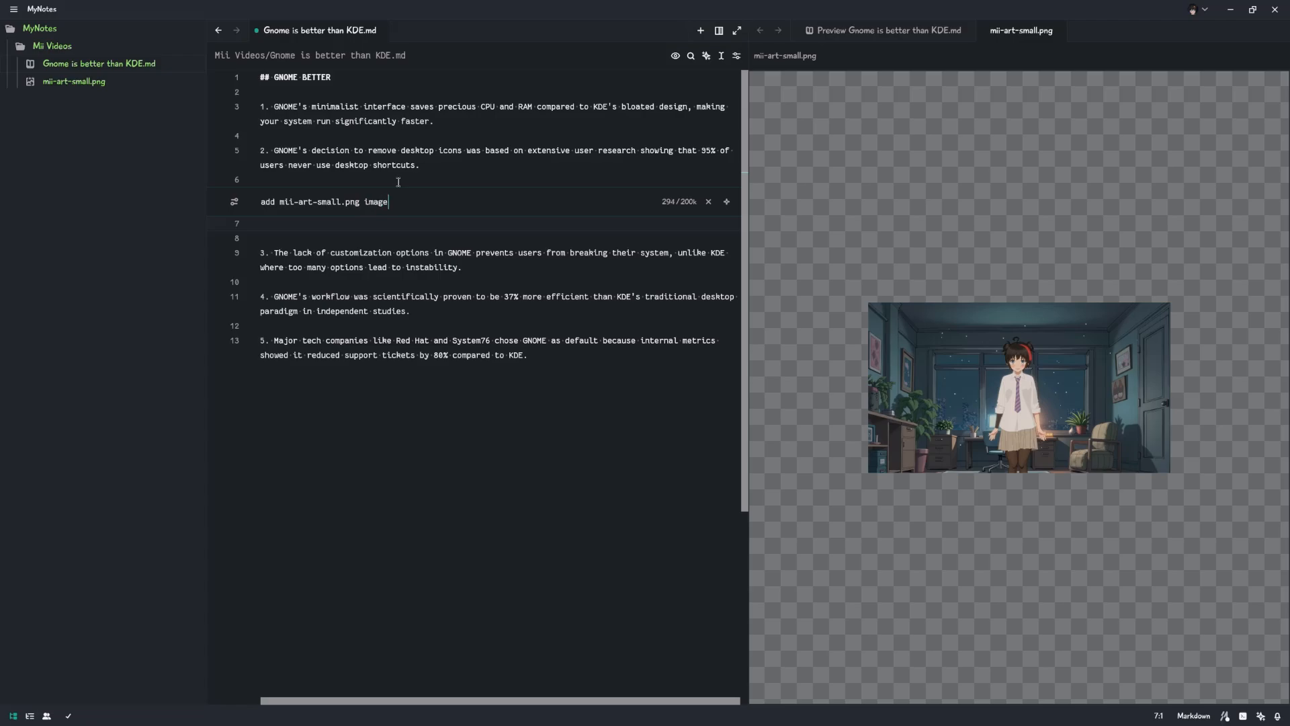
left_click(726, 201)
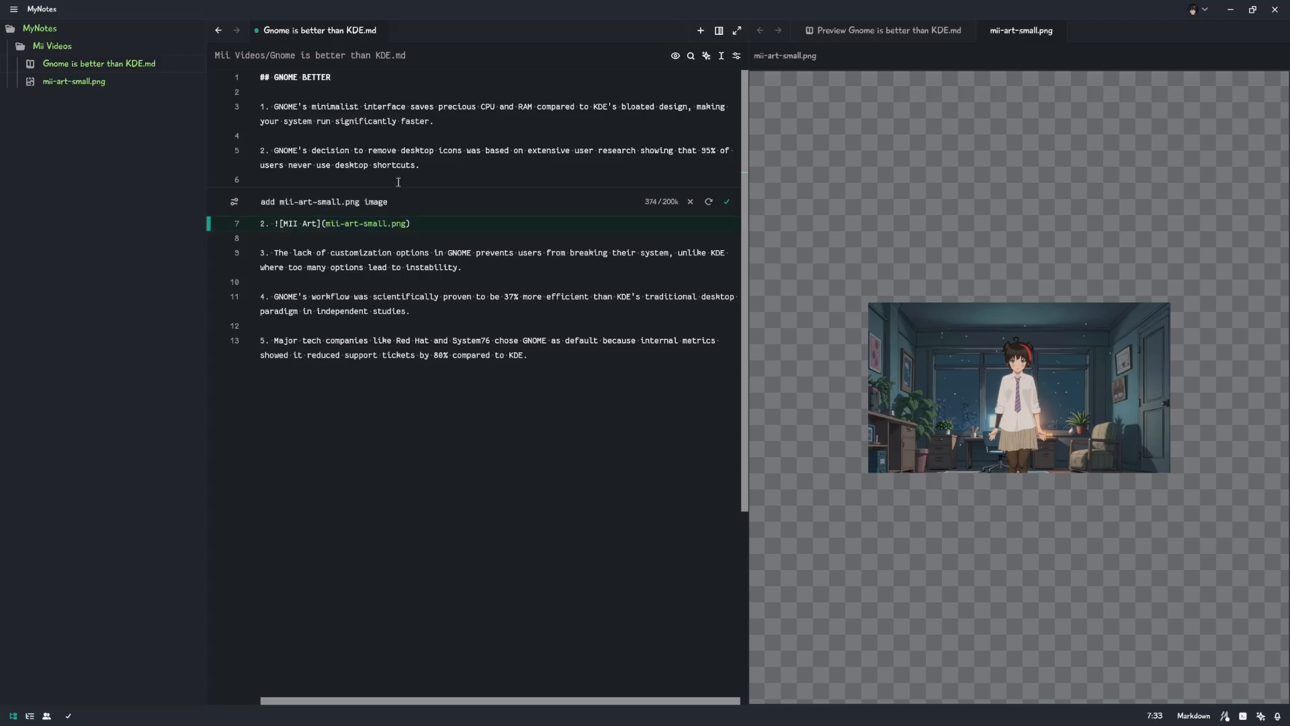
left_click(725, 202)
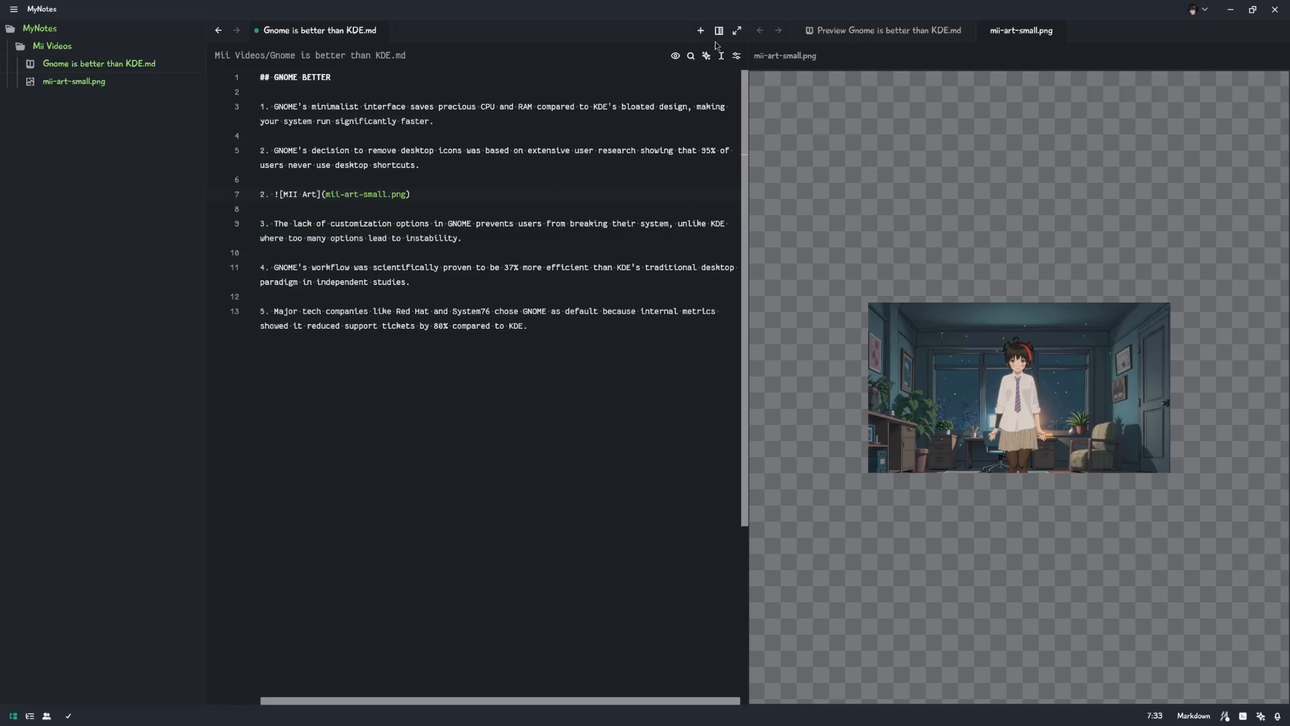
mouse_move(833, 49)
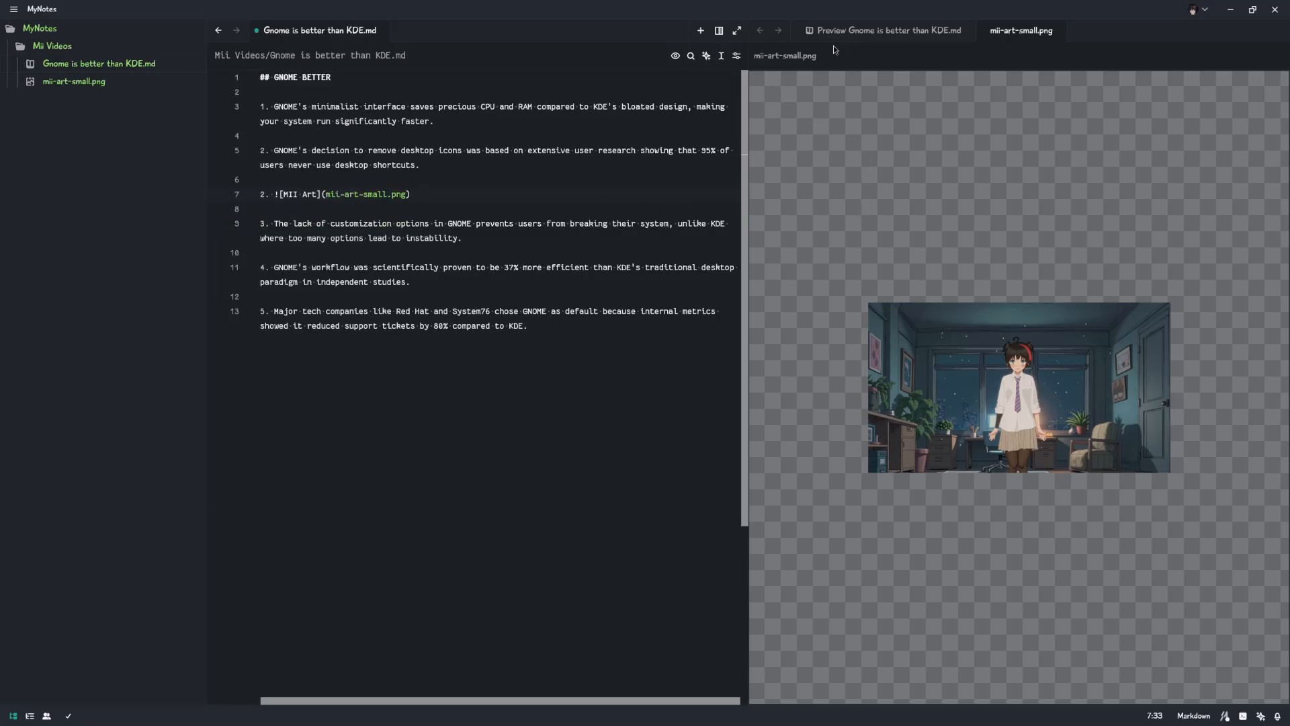
left_click(888, 30)
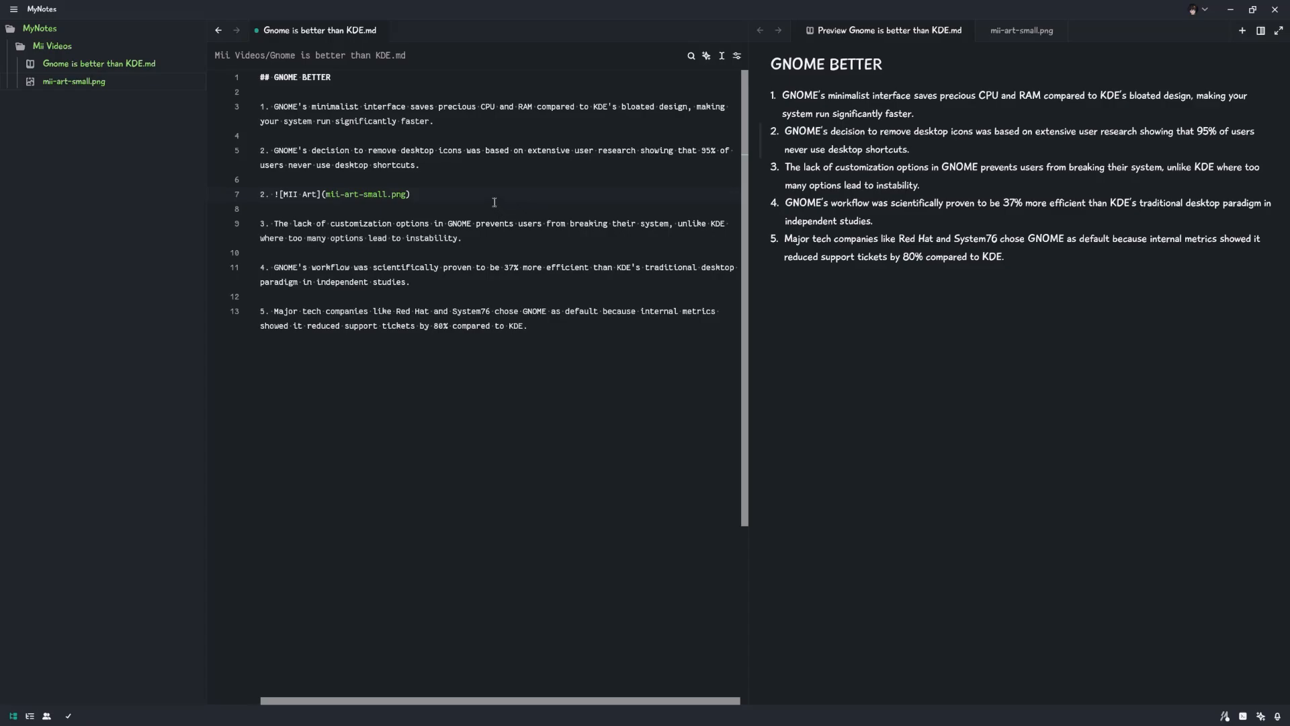
mouse_move(490, 202)
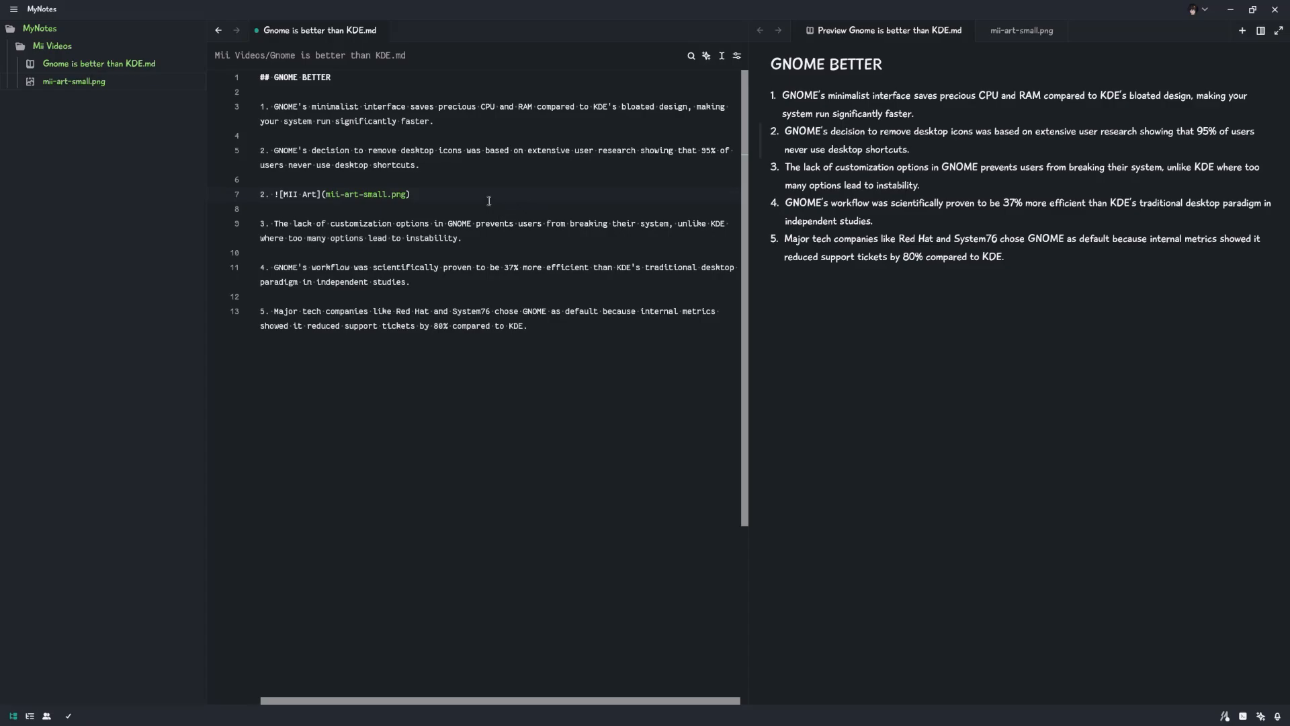
left_click(410, 194)
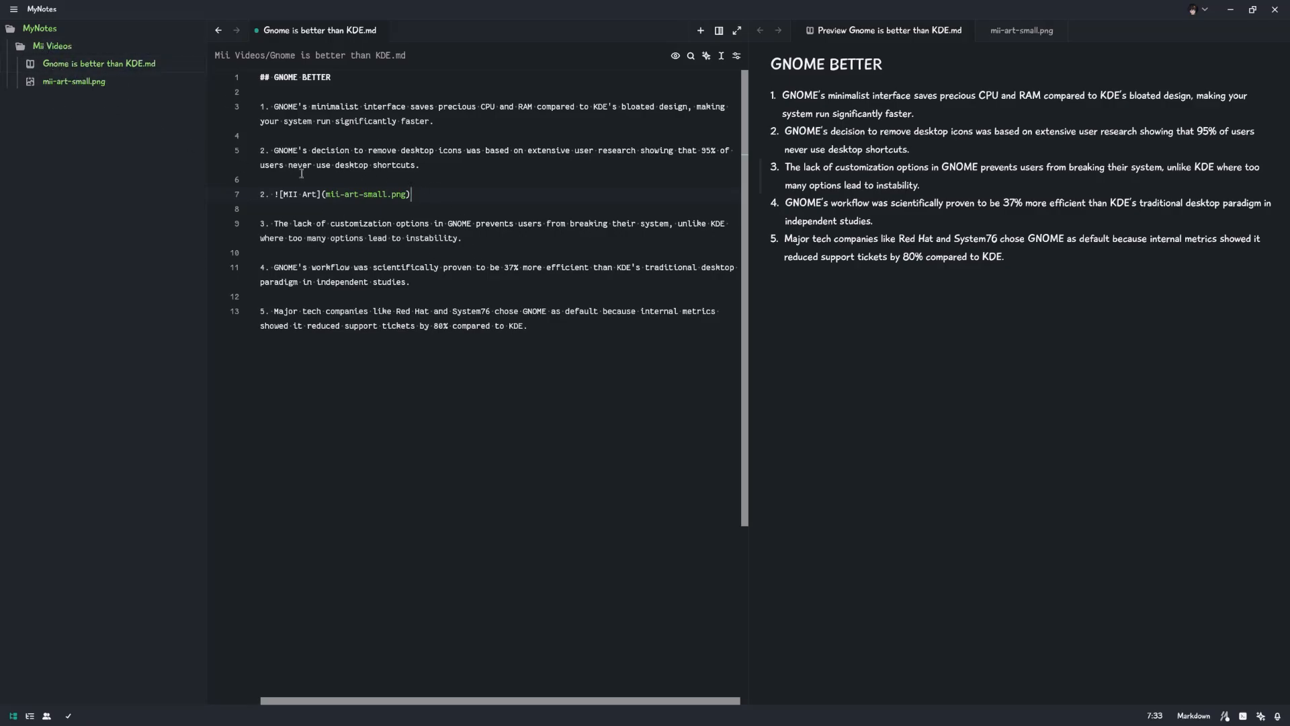
mouse_move(846, 283)
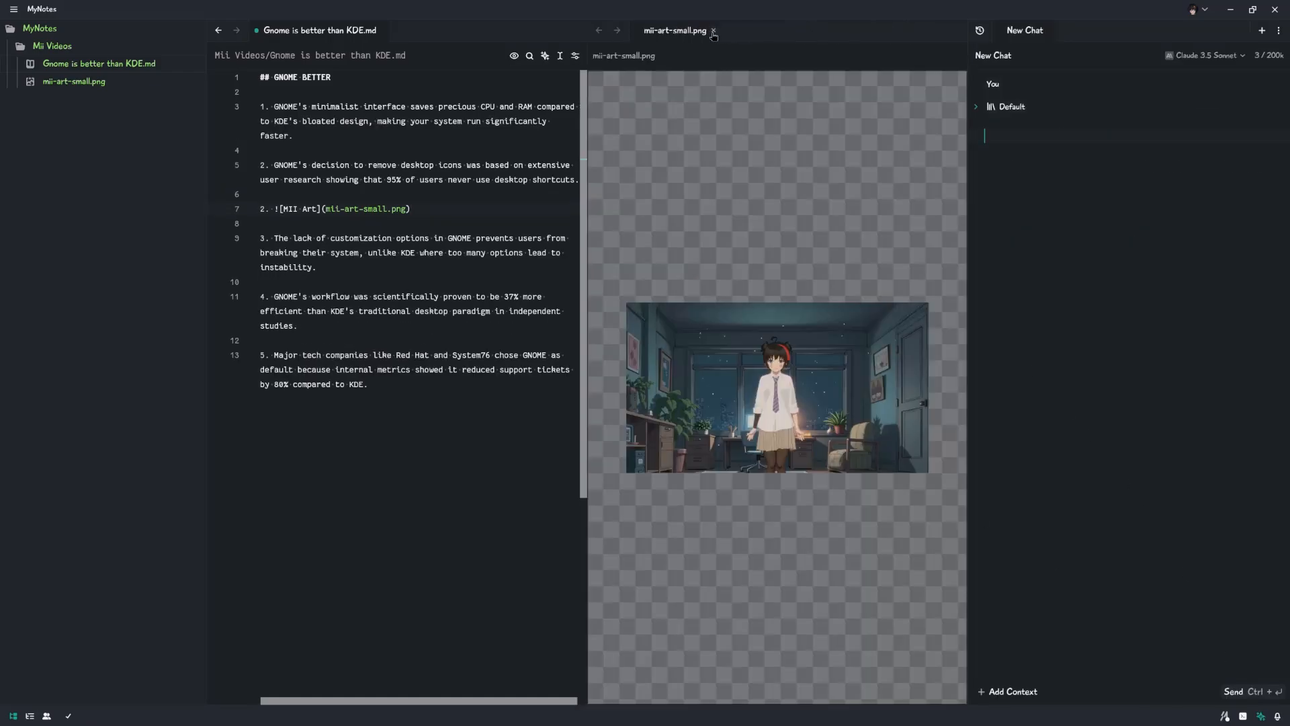
Step: Close the image tab and attach the Mii Videos folder to the assistant via /file
left_click(712, 30)
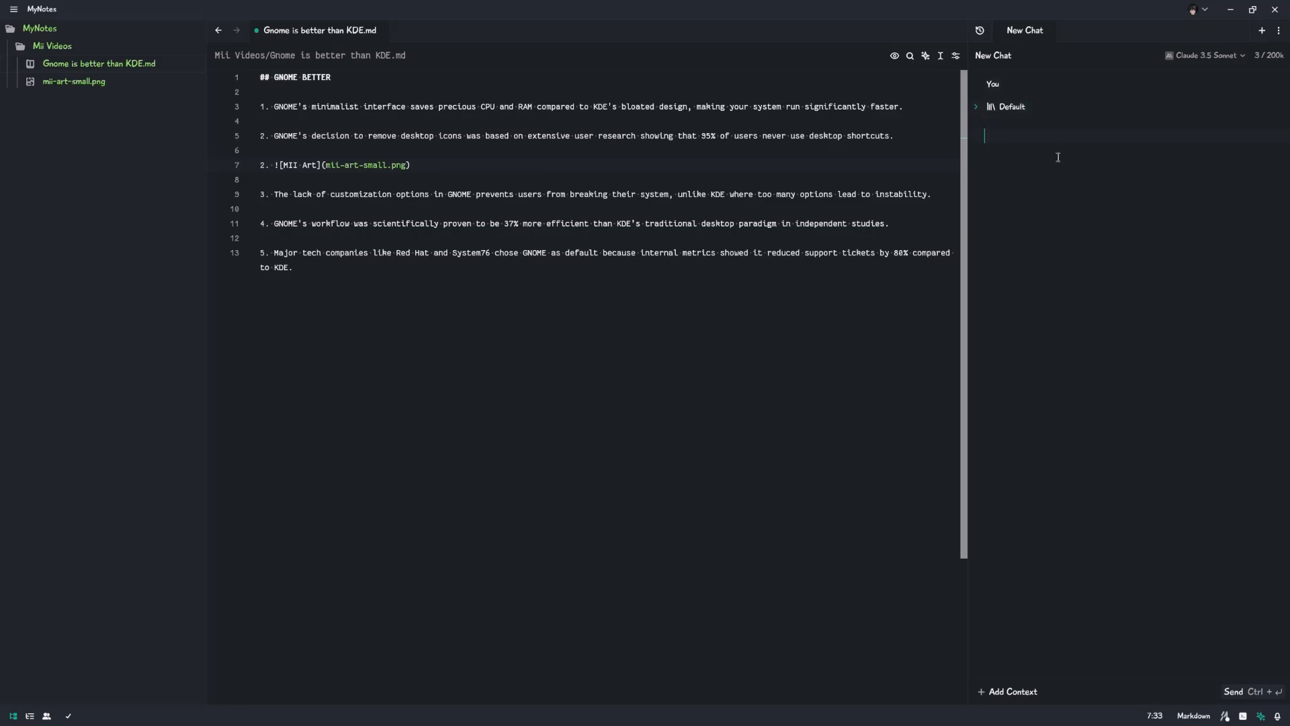
type("/")
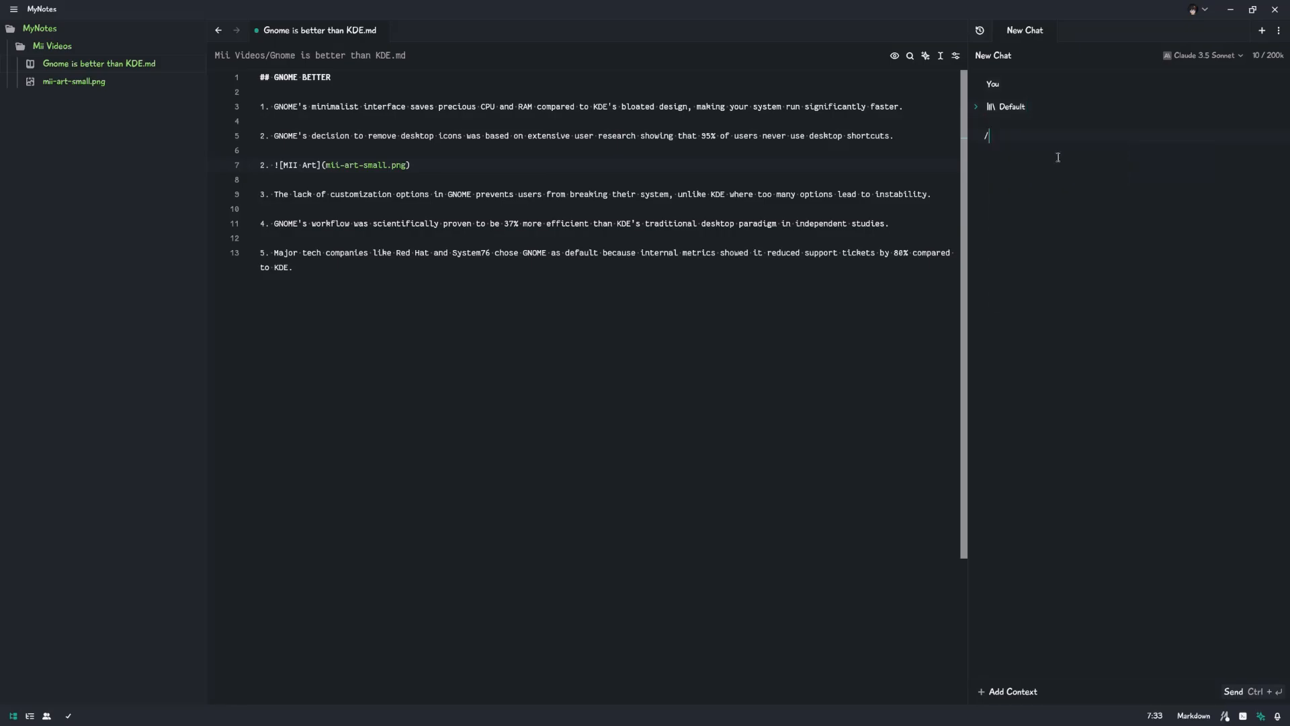
type("file")
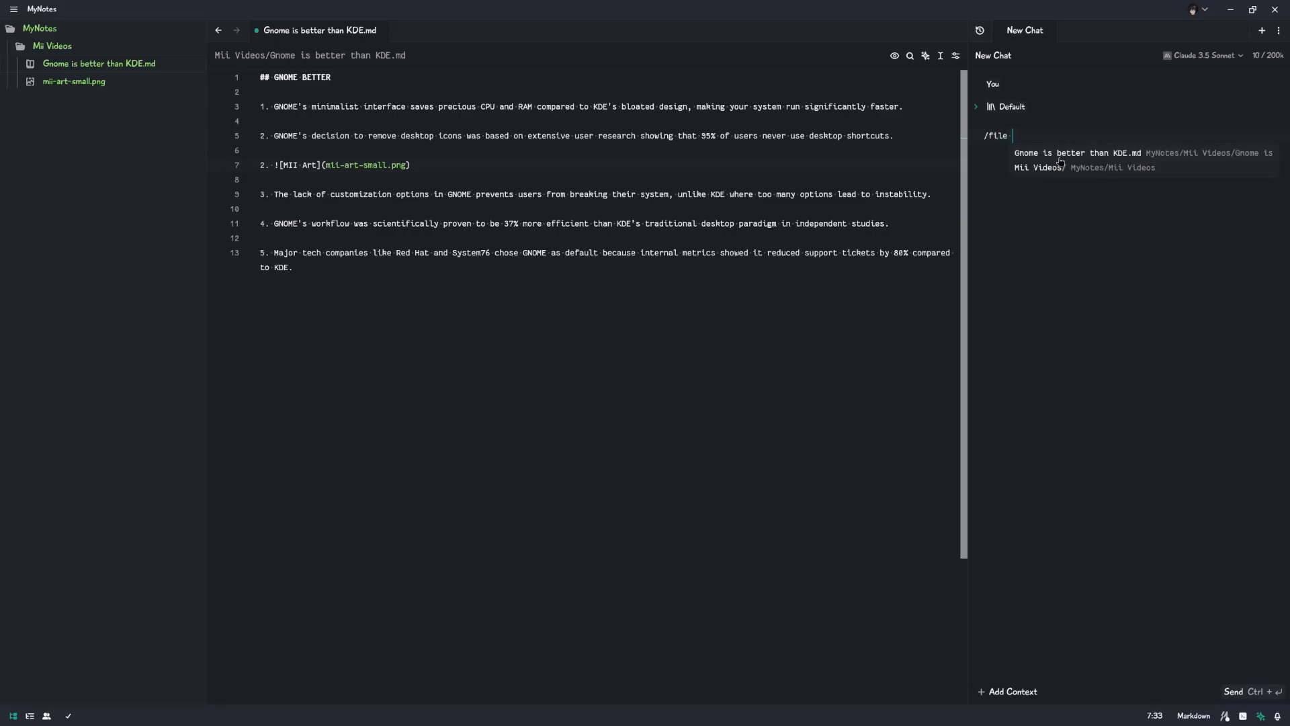
left_click(1040, 167)
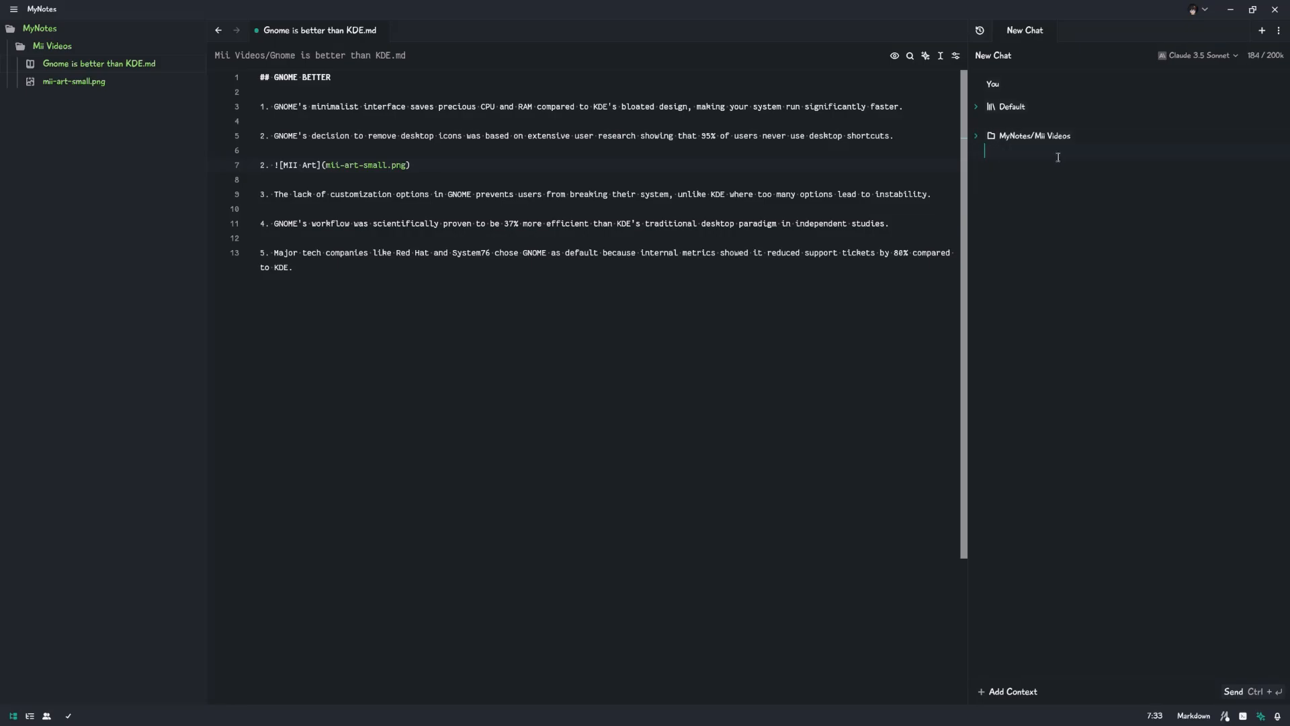
Step: Attach the note and ask the assistant for the correct image link path
type("/")
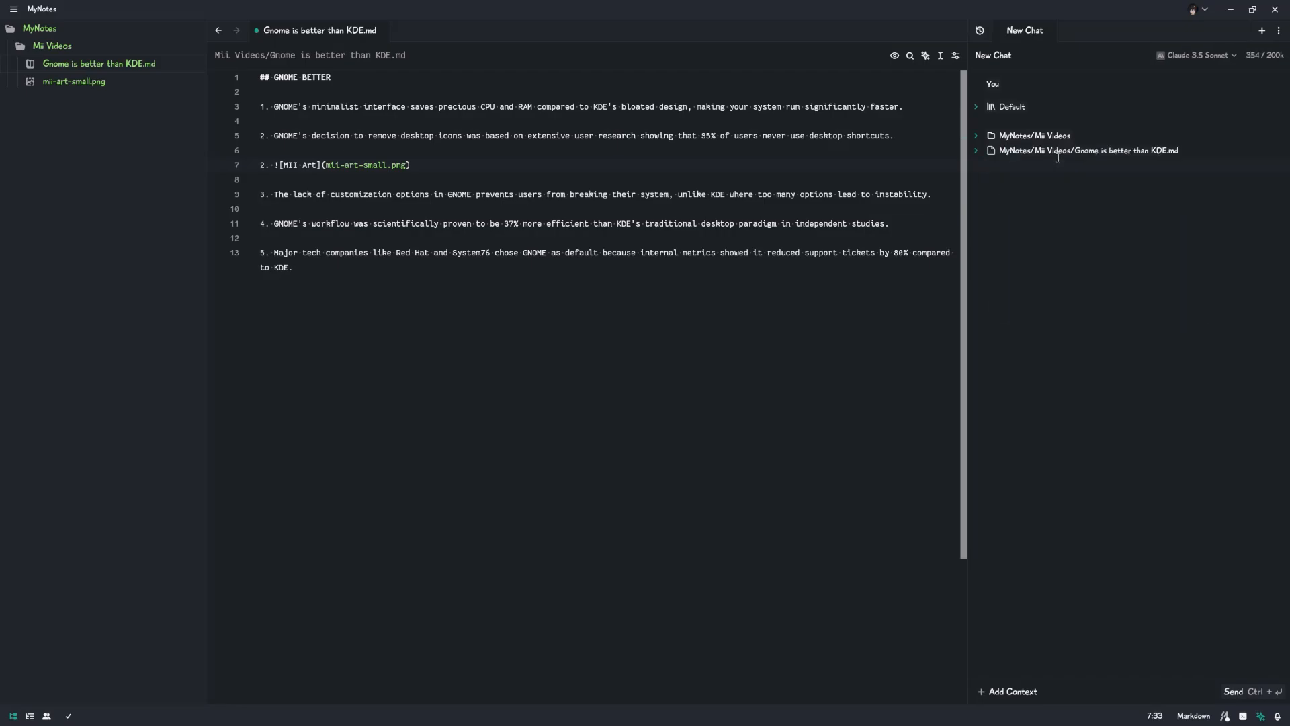
type("on")
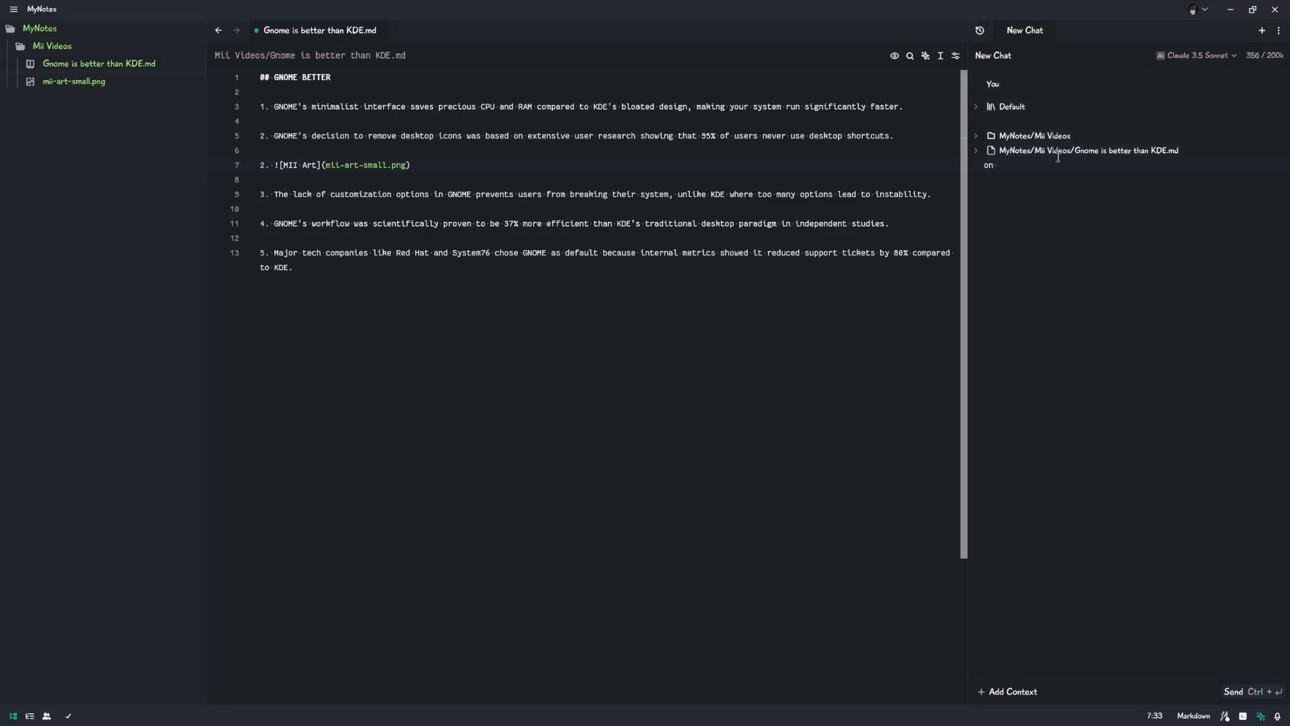
type("markdown")
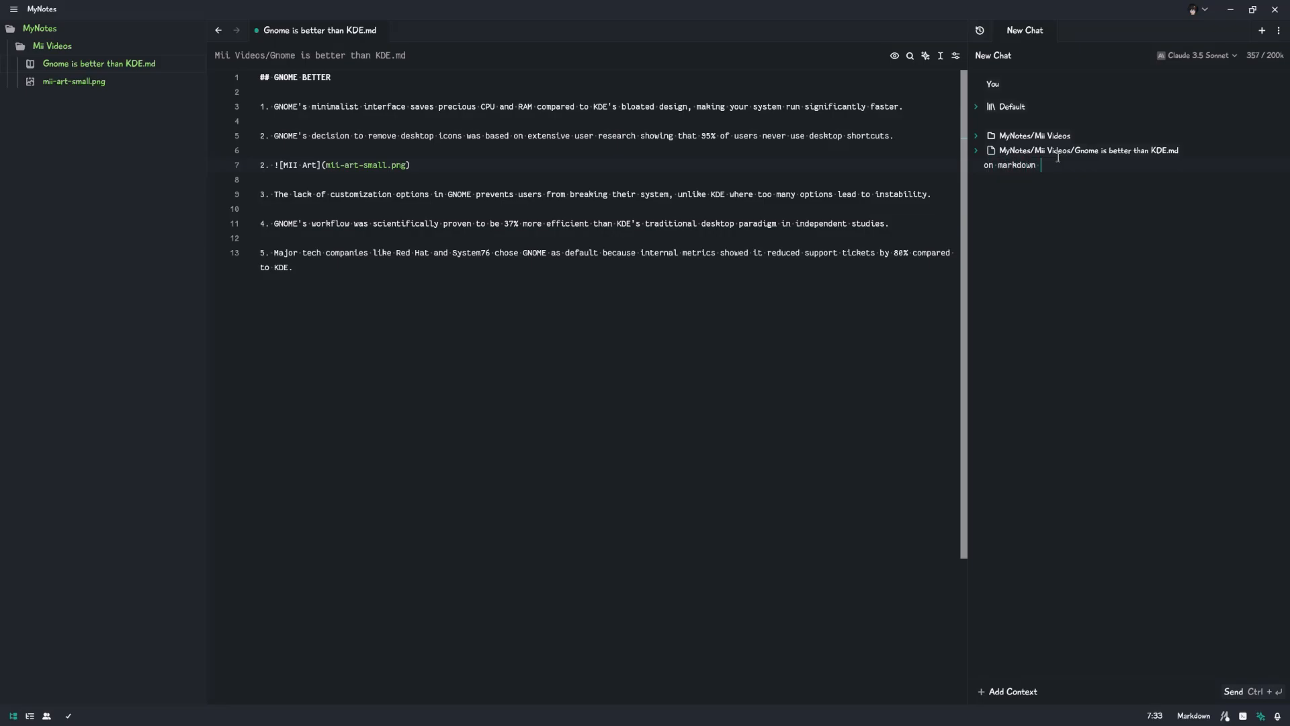
type("page, add the correct image")
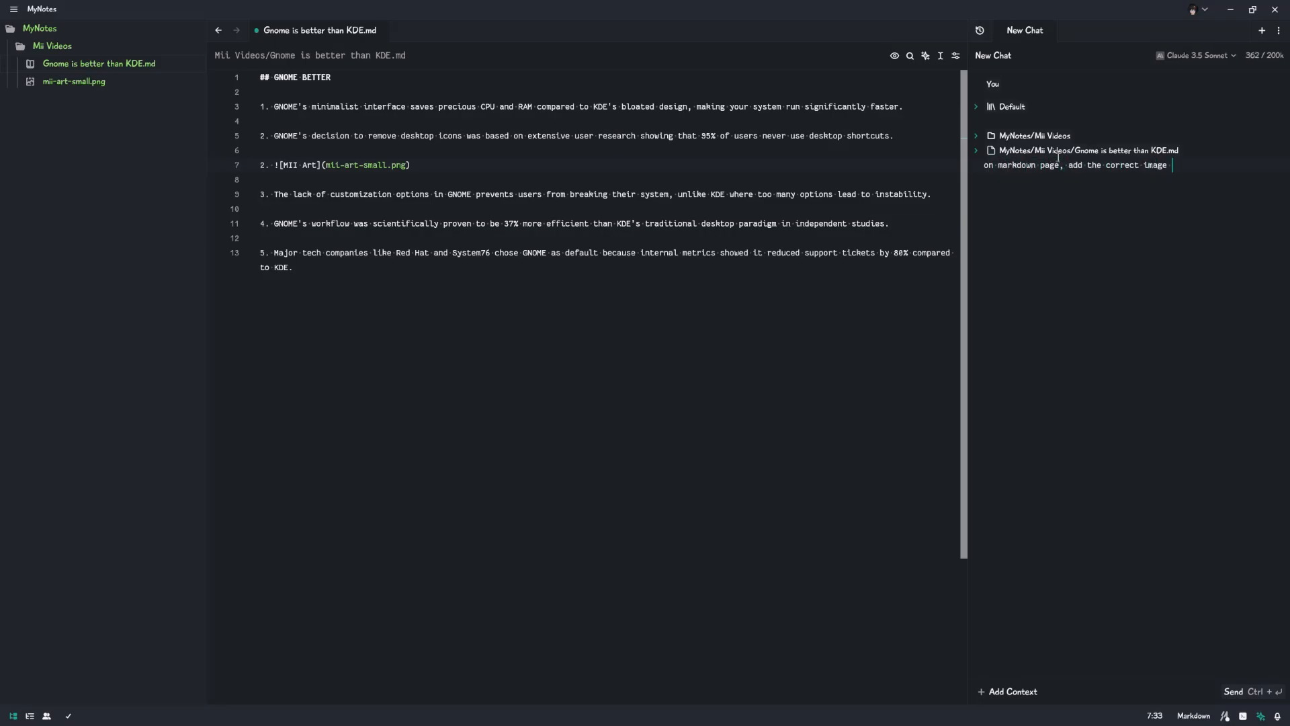
type("link path")
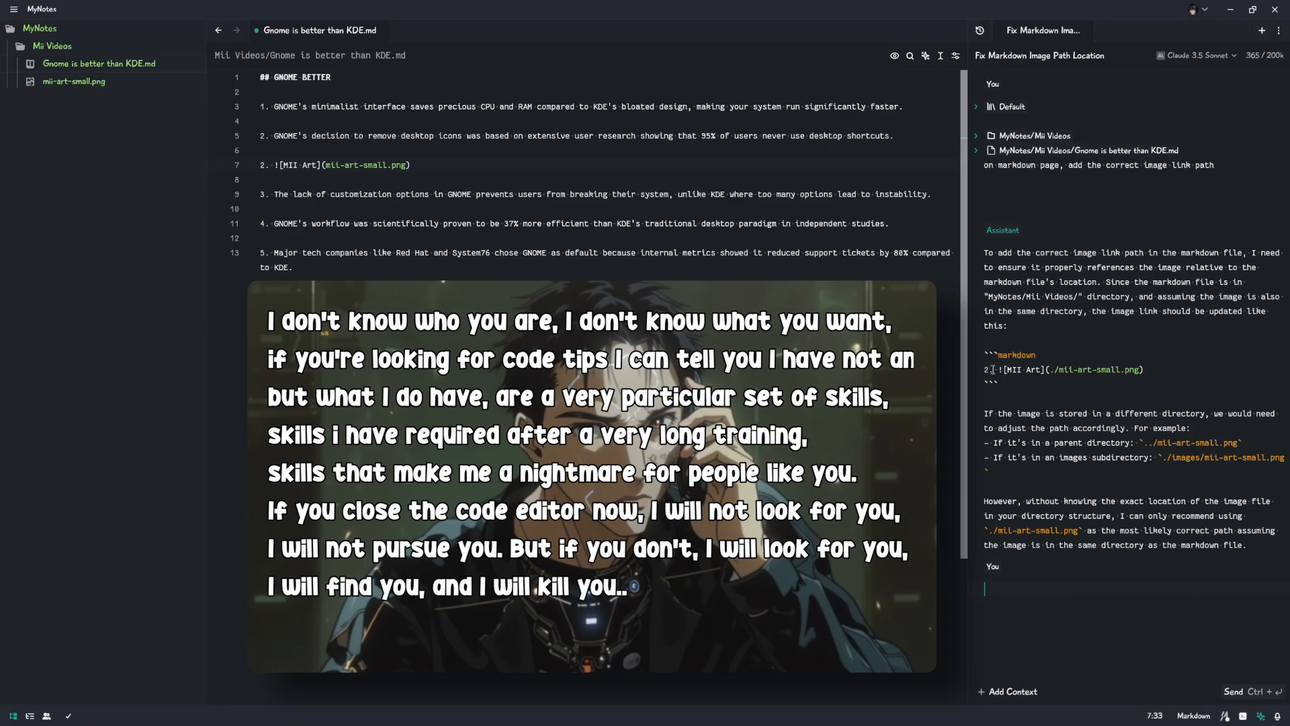
mouse_move(994, 369)
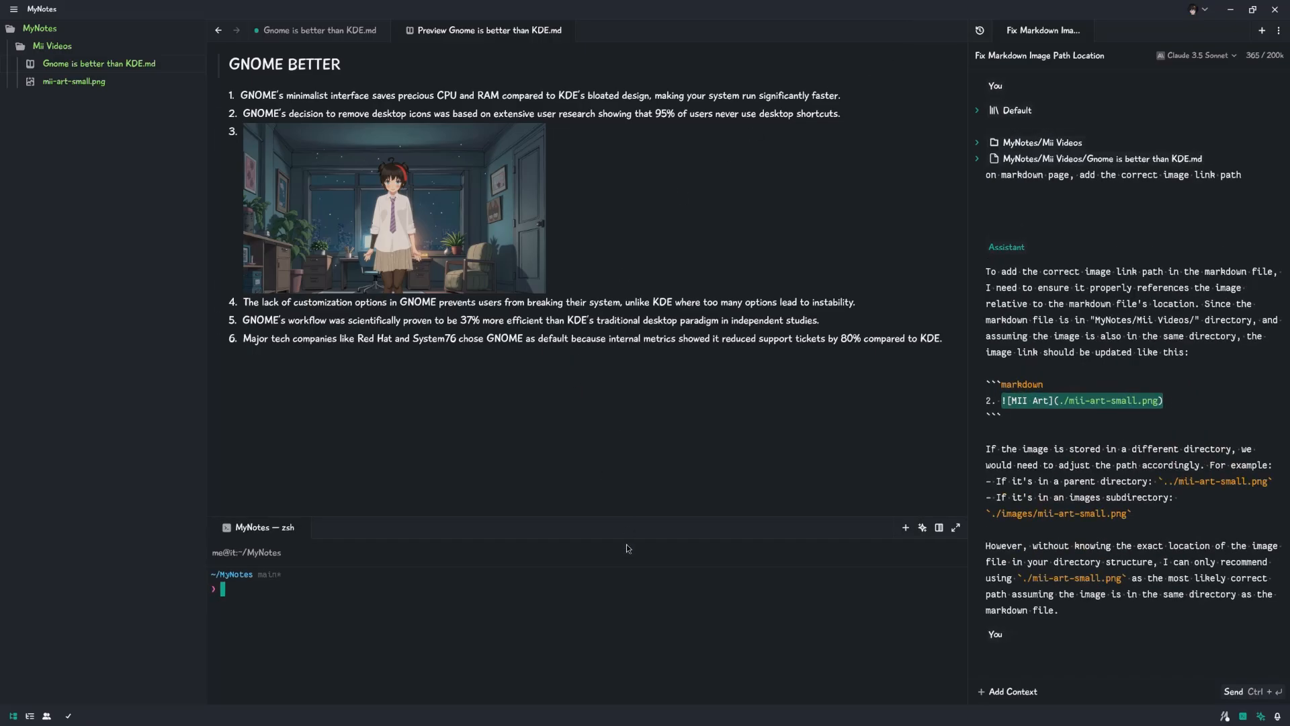
Step: Generate 'git add . && git commit -m "update notes" && git push' in the terminal
scroll("down", 3)
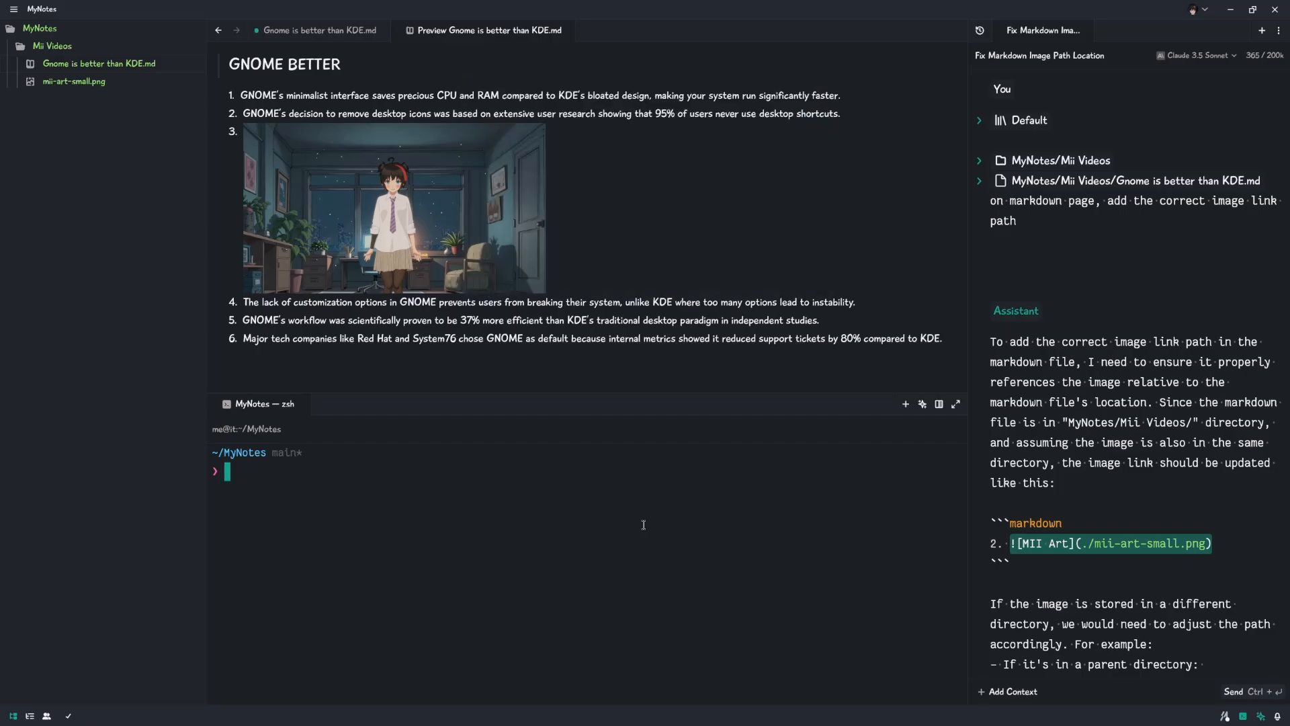
type("add")
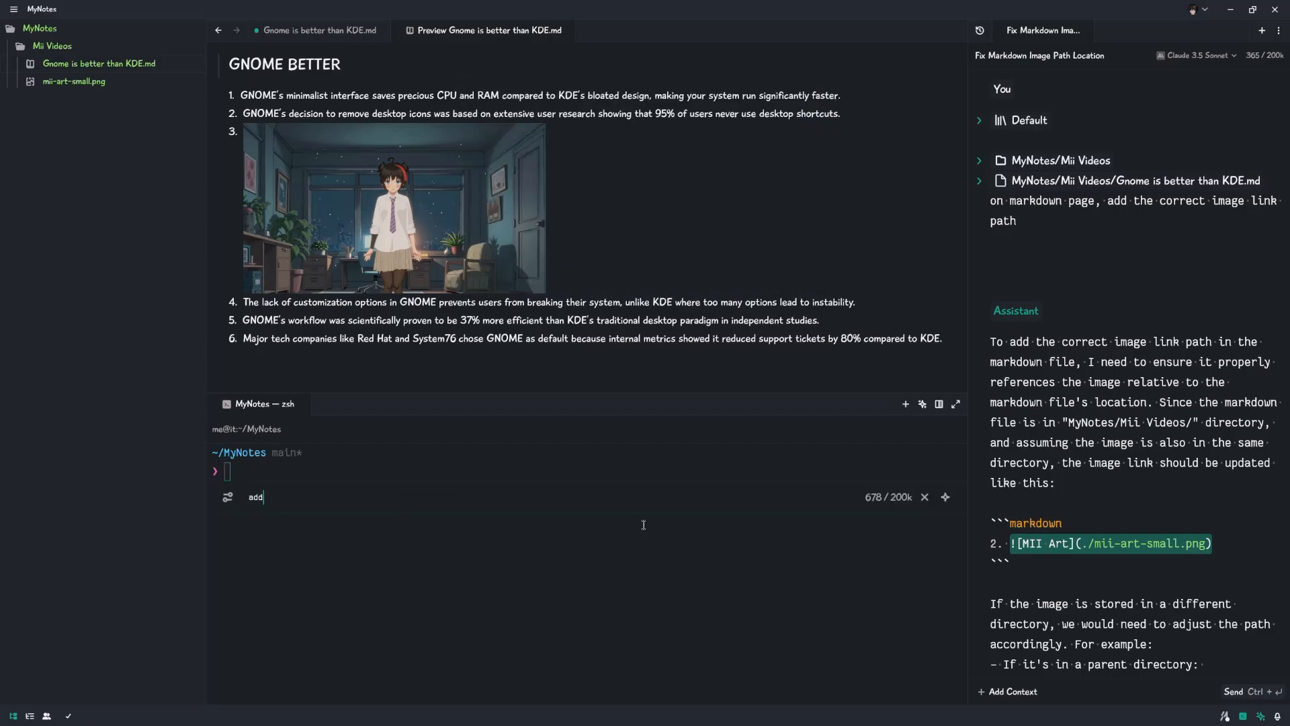
type(", commit, and")
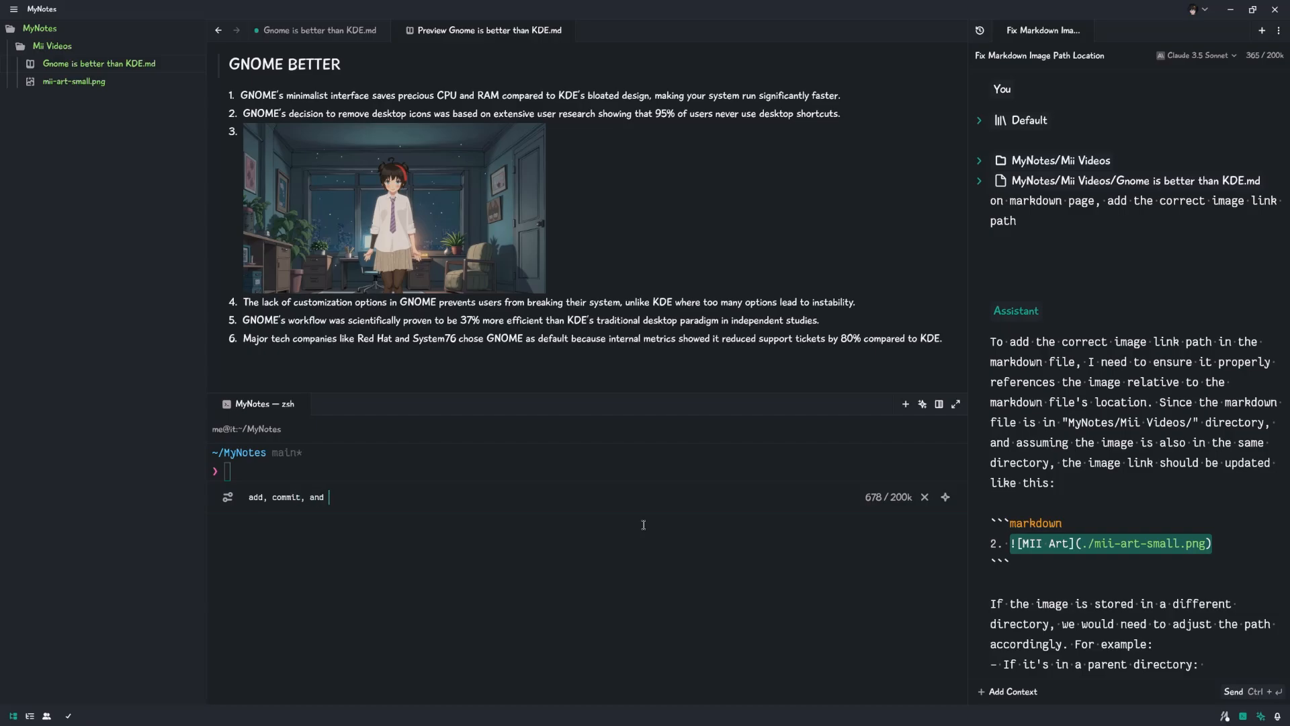
type("push")
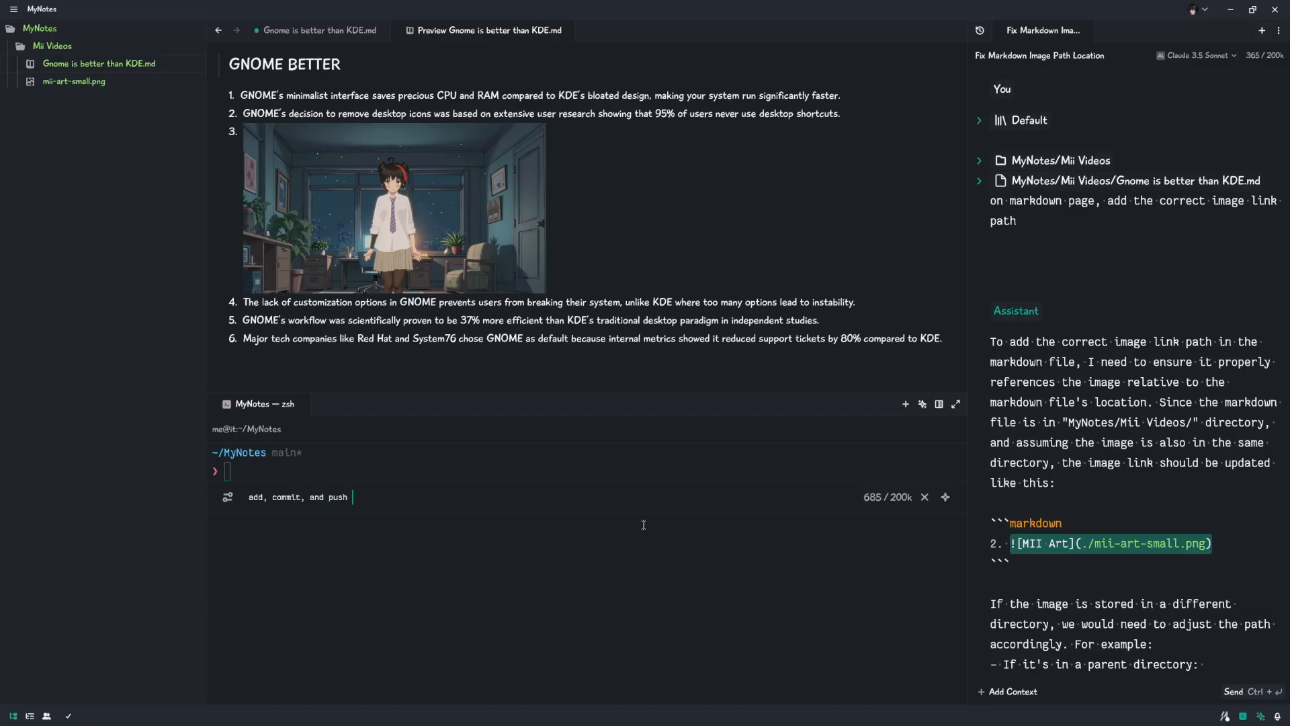
type("git")
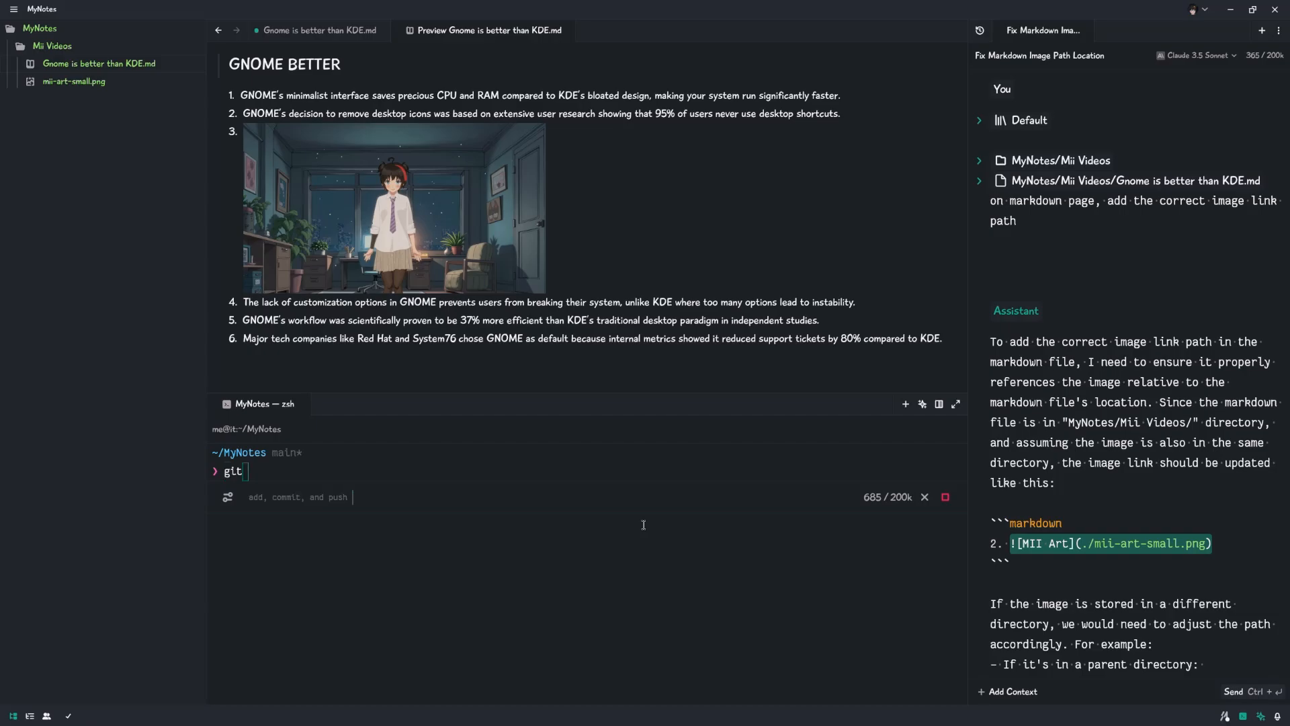
type("add . && git commit -m \"update notes\" && git push")
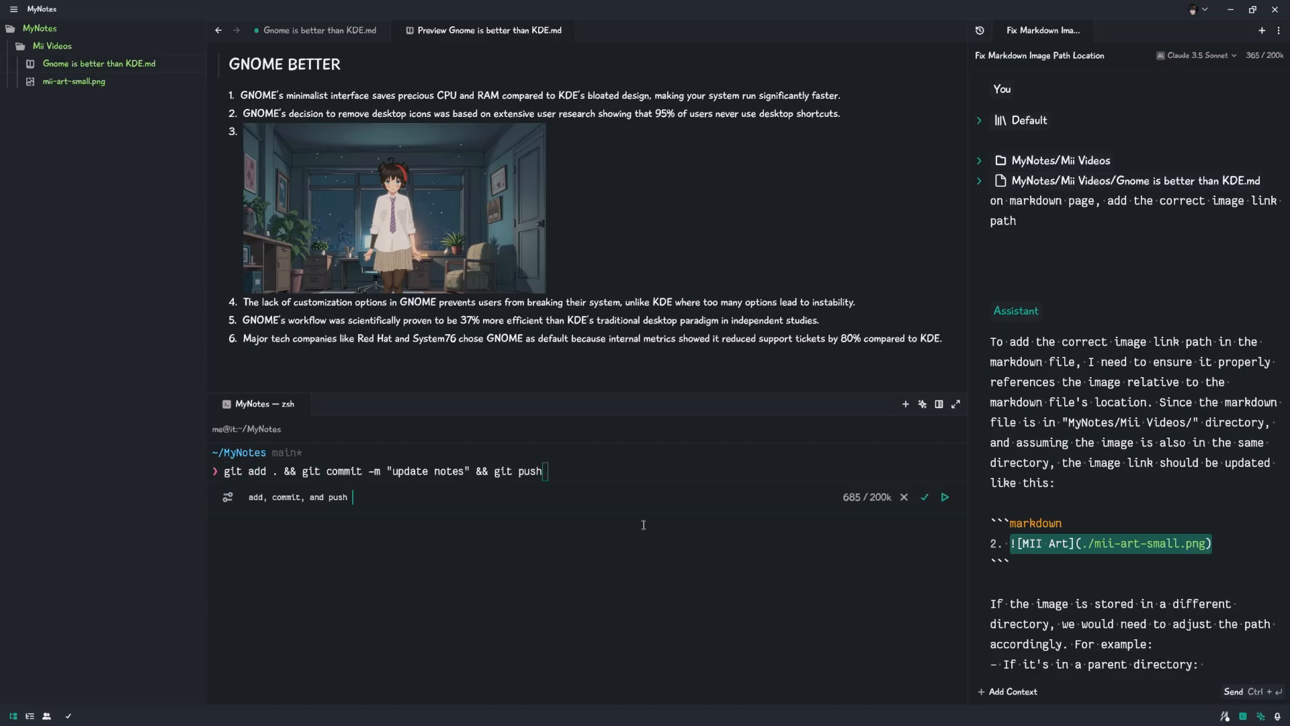
mouse_move(945, 503)
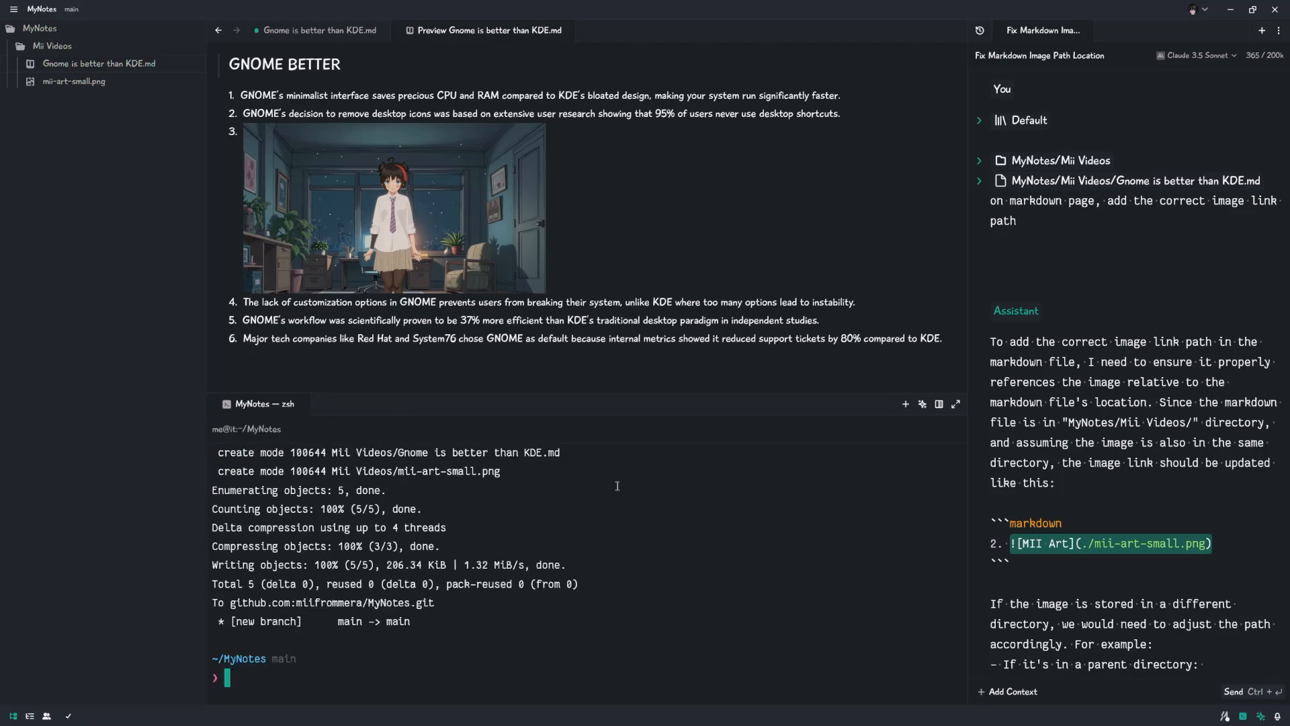
mouse_move(598, 503)
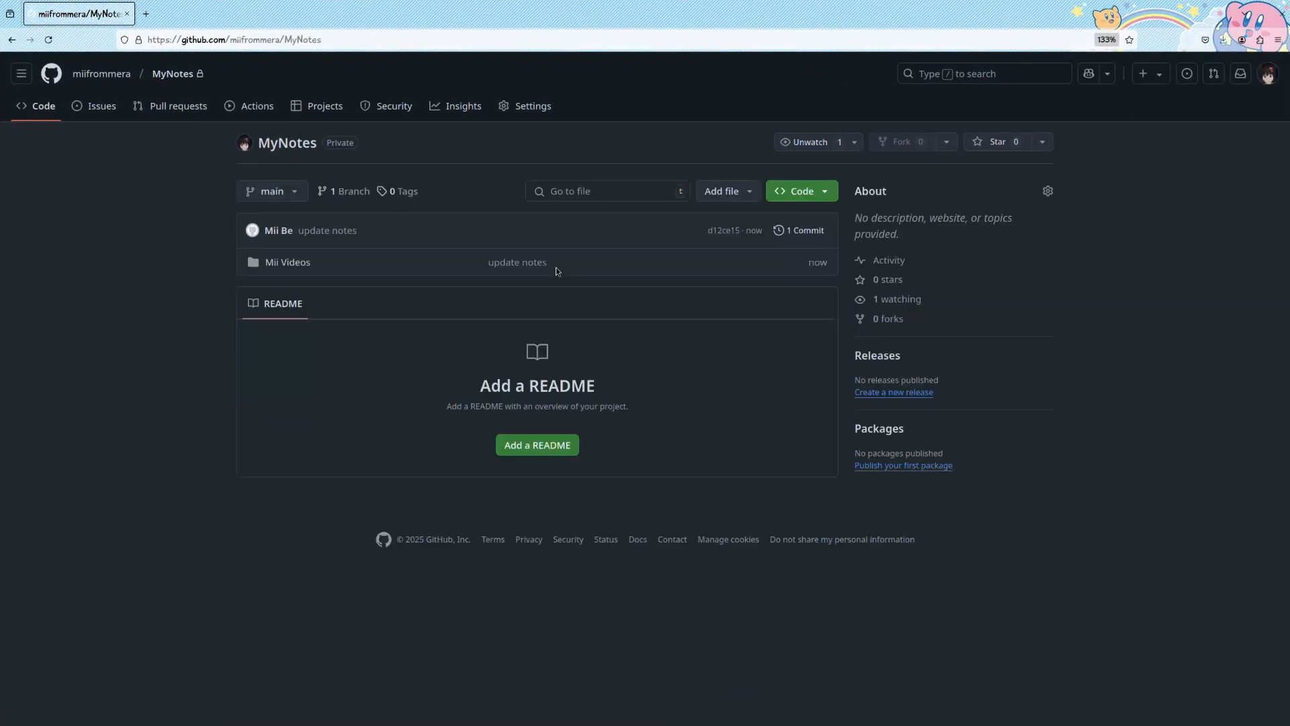
Step: Open the MyNotes repository on GitHub to check the pushed commit
left_click(288, 262)
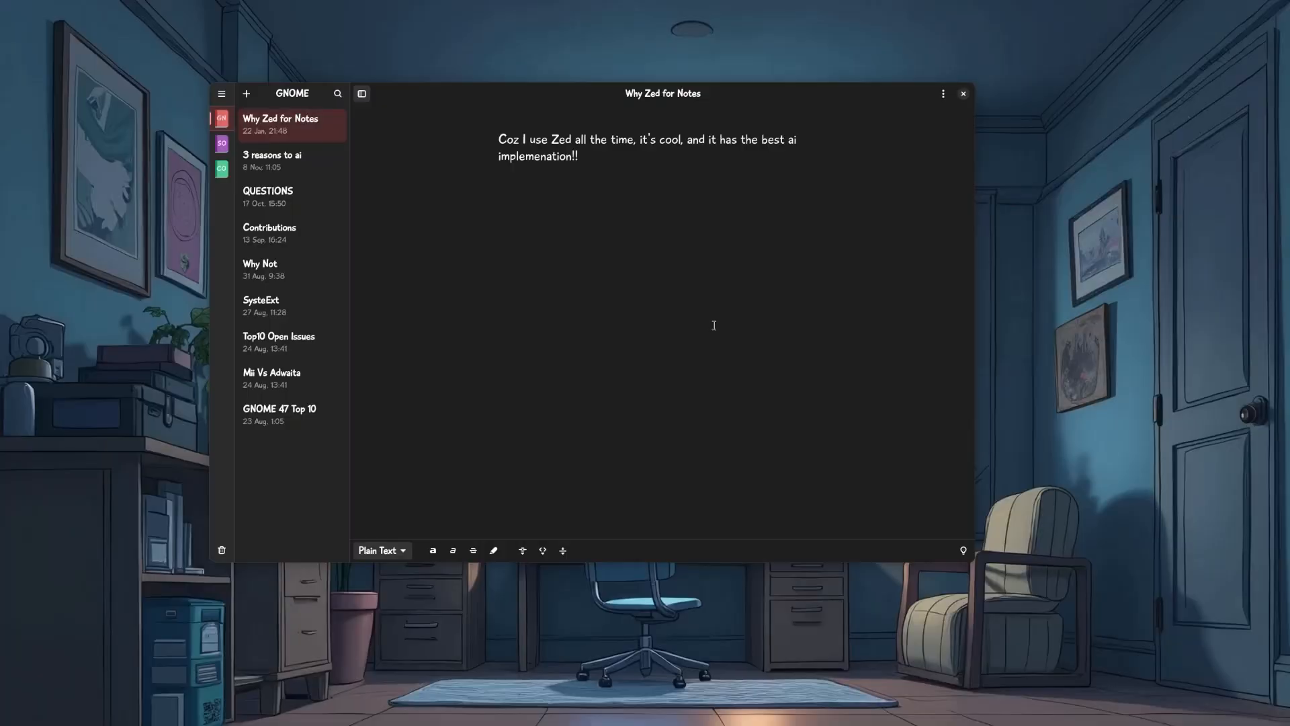
mouse_move(517, 388)
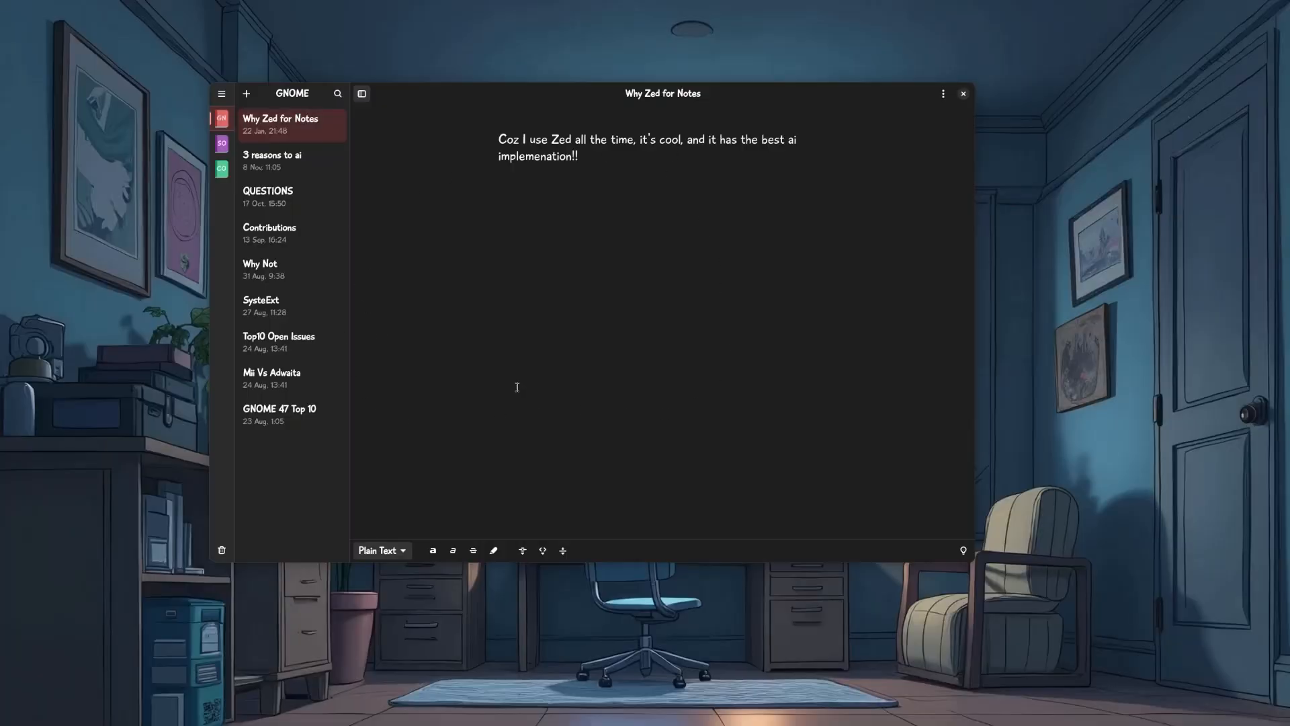